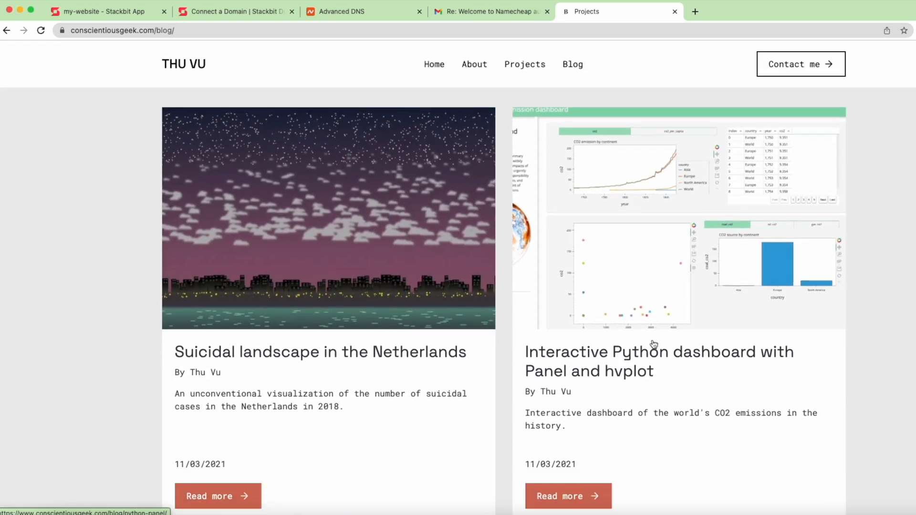
View the Medium article on basic sentiment analysis with NLTK and scroll through it.
click(474, 64)
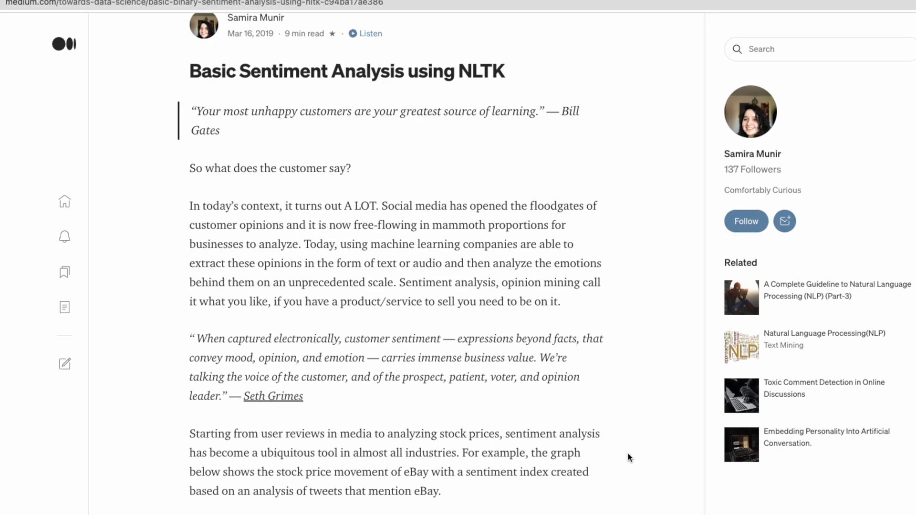
scroll(down, 3)
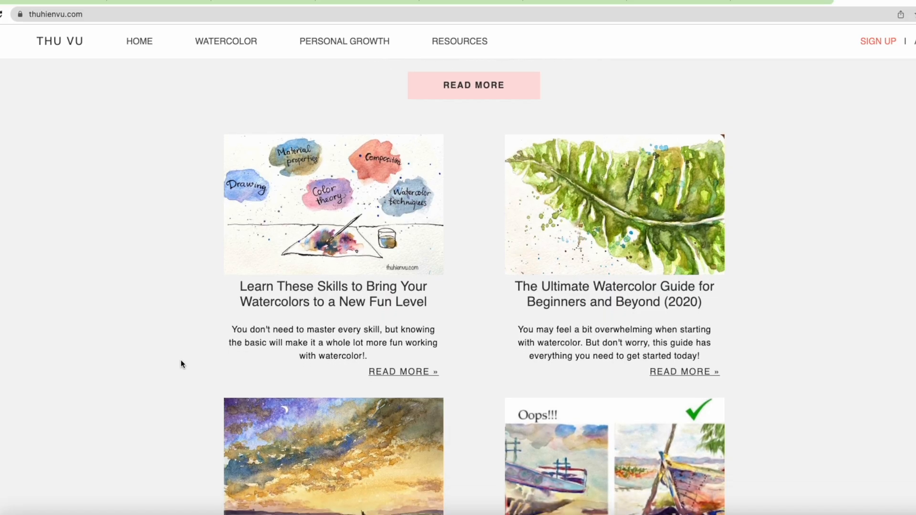
Browse the watercolor blog's post listing, then go to its About page.
scroll(down, 3)
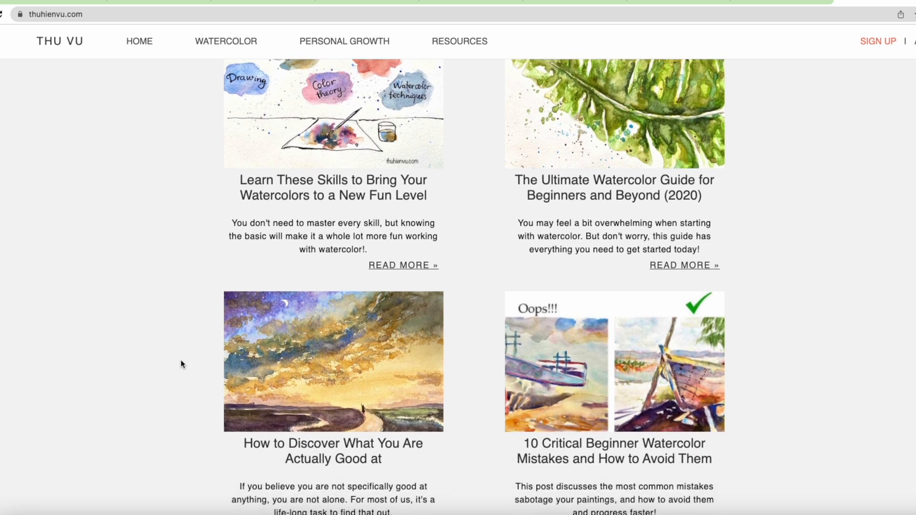
scroll(down, 3)
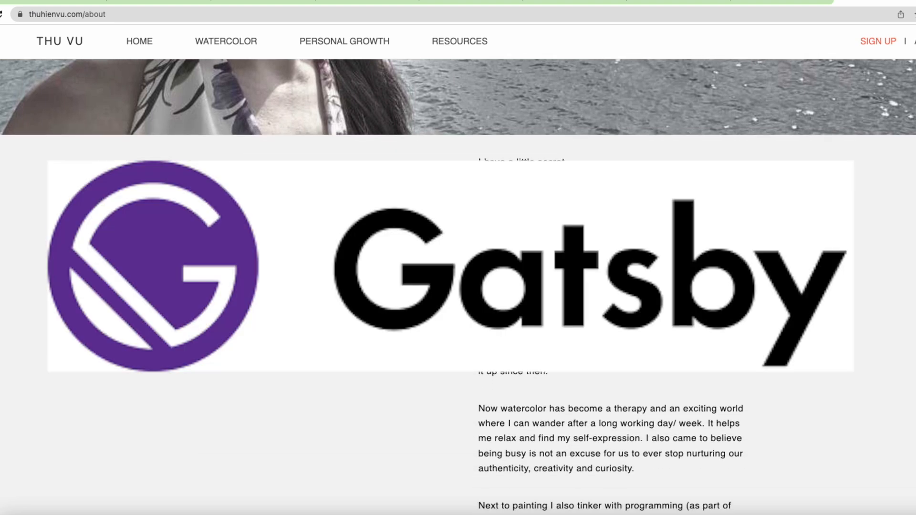
click(485, 3)
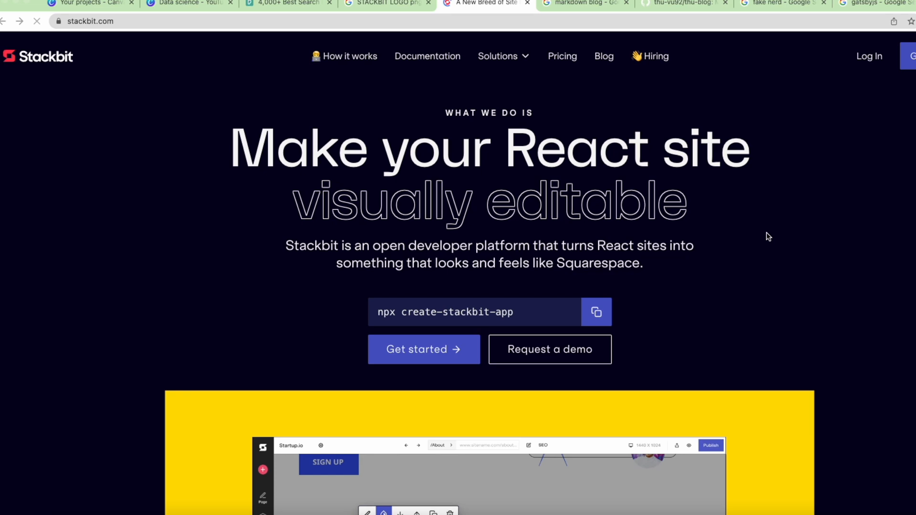
Scroll through the stackbit.com landing page down to the starter themes gallery.
scroll(down, 3)
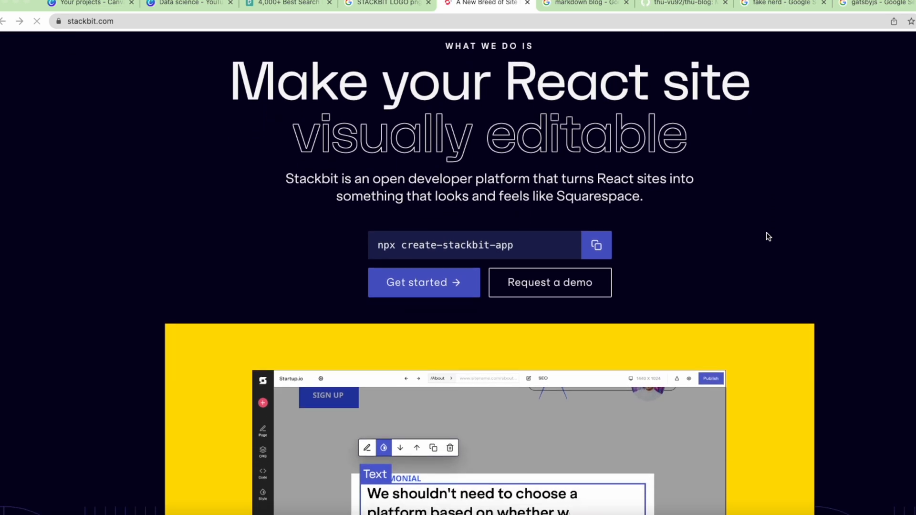
scroll(down, 3)
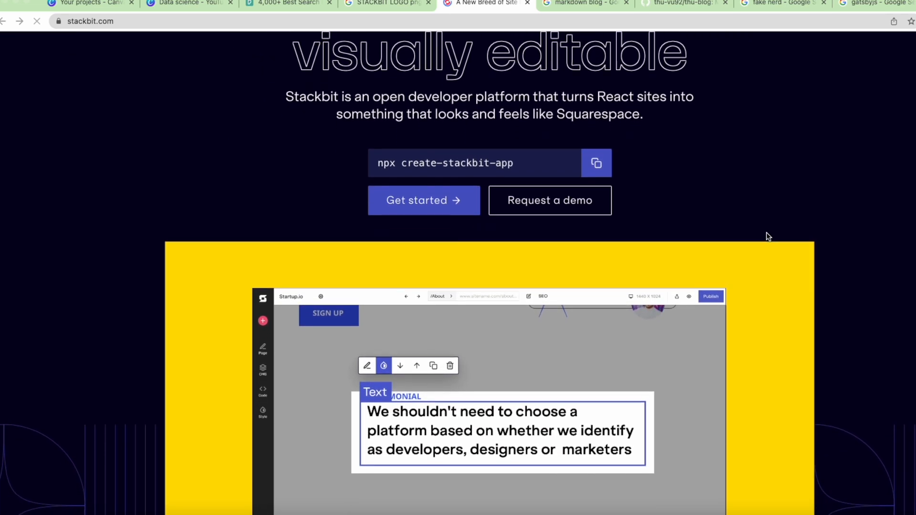
scroll(down, 3)
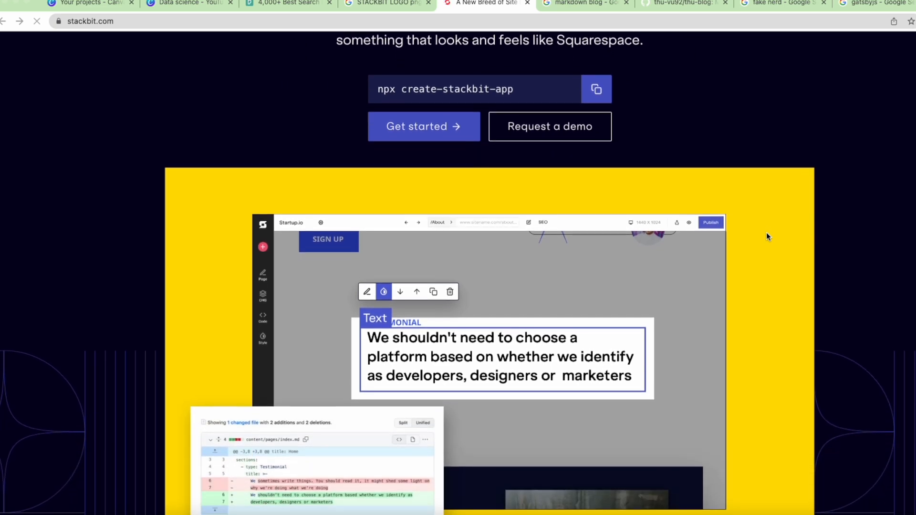
scroll(down, 3)
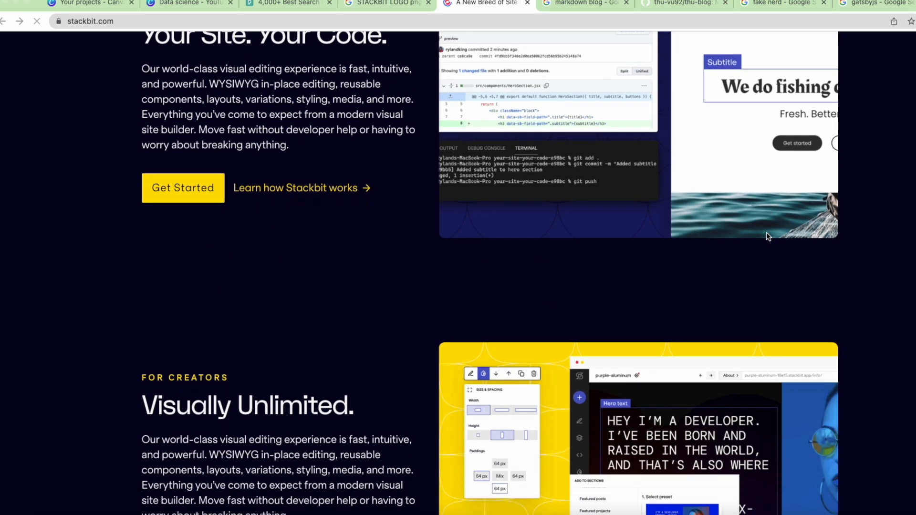
scroll(down, 3)
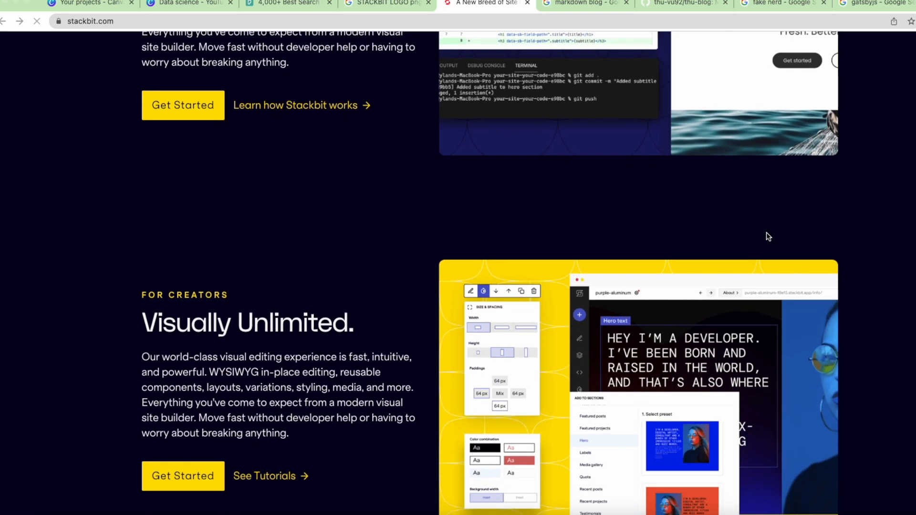
scroll(down, 3)
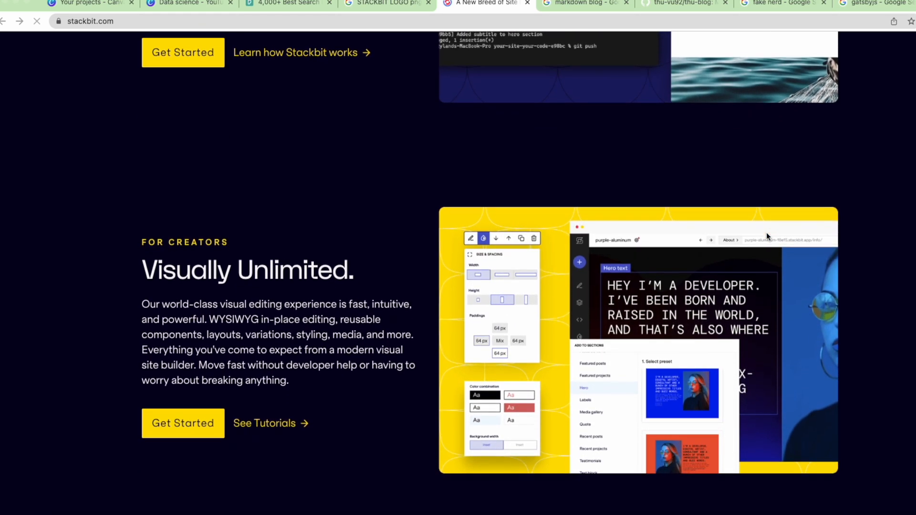
scroll(down, 3)
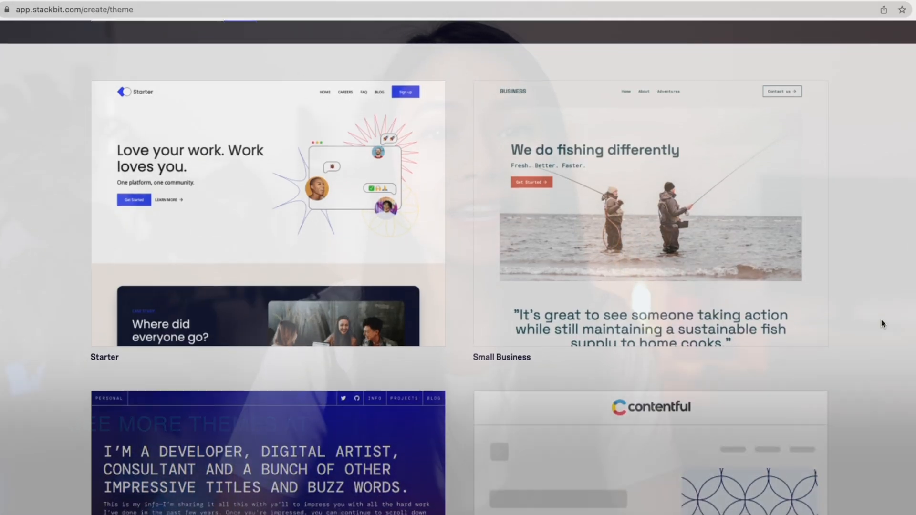
scroll(down, 3)
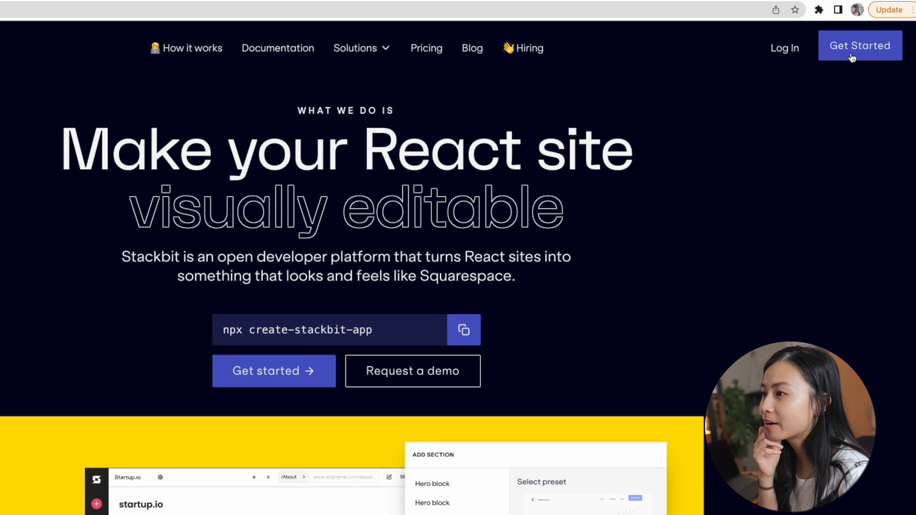
Start a new Stackbit project from the Small Business starter theme.
click(860, 46)
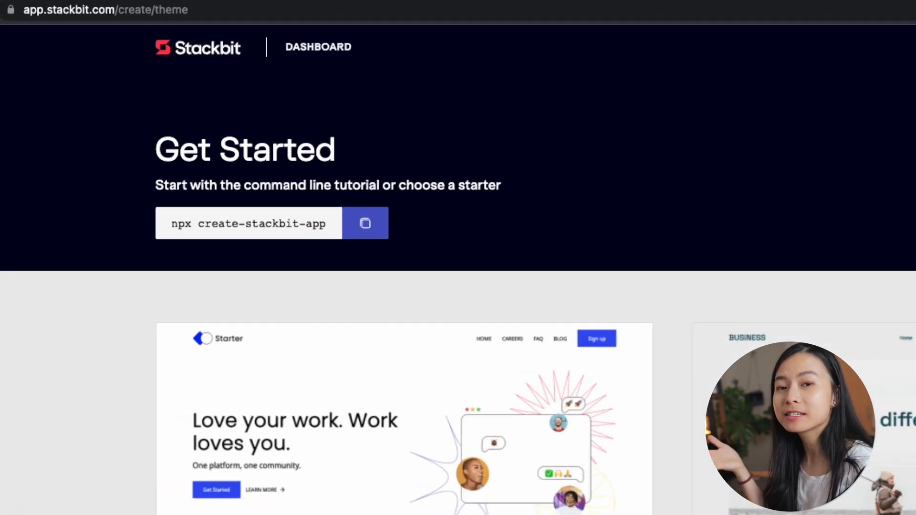
mouse_move(365, 223)
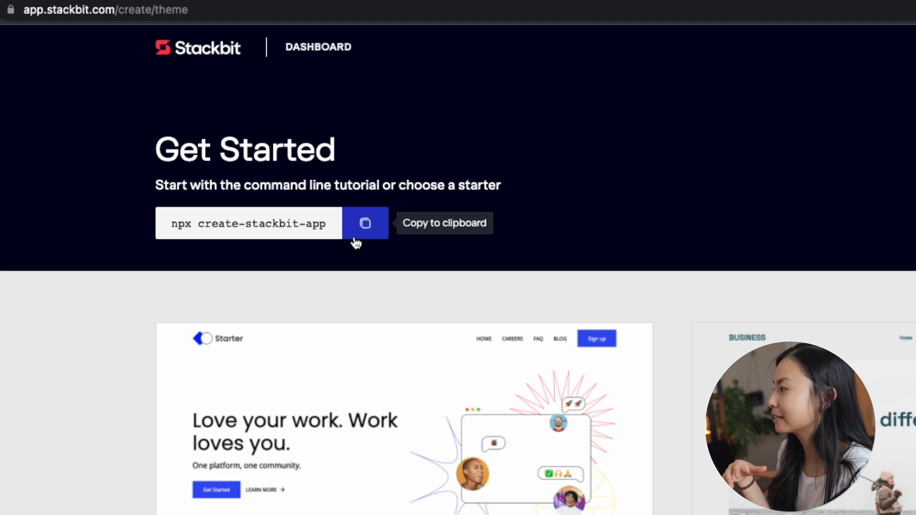
mouse_move(147, 304)
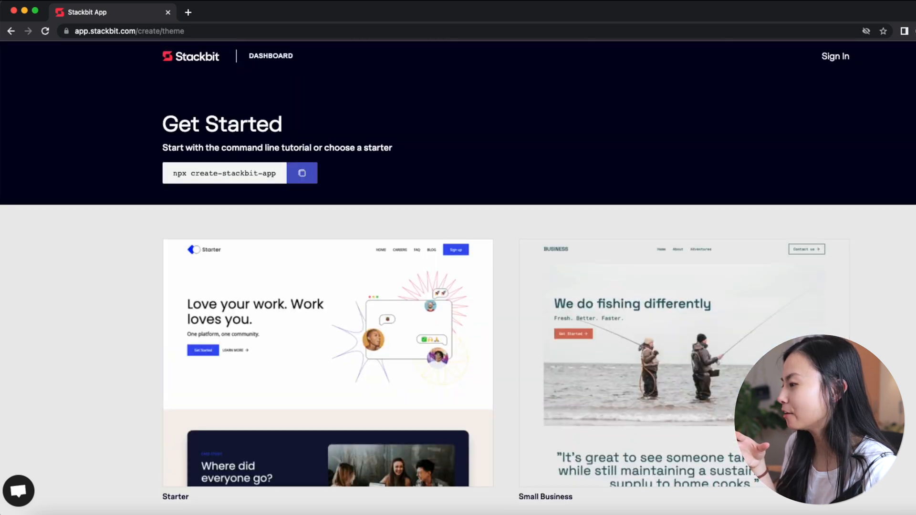
mouse_move(606, 360)
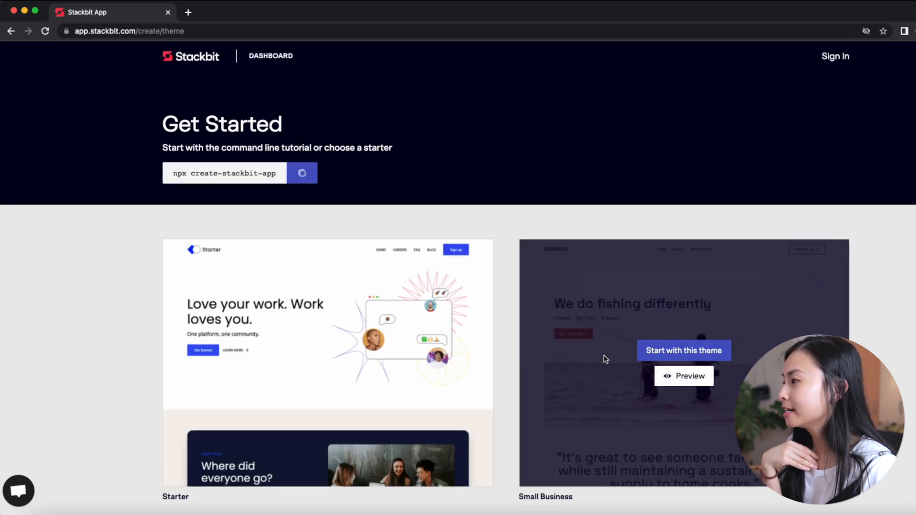
click(684, 350)
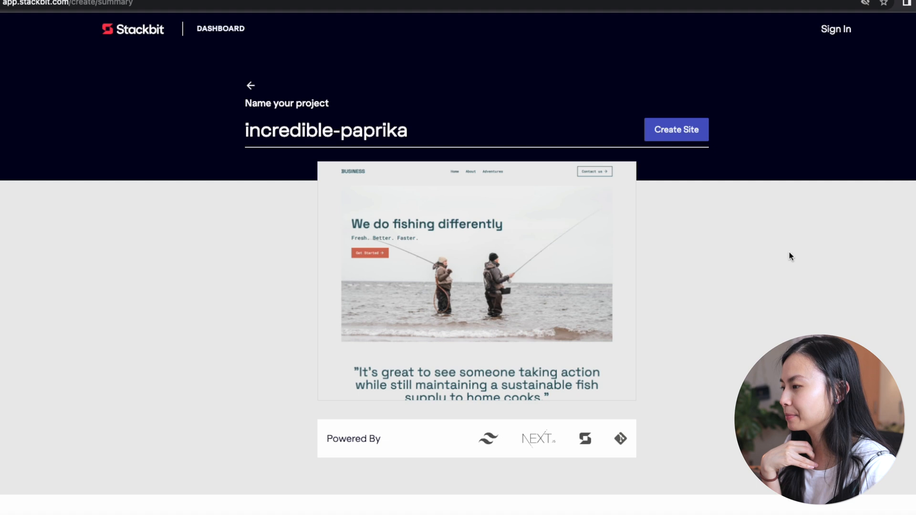
mouse_move(688, 146)
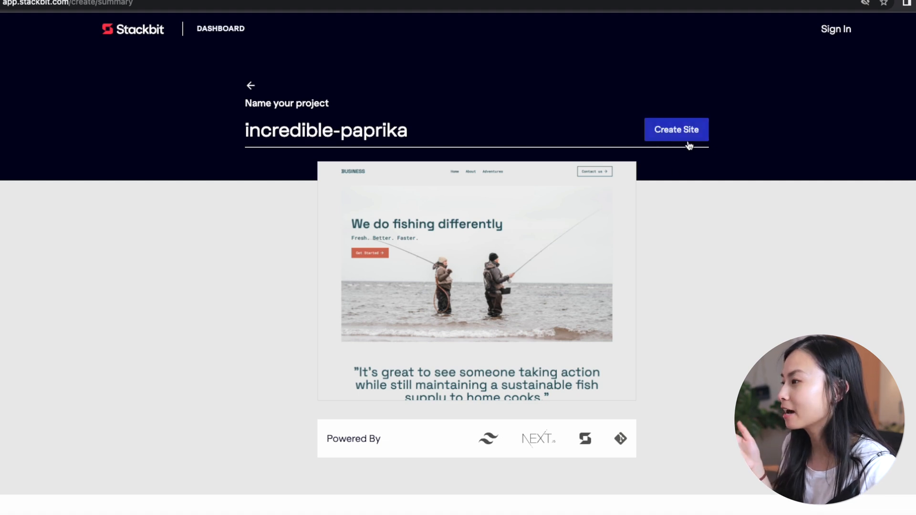
click(676, 129)
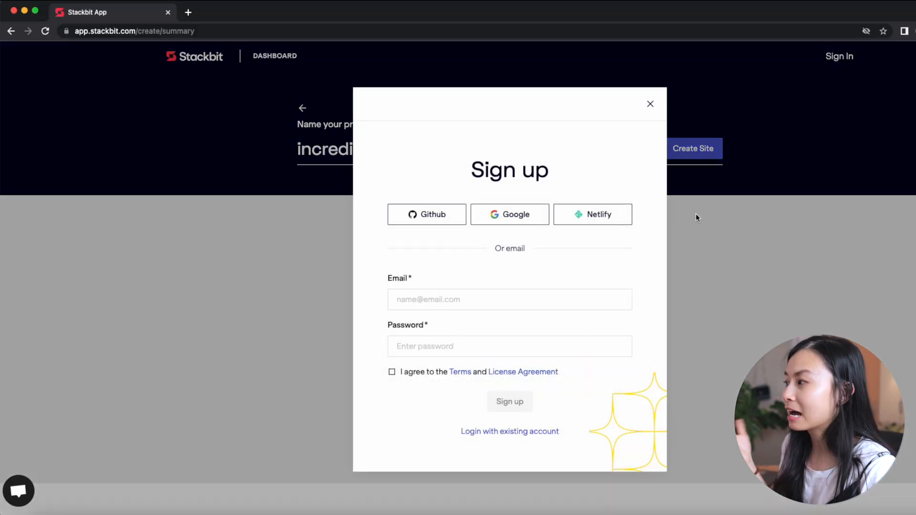
mouse_move(743, 262)
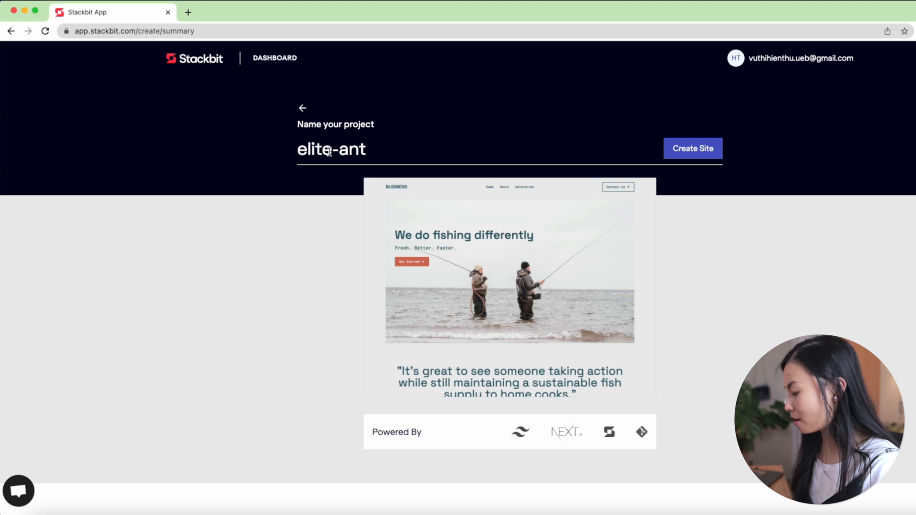
Name the project my-website and create the site.
text(m)
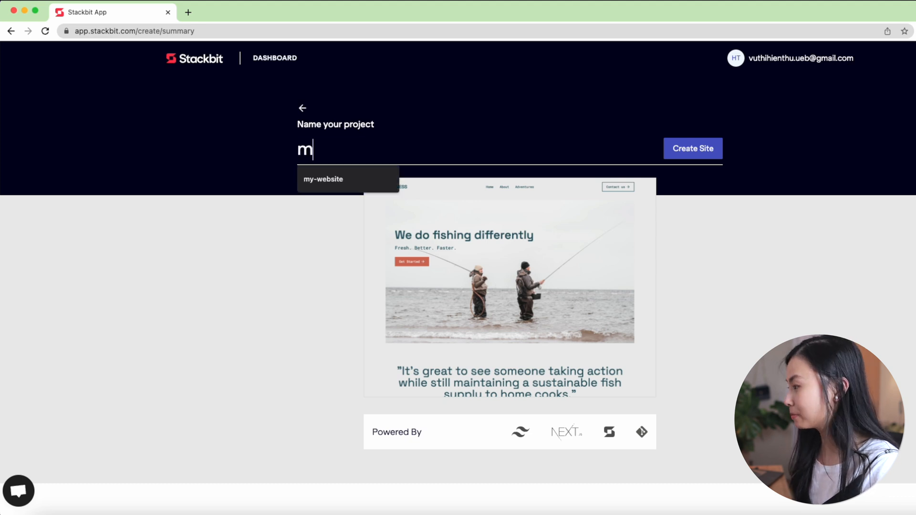
click(324, 178)
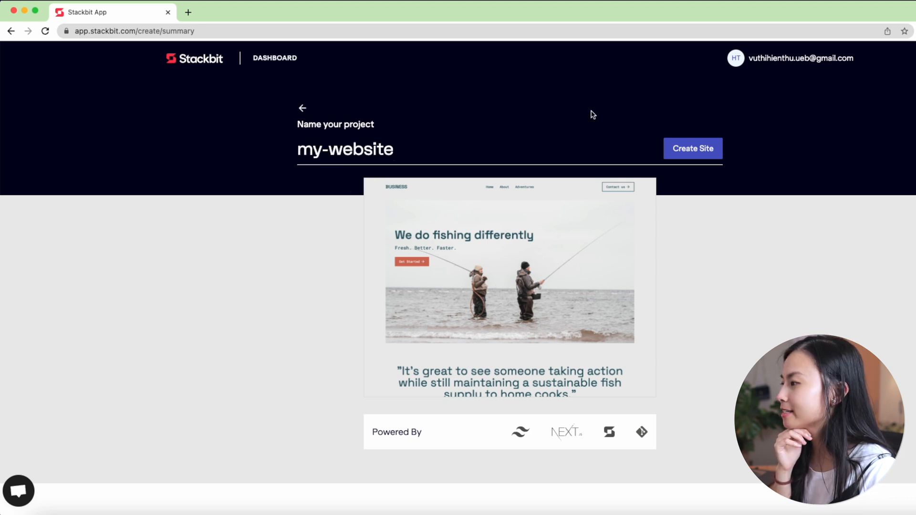
click(693, 149)
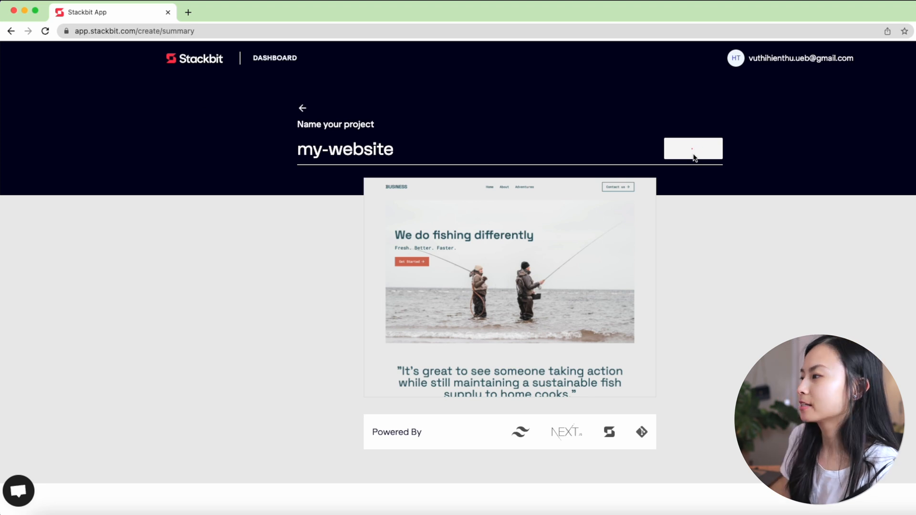
Review the project settings and GitHub repo transfer, then return to the home page preview.
click(693, 148)
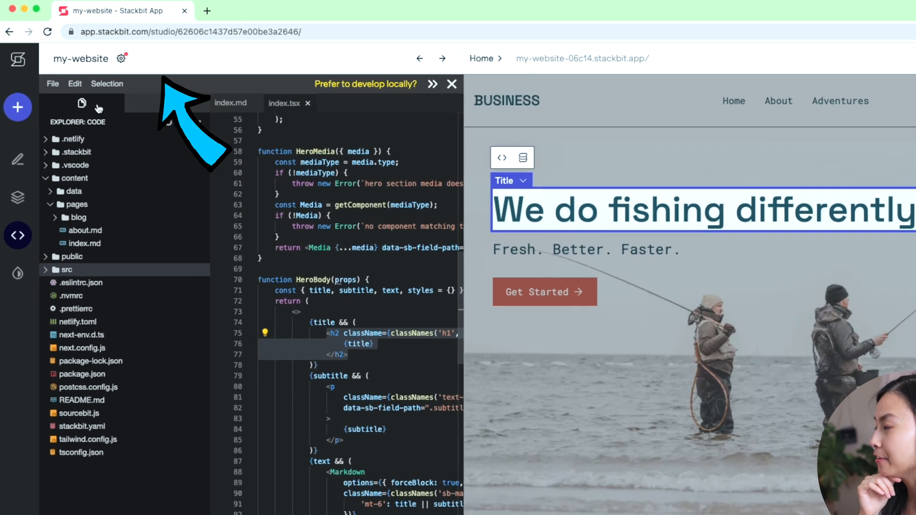
click(121, 58)
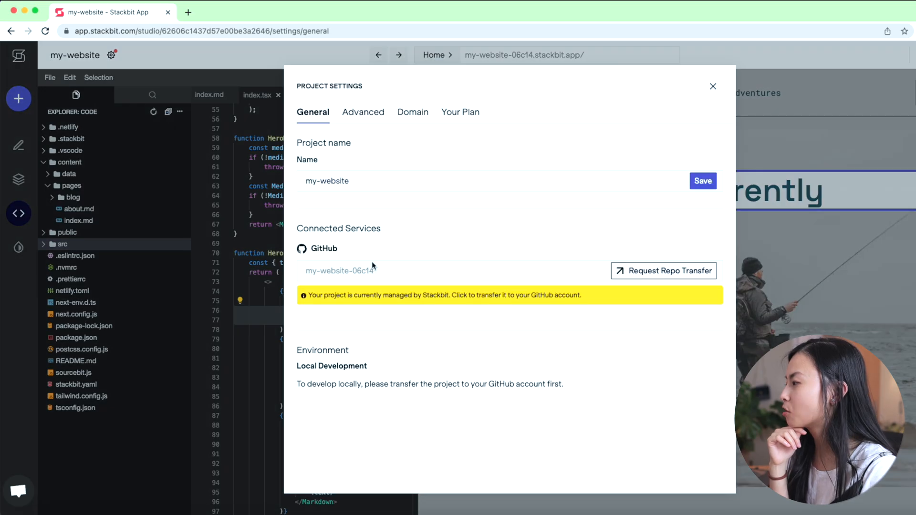
mouse_move(608, 279)
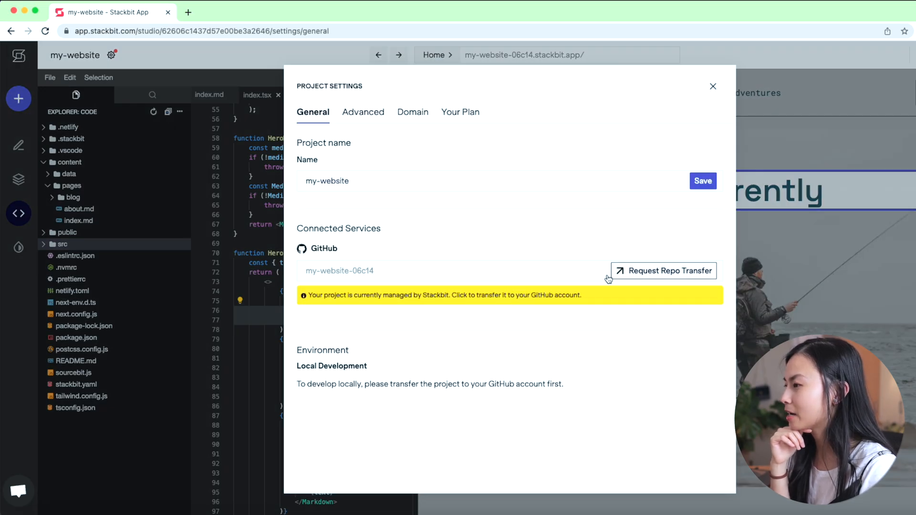
click(713, 86)
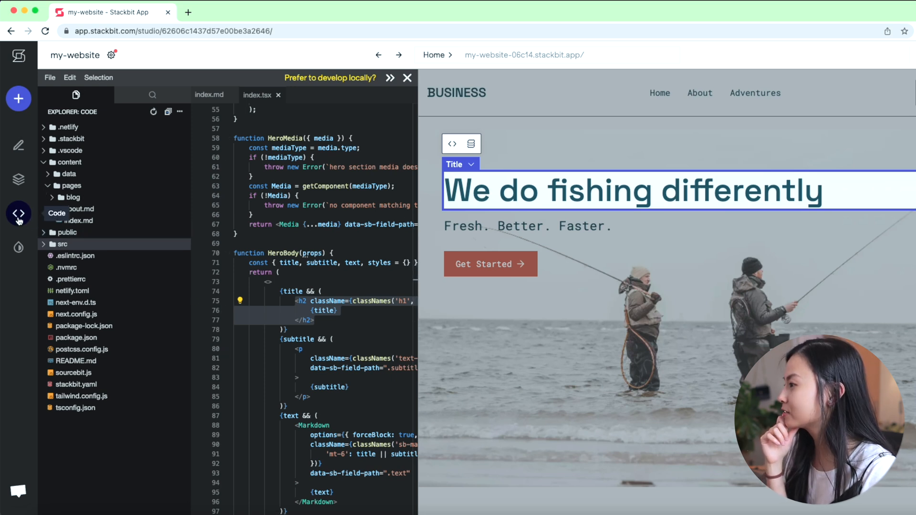
click(18, 214)
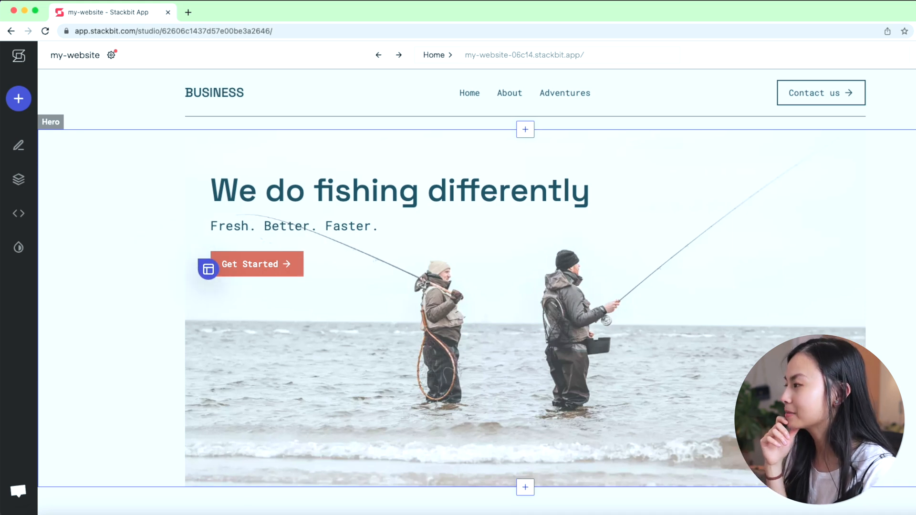
Rename the header title BUSINESS to THU VU.
scroll(down, 3)
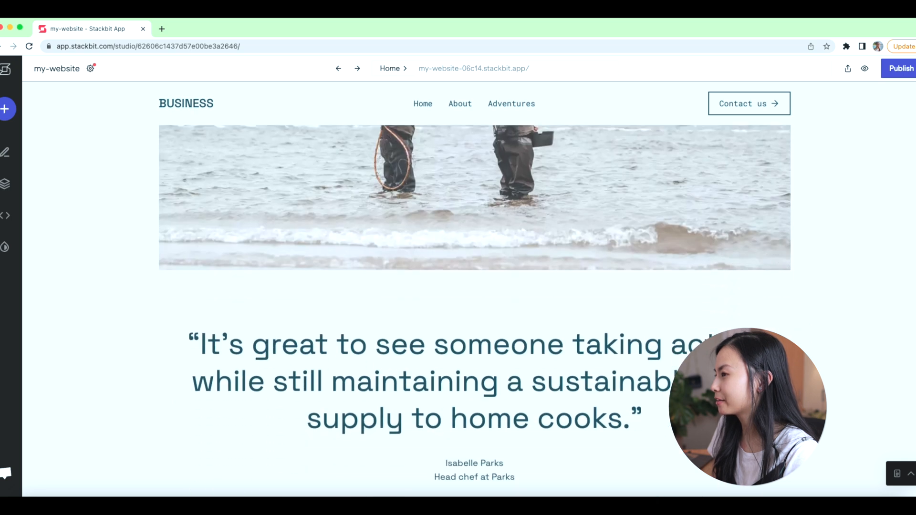
click(186, 103)
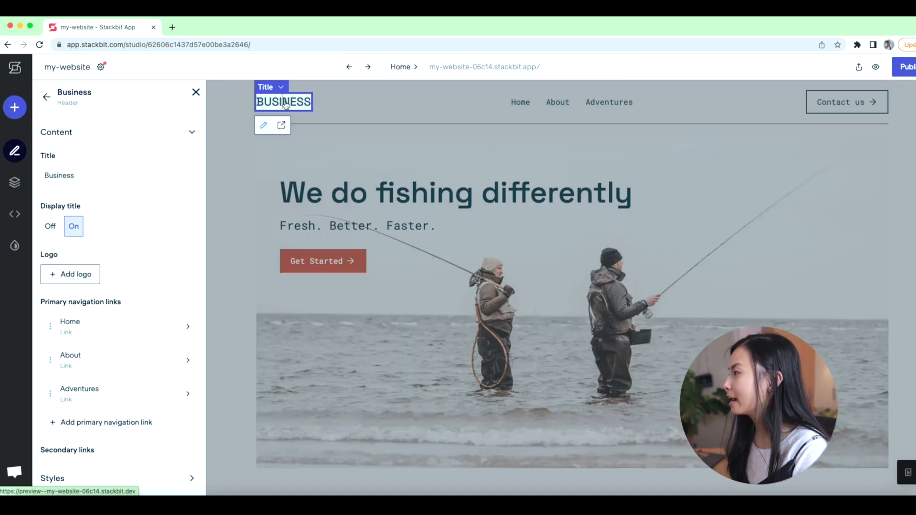
text(THU VU)
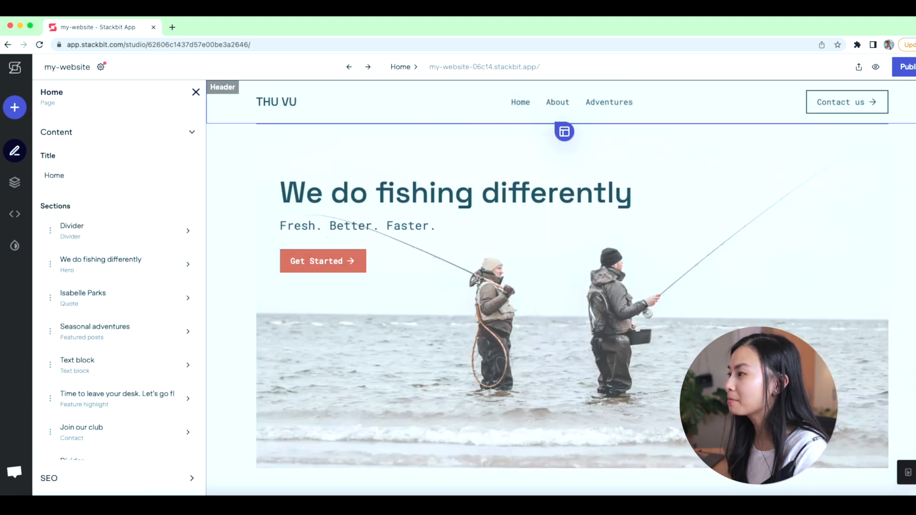
Relabel the Adventures nav link as Projects and Contact us as Contact me.
click(609, 103)
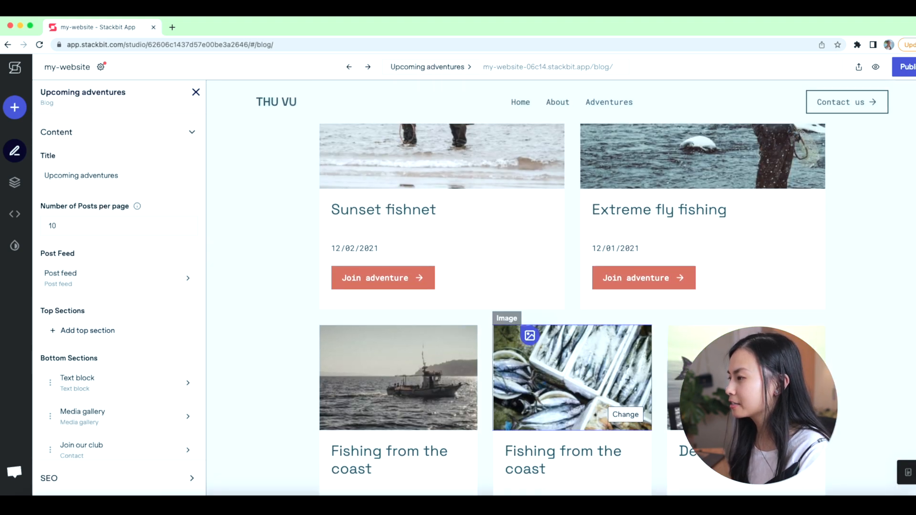
scroll(down, 3)
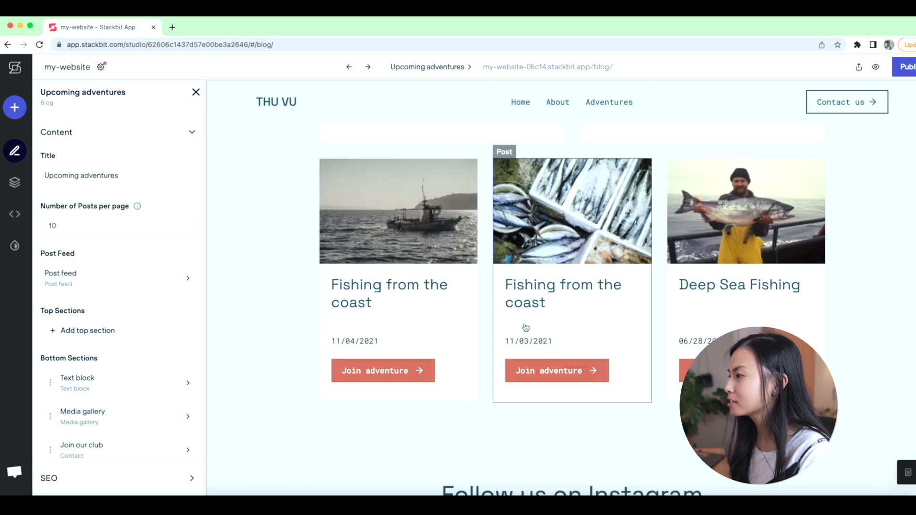
click(609, 102)
text(Projects)
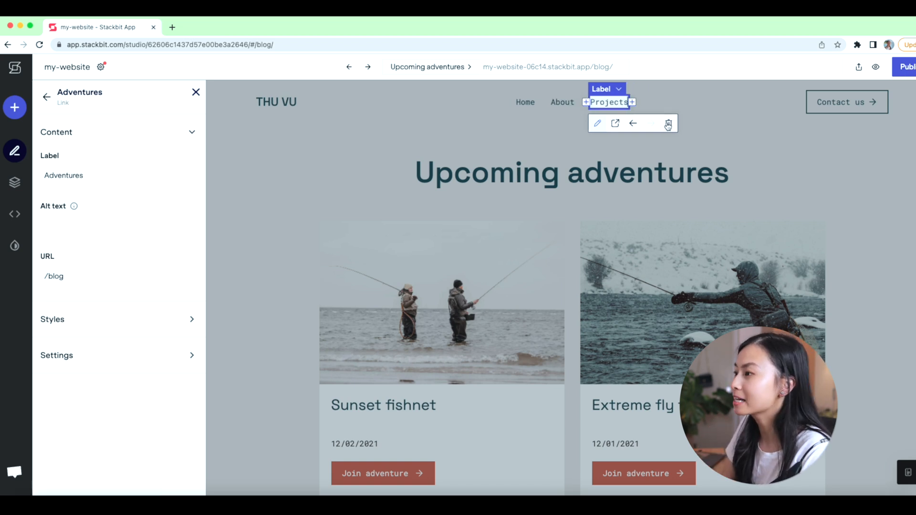
click(845, 102)
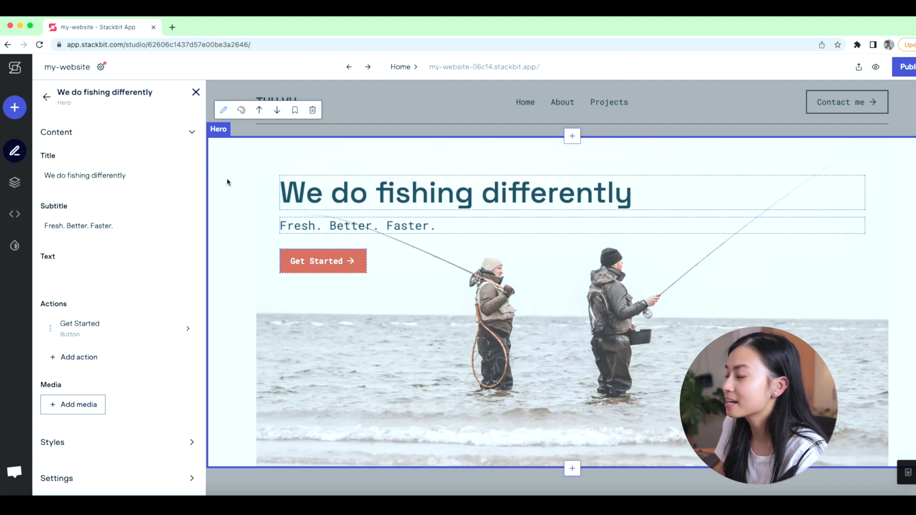
mouse_move(457, 278)
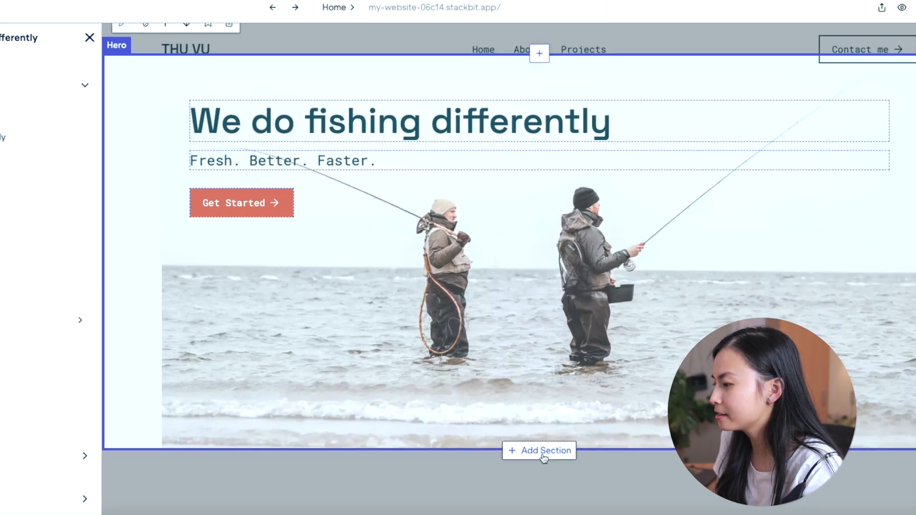
Replace the home hero with the preset showing the heading left and a photo right.
click(538, 451)
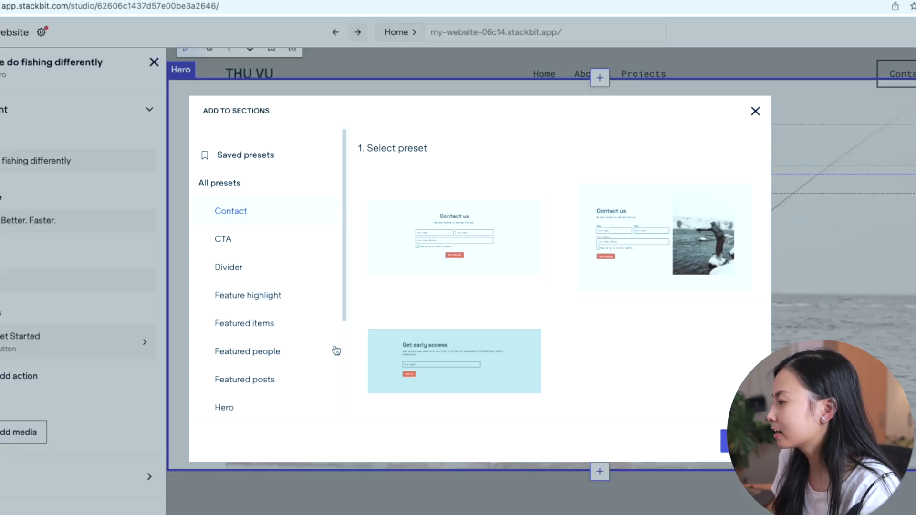
scroll(down, 3)
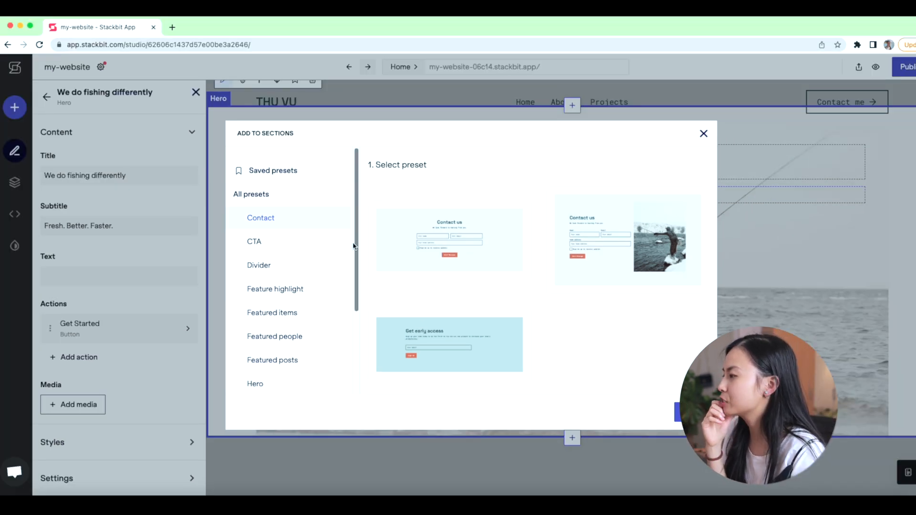
click(256, 335)
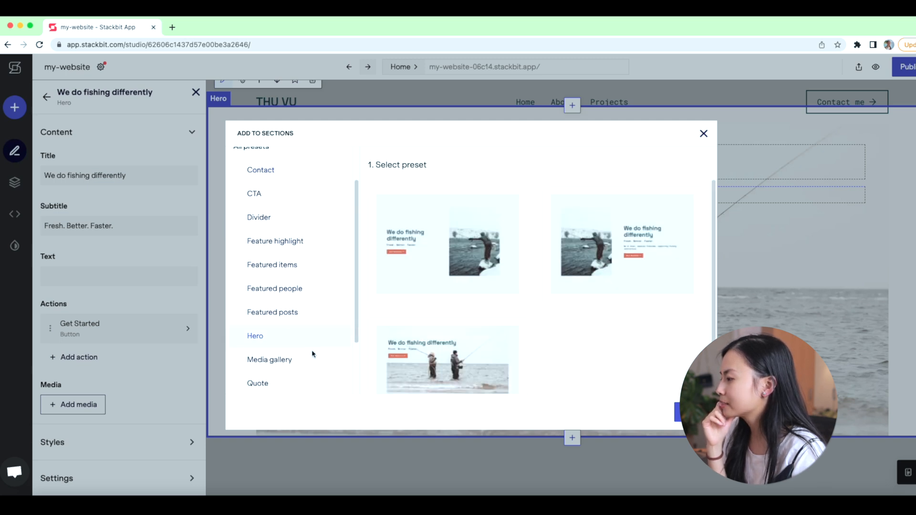
mouse_move(447, 351)
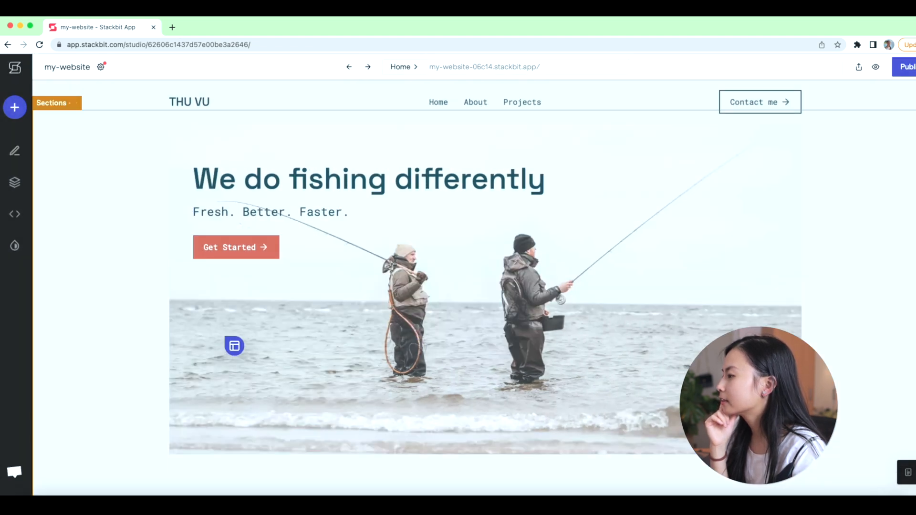
click(234, 345)
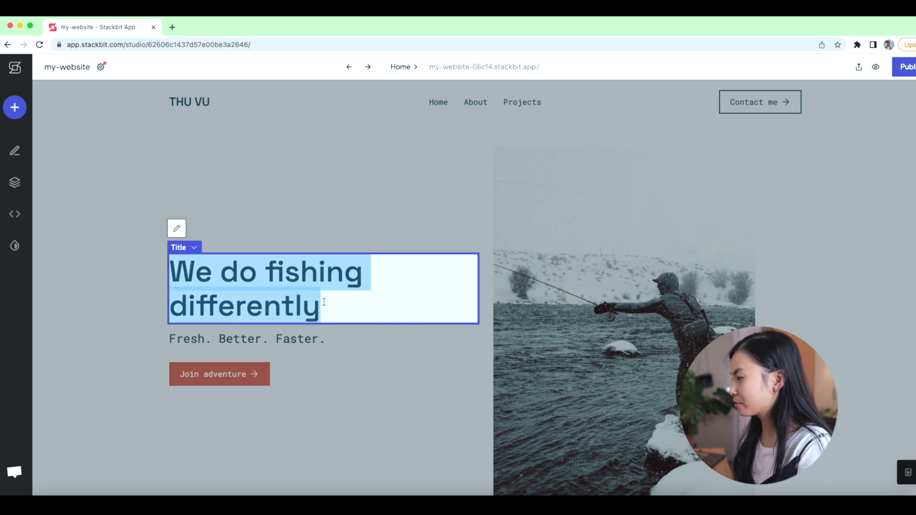
Set the hero title to 'Welcome to my portfolio website!' and subtitle 'Data nerd. Learning. Creativity.'.
text(Welcome to)
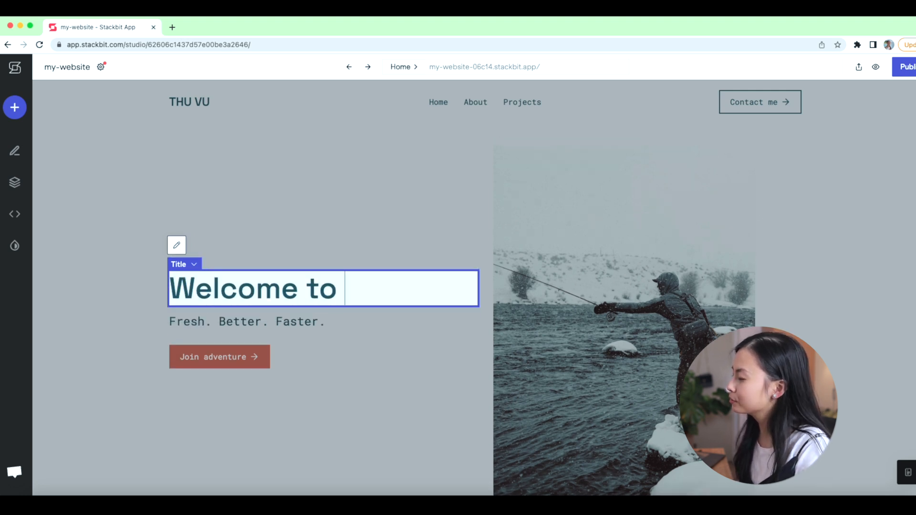
text(my portfolio)
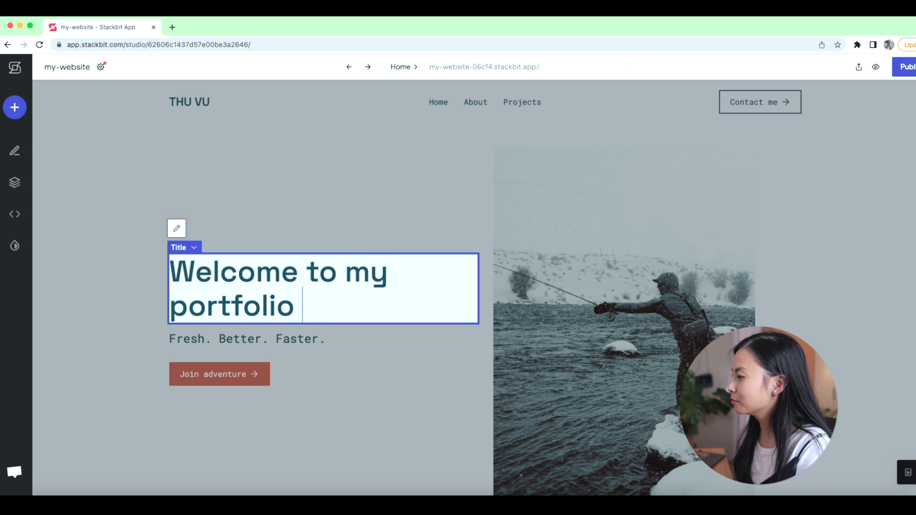
text(website!)
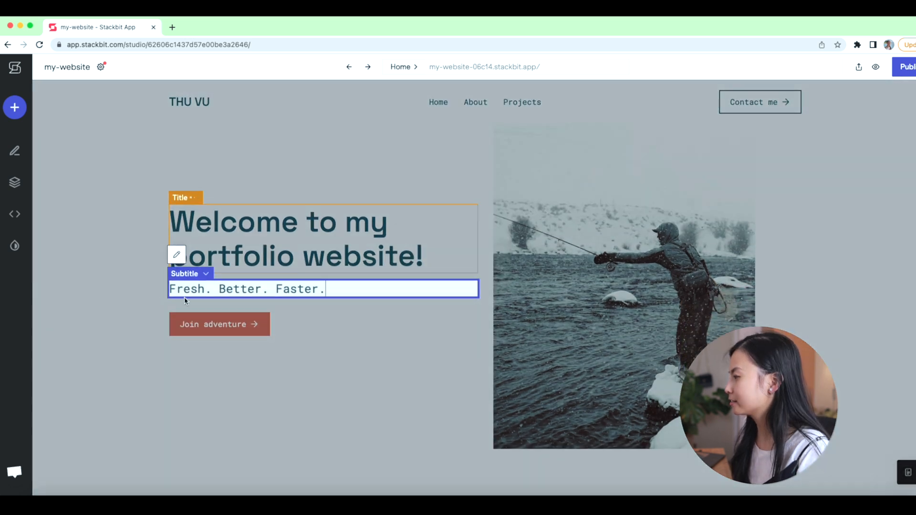
double_click(187, 290)
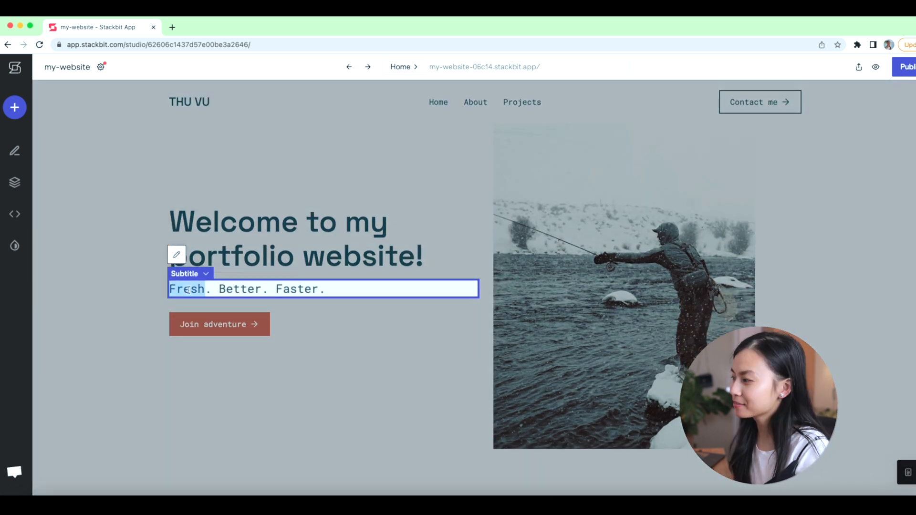
text(Data nerd. Learning. Crea.)
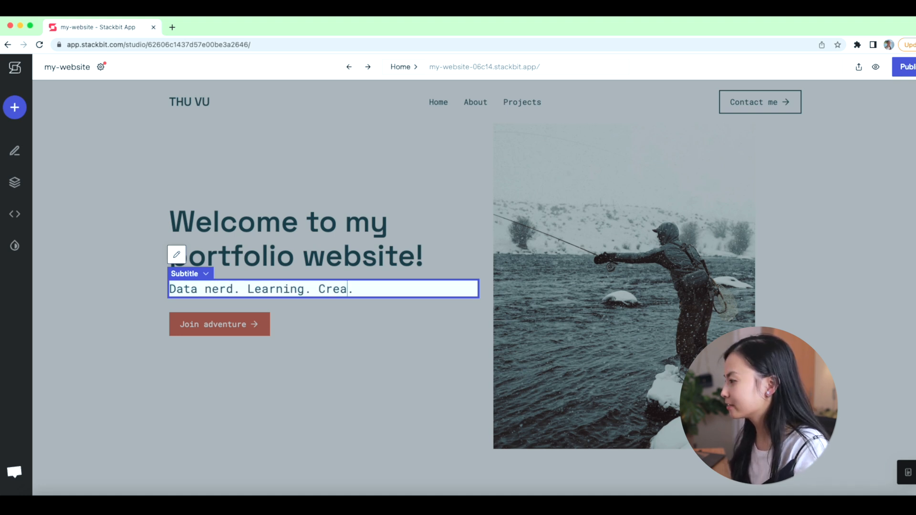
Make the hero button link to /blog and label it Projects.
click(522, 103)
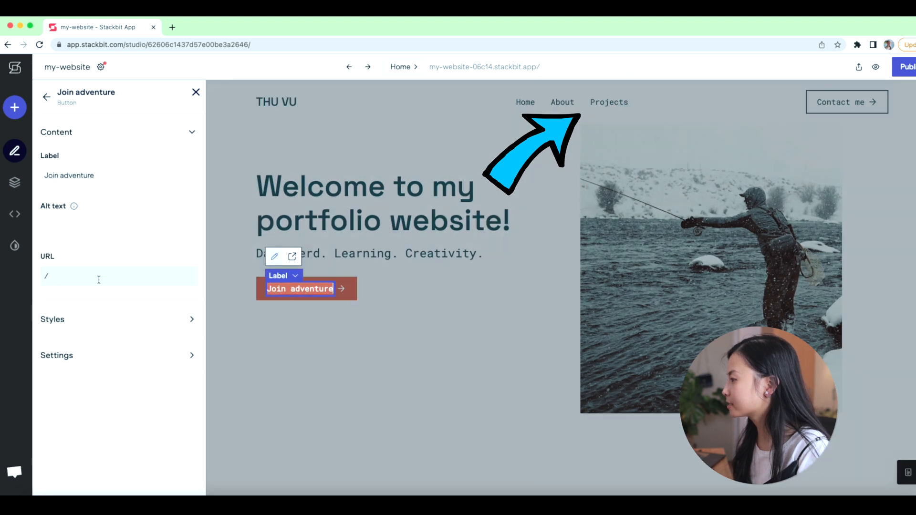
text(blog)
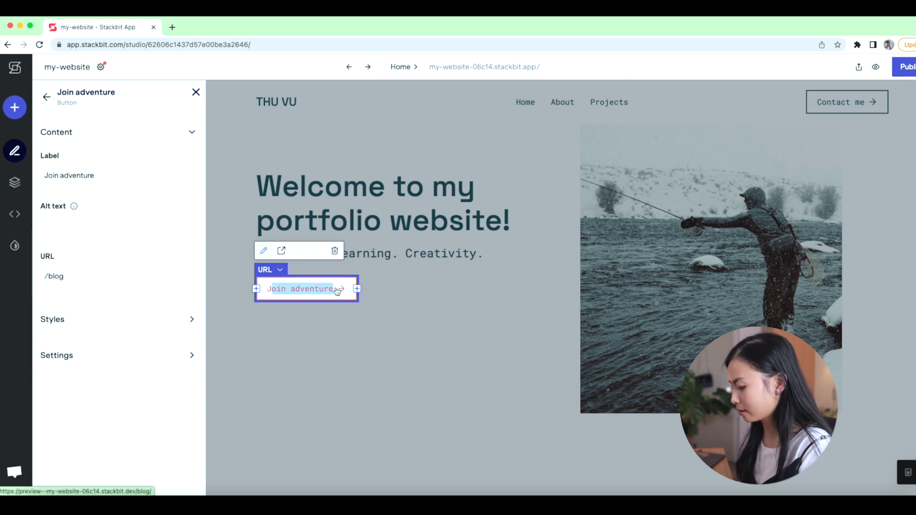
click(47, 98)
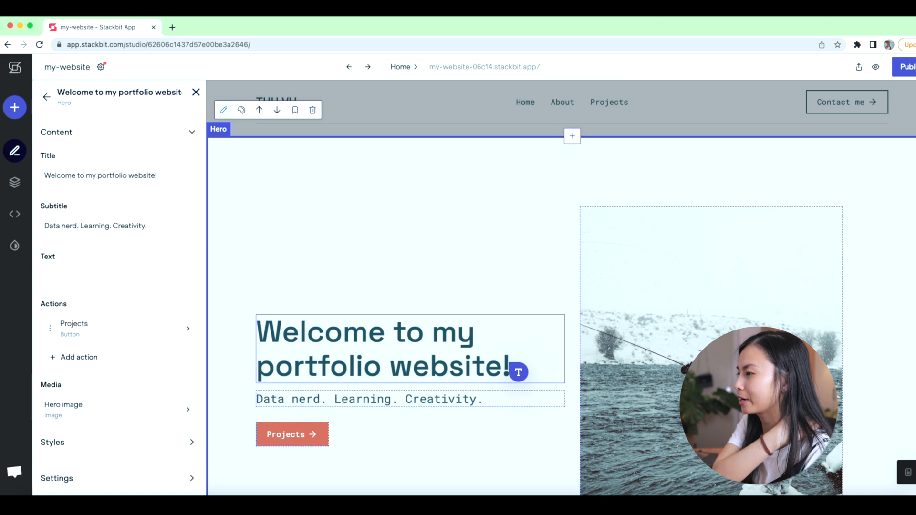
Swap the hero's fishing photo for a personal seaside portrait.
click(710, 286)
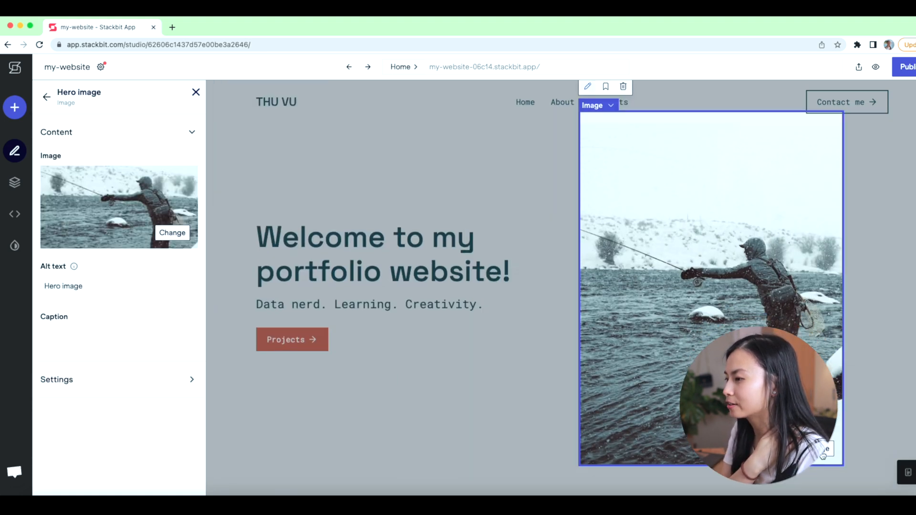
click(172, 233)
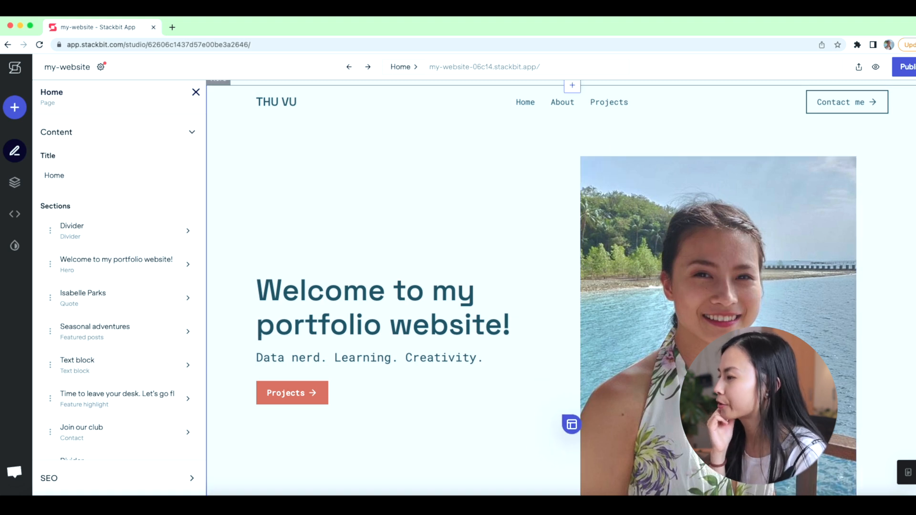
scroll(down, 3)
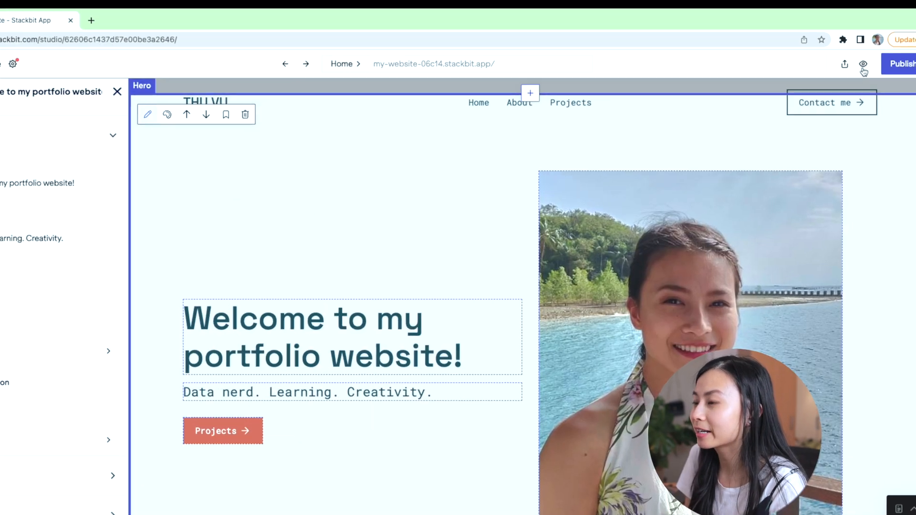
click(884, 66)
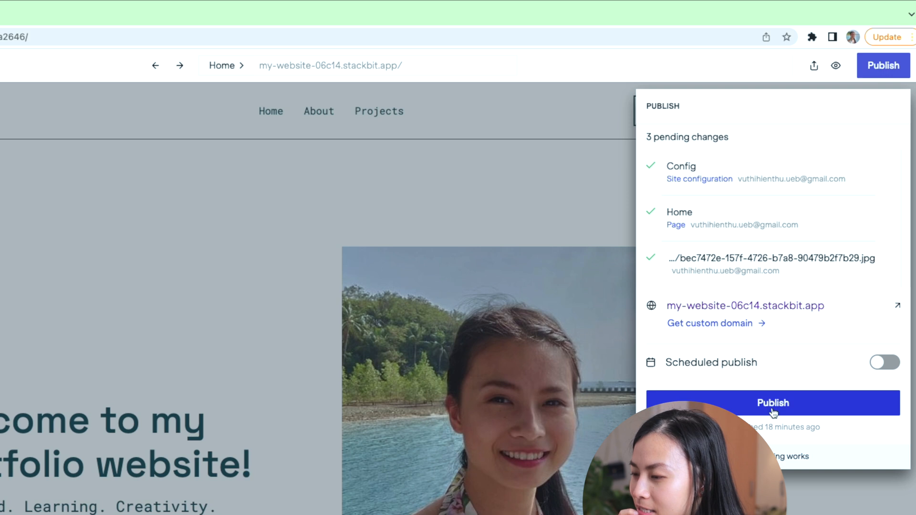
click(772, 403)
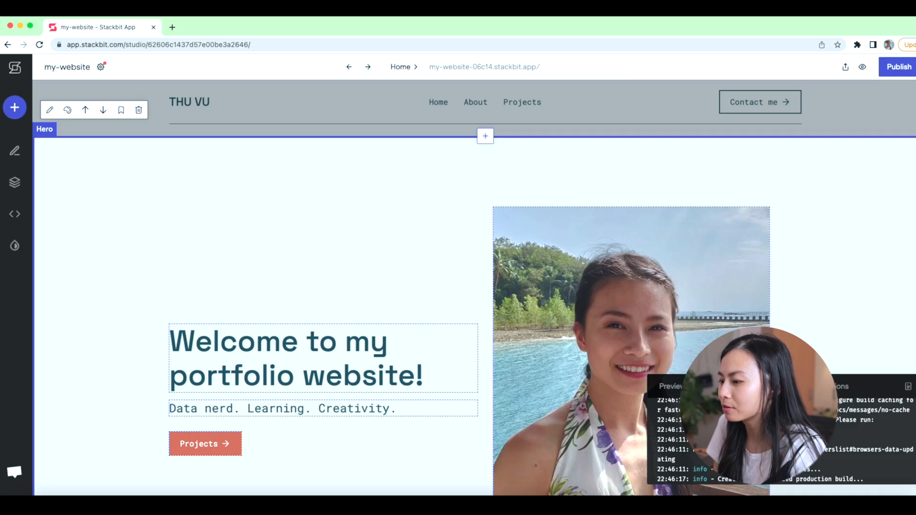
mouse_move(850, 226)
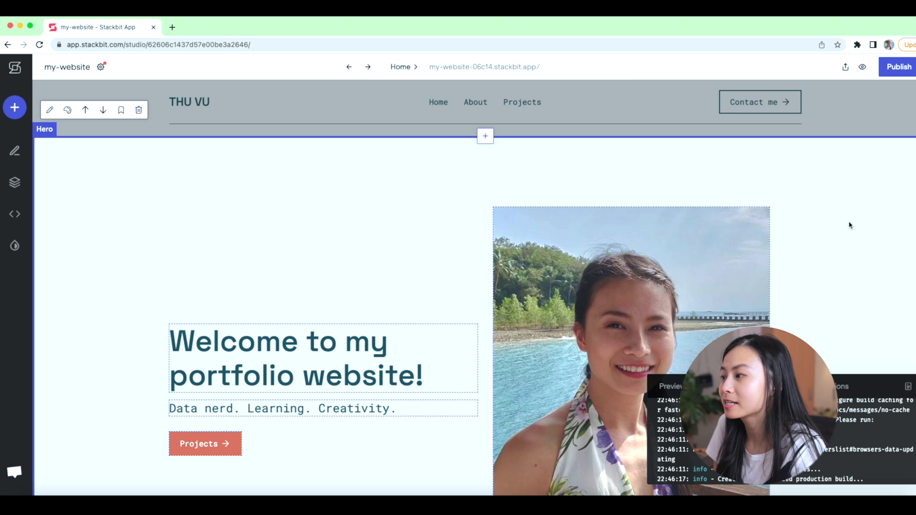
scroll(down, 3)
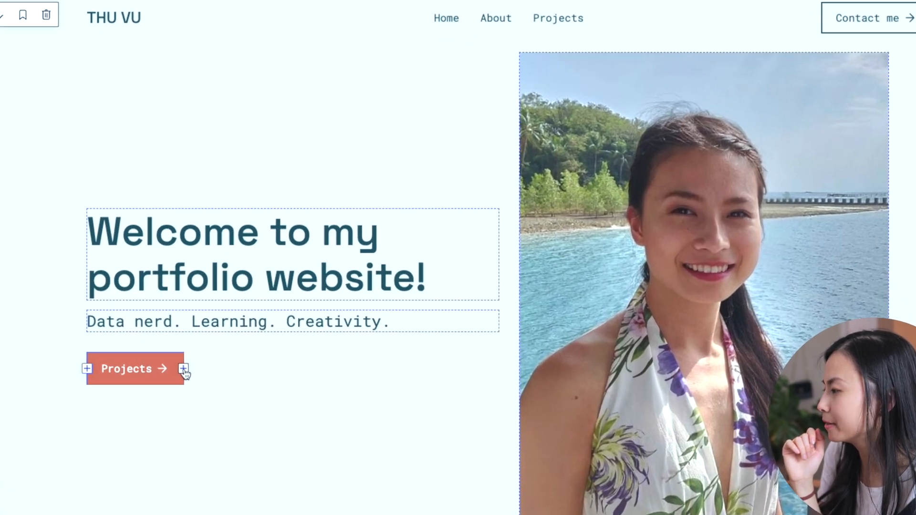
Add a hero link action to the LinkedIn profile, shown with the LinkedIn icon.
click(183, 369)
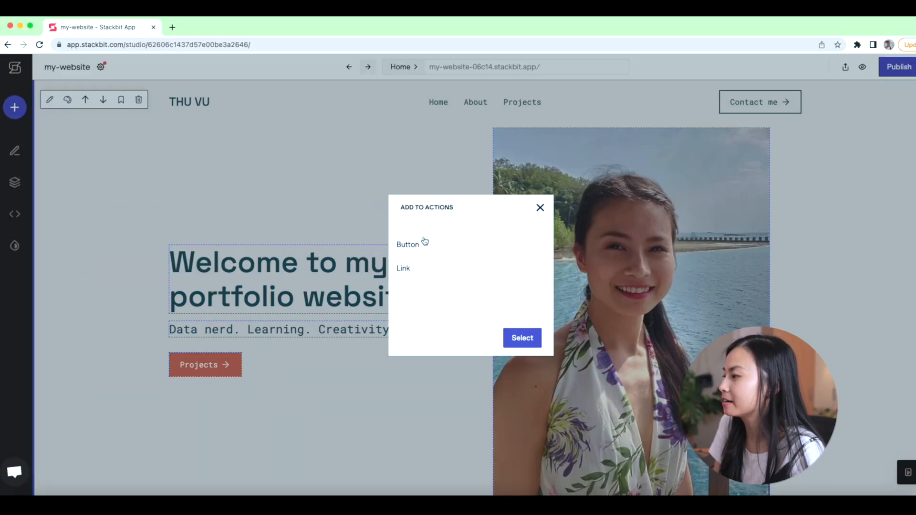
click(403, 268)
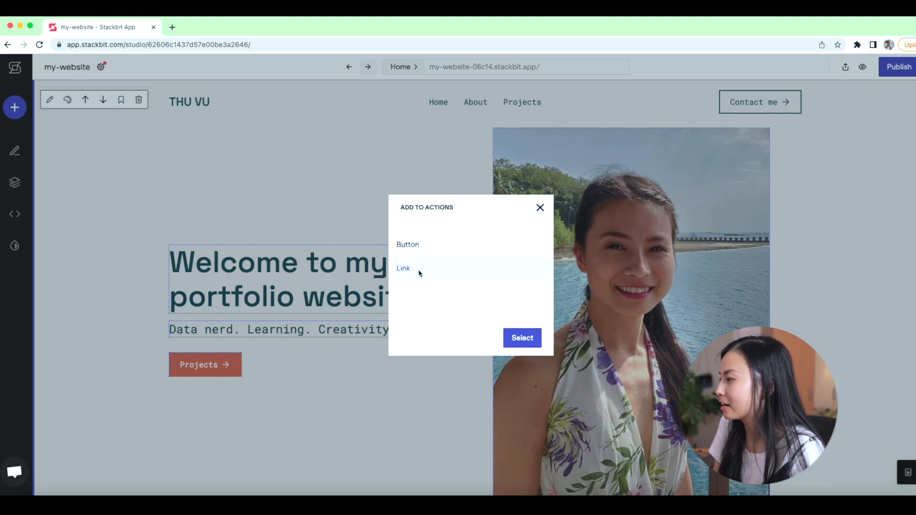
click(521, 338)
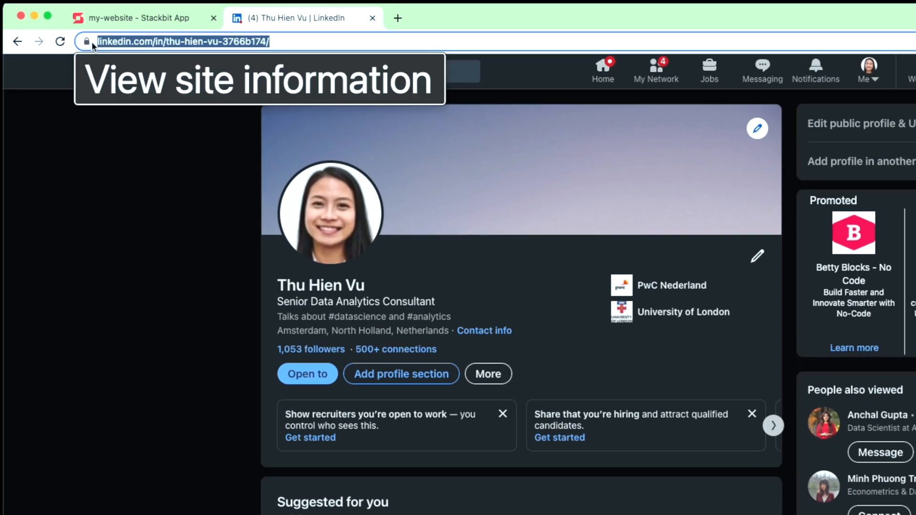
click(99, 27)
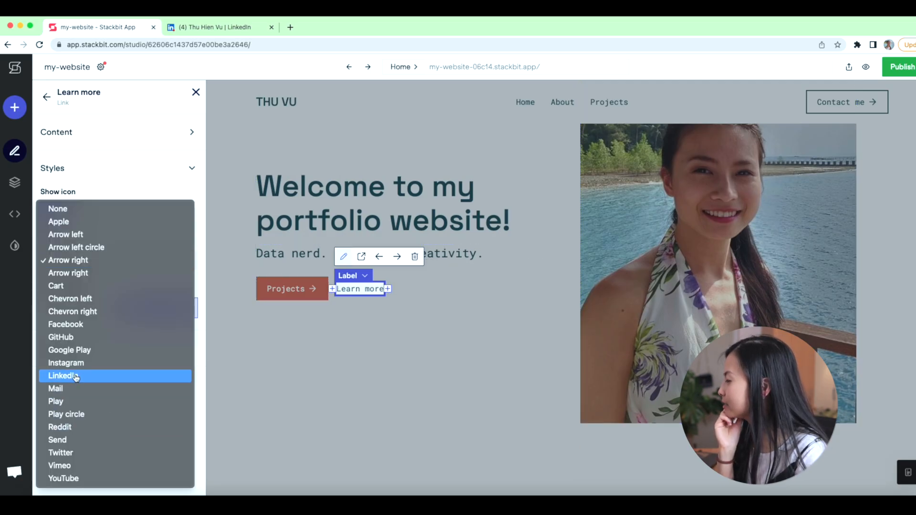
click(63, 376)
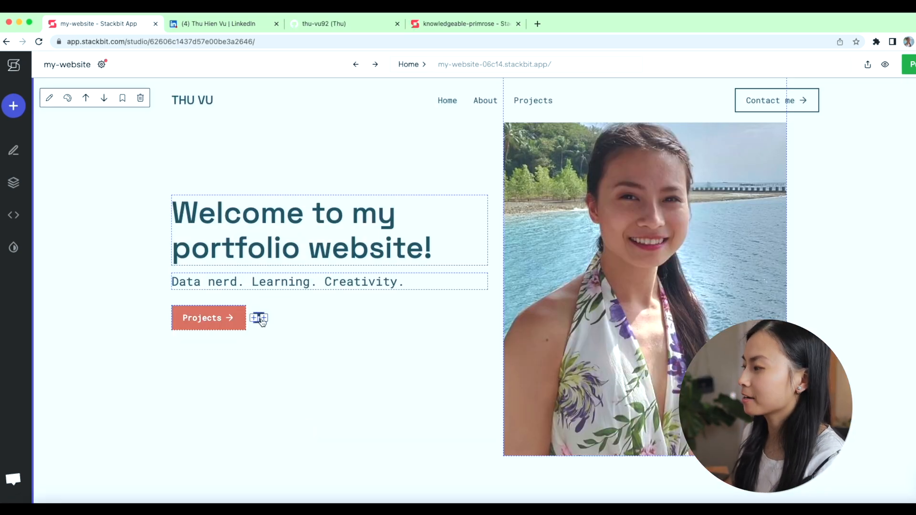
click(259, 317)
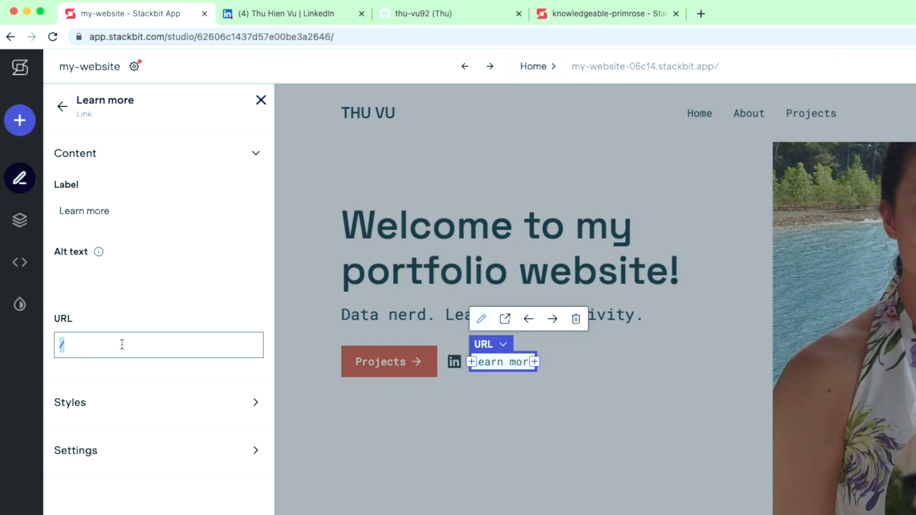
text(https://github.com/thu-vu92)
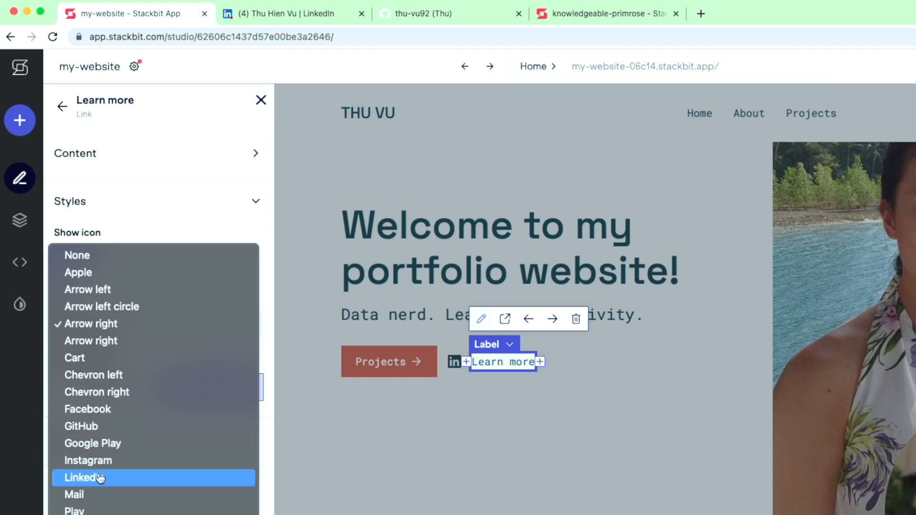
click(80, 477)
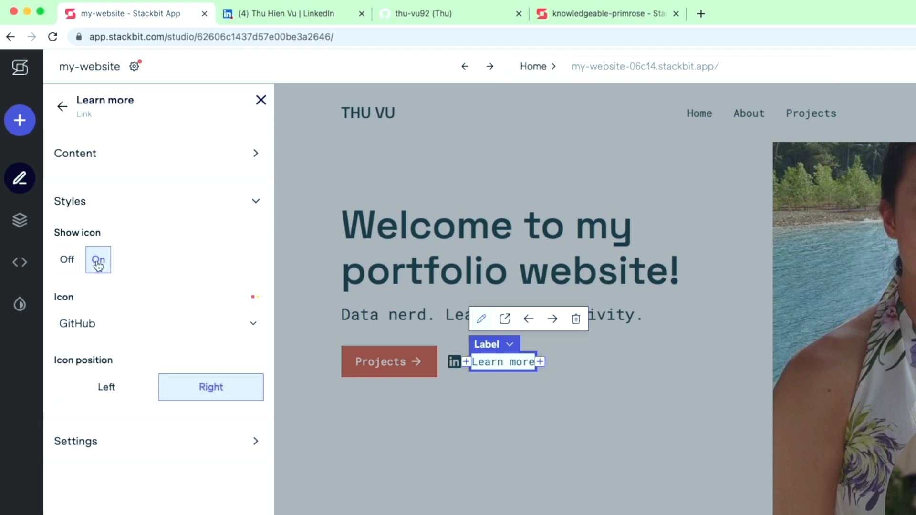
click(75, 153)
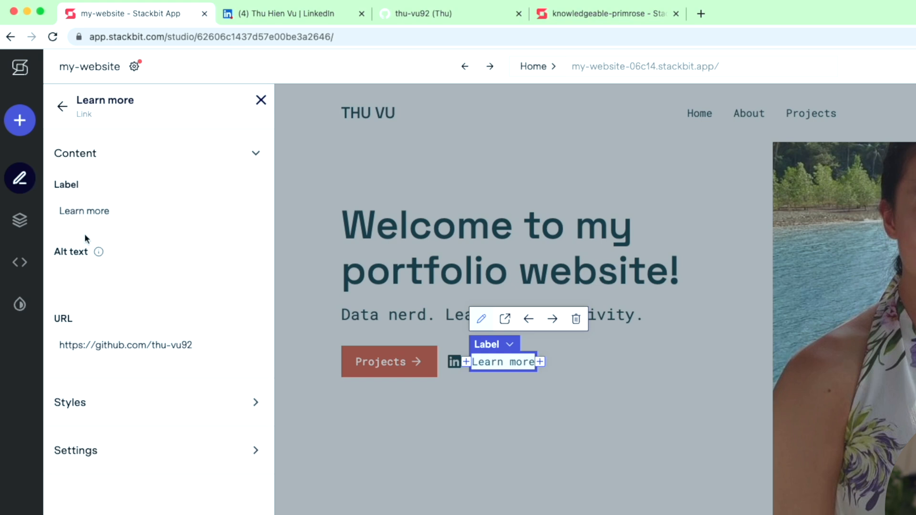
click(158, 211)
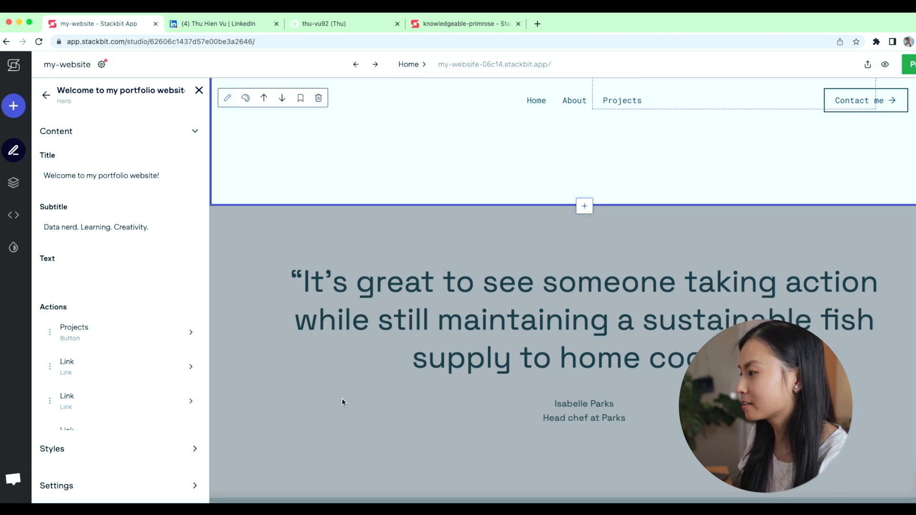
Give the testimonial quote section the dark teal colour scheme with light text.
click(584, 292)
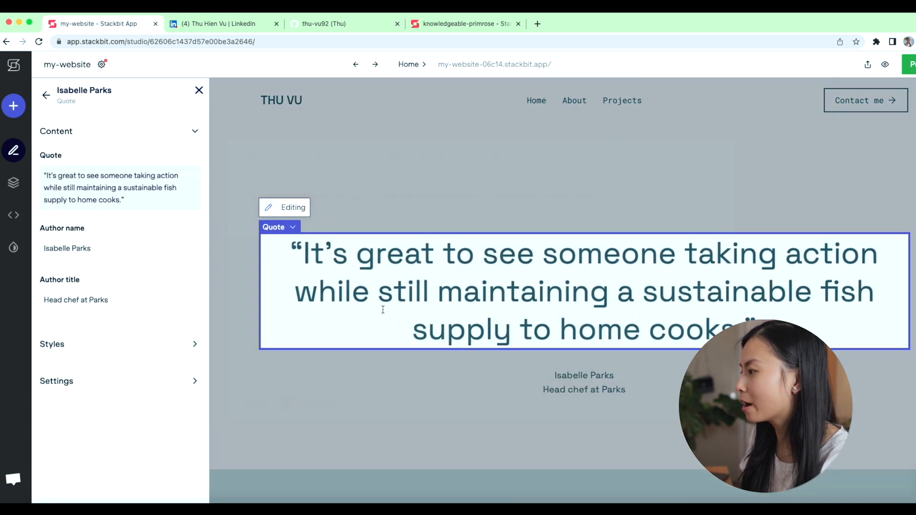
click(46, 96)
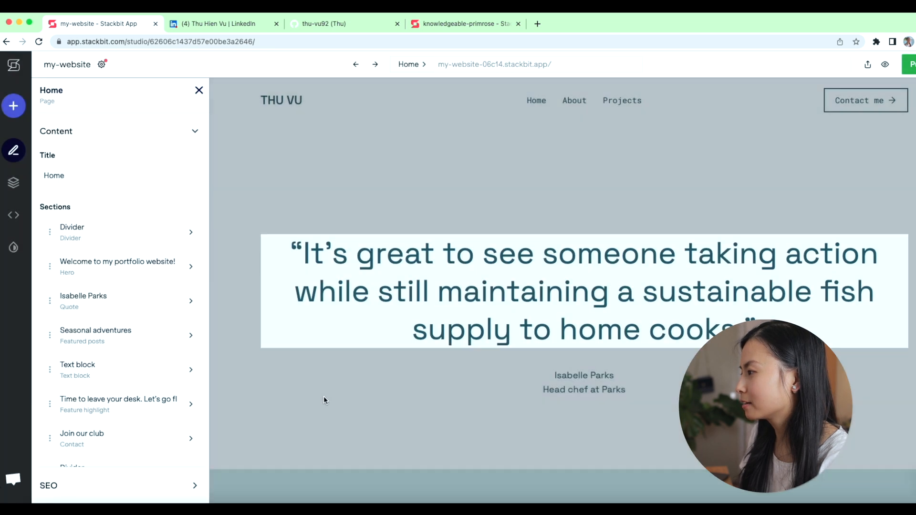
click(83, 301)
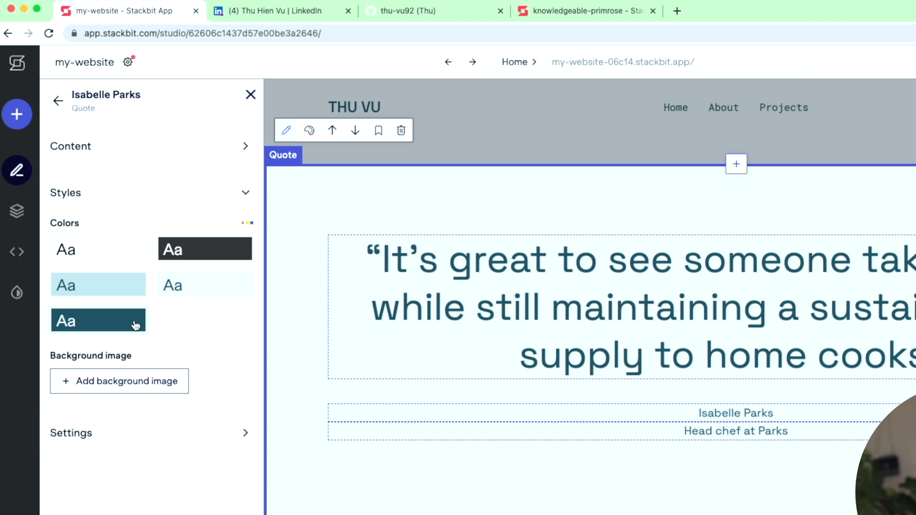
click(98, 321)
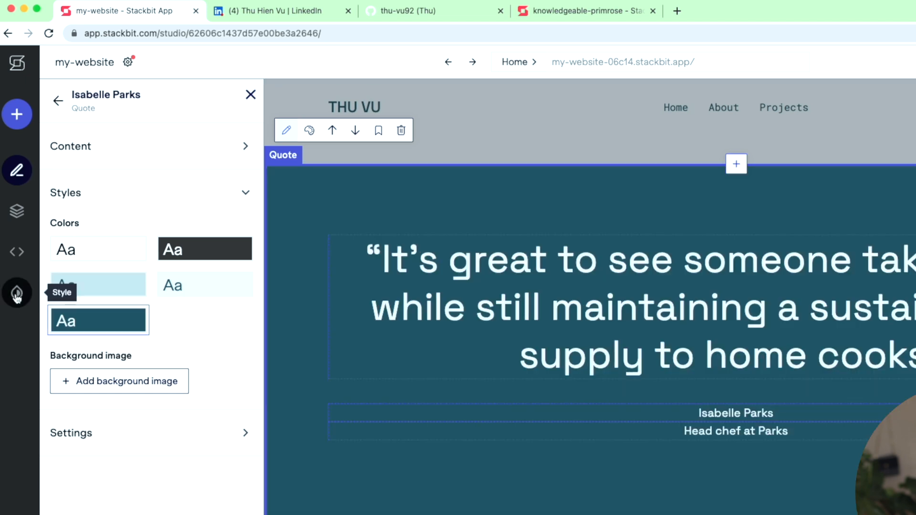
Show the site's colour palette hex values under Global Styles > Color palettes.
click(16, 293)
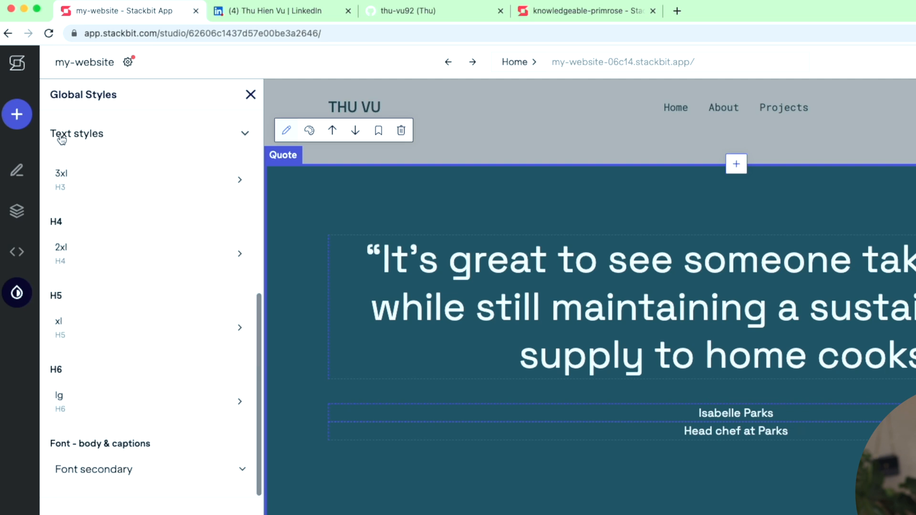
click(76, 133)
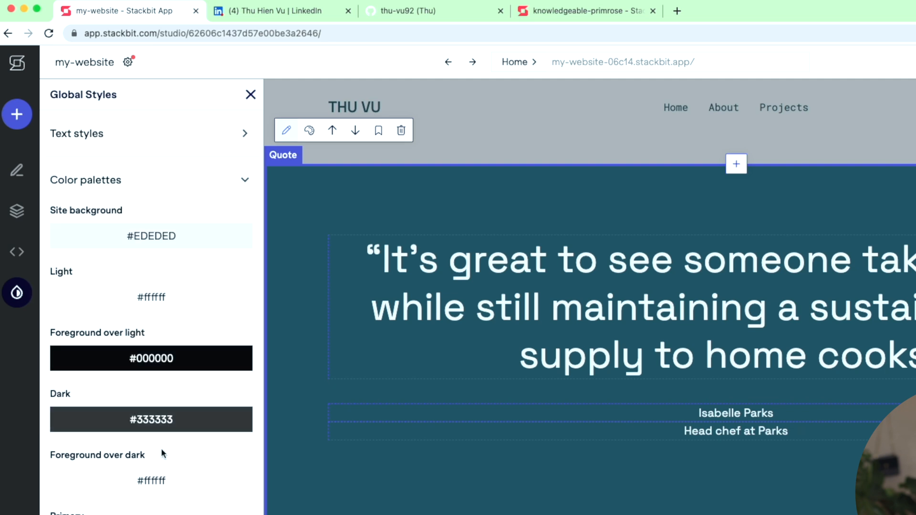
scroll(down, 3)
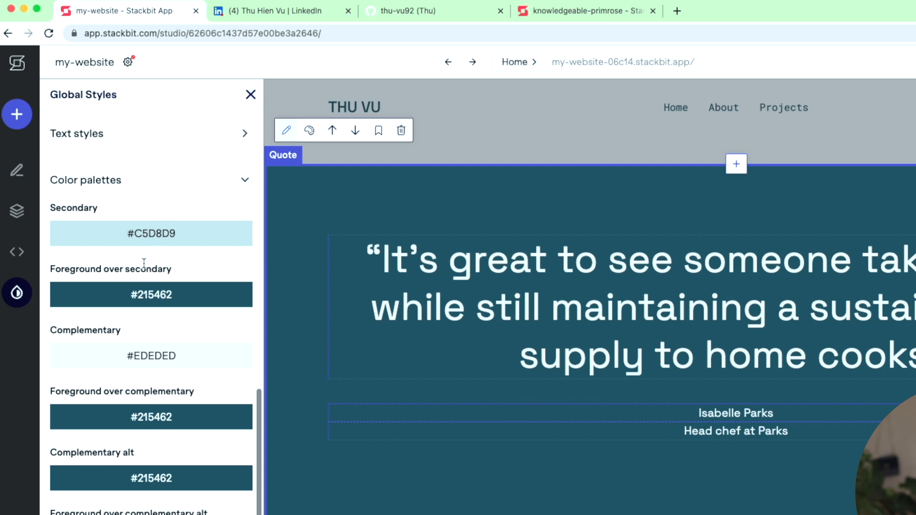
mouse_move(179, 373)
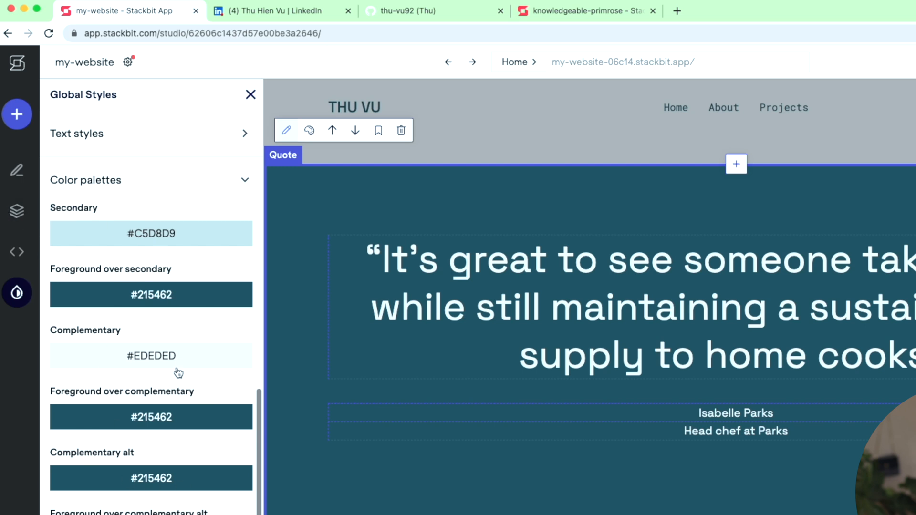
mouse_move(17, 171)
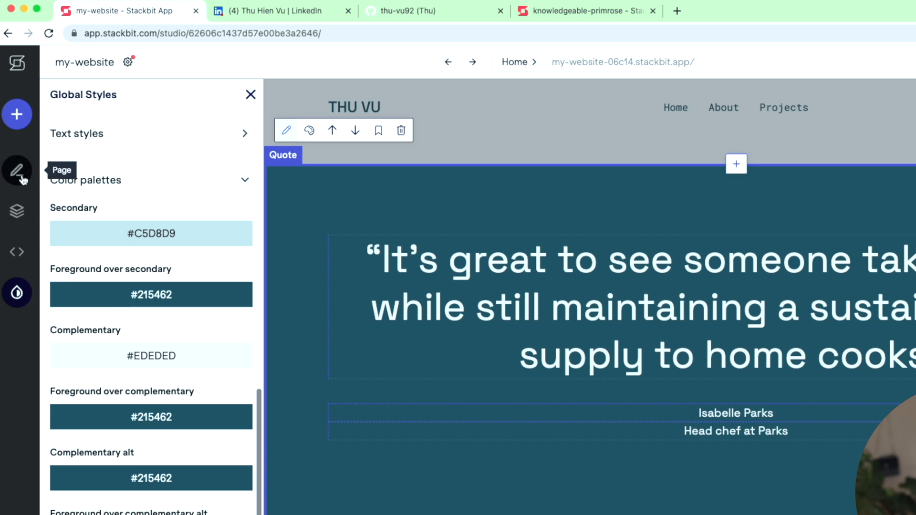
Start the Coolors generator and produce random five-colour palettes, landing on a yellow-orange one.
click(658, 24)
text(coolors.co)
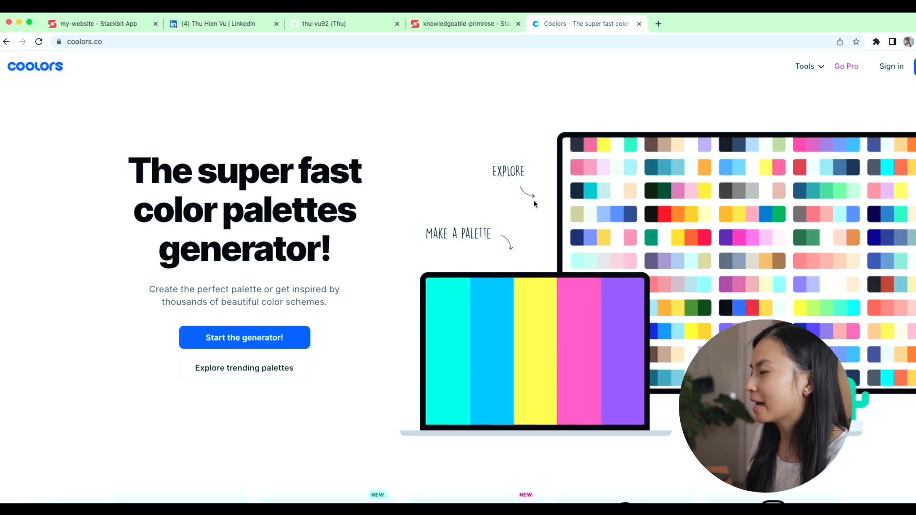
click(244, 338)
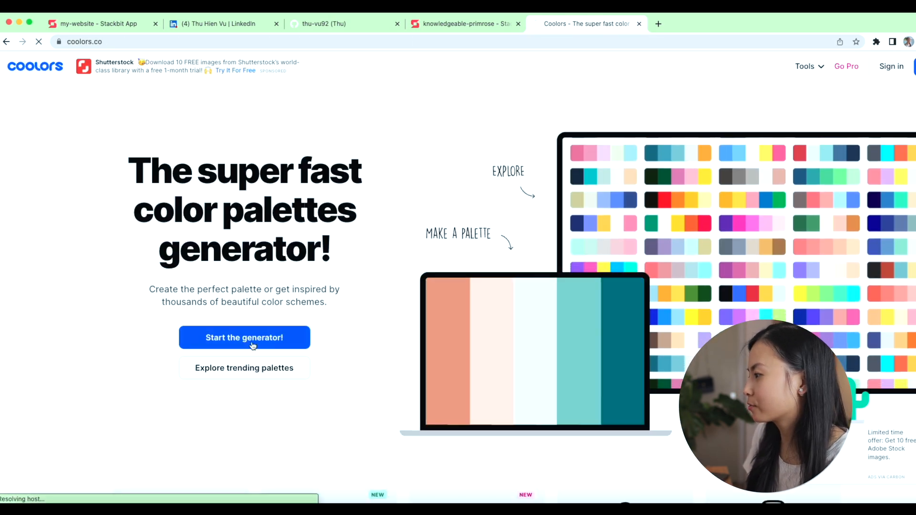
click(244, 338)
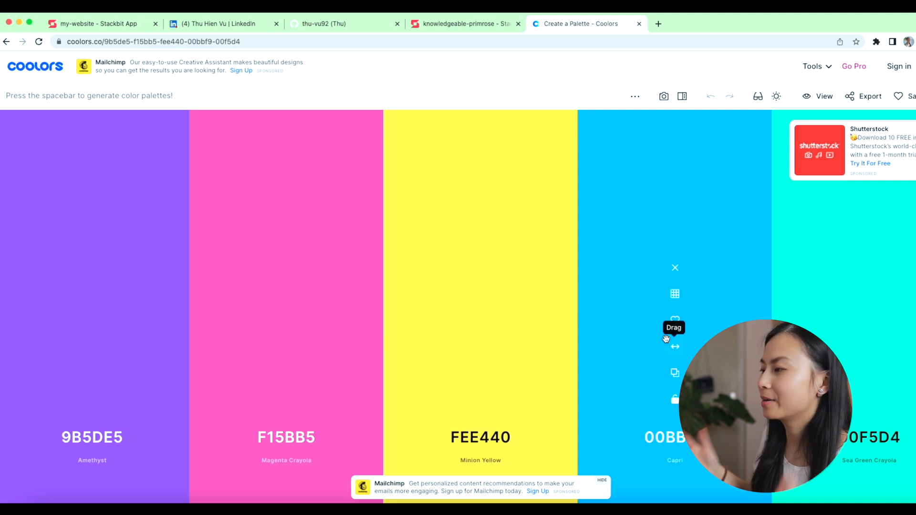
key(space)
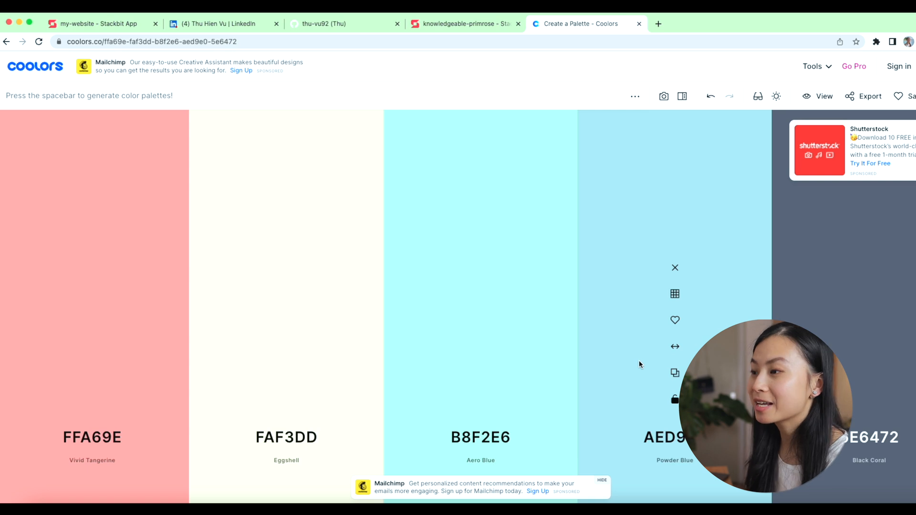
key(space)
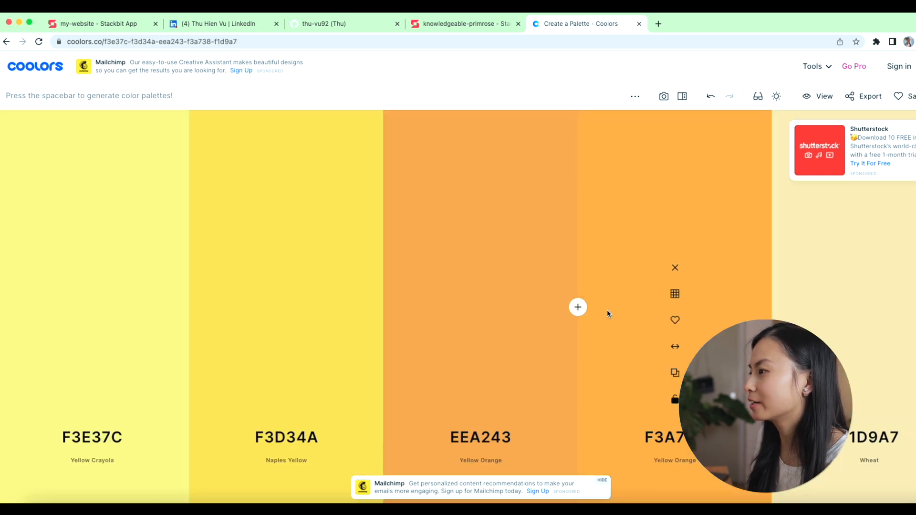
Select the first quote from the Google 'albert einstein quotes' results for copying.
click(96, 24)
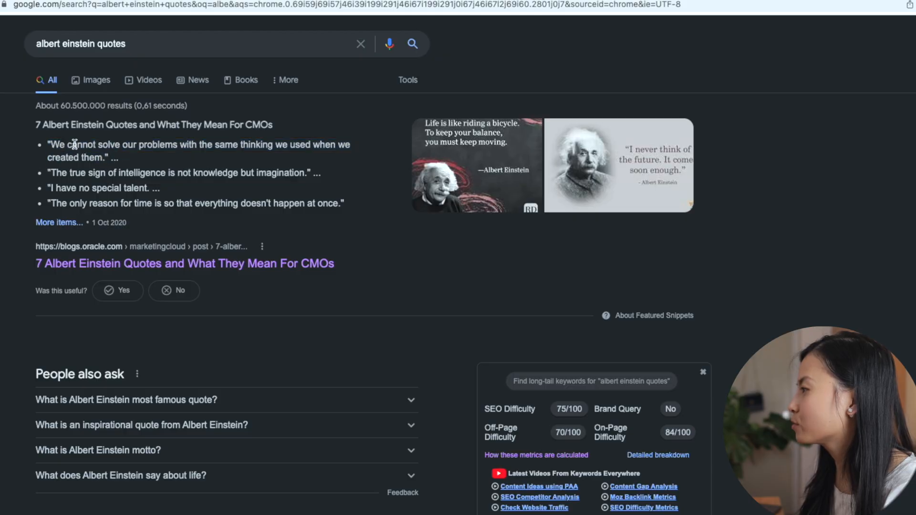
mouse_move(227, 160)
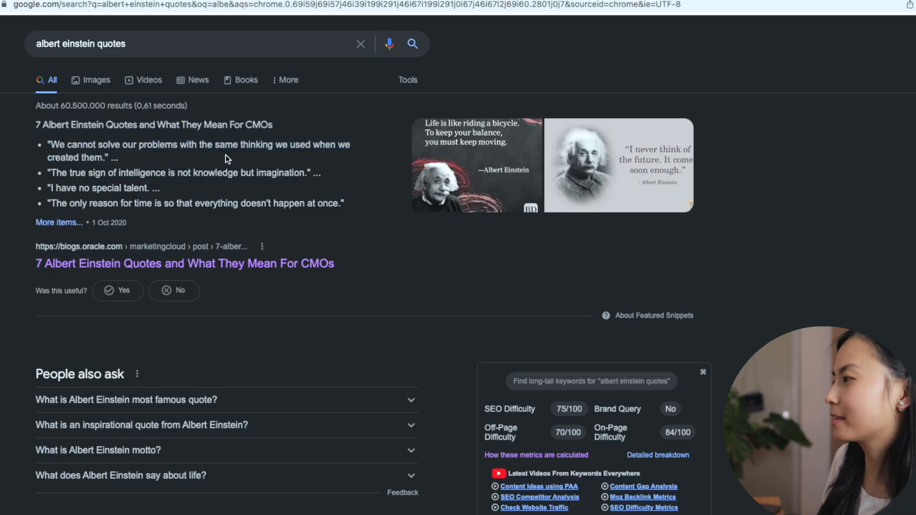
drag(48, 144, 117, 158)
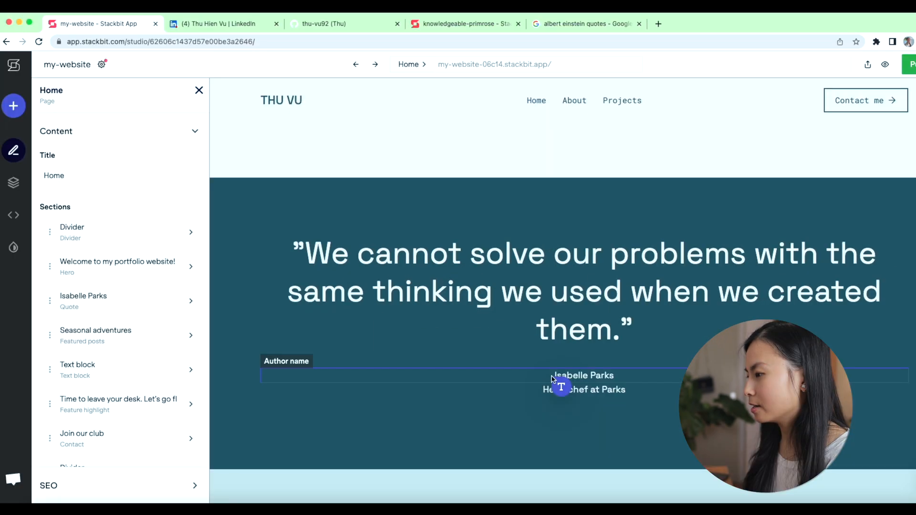
Credit the quote to Albert Einstein, retitle the posts section Recent projects with a See all projects link.
click(583, 376)
text(Albert Einstein)
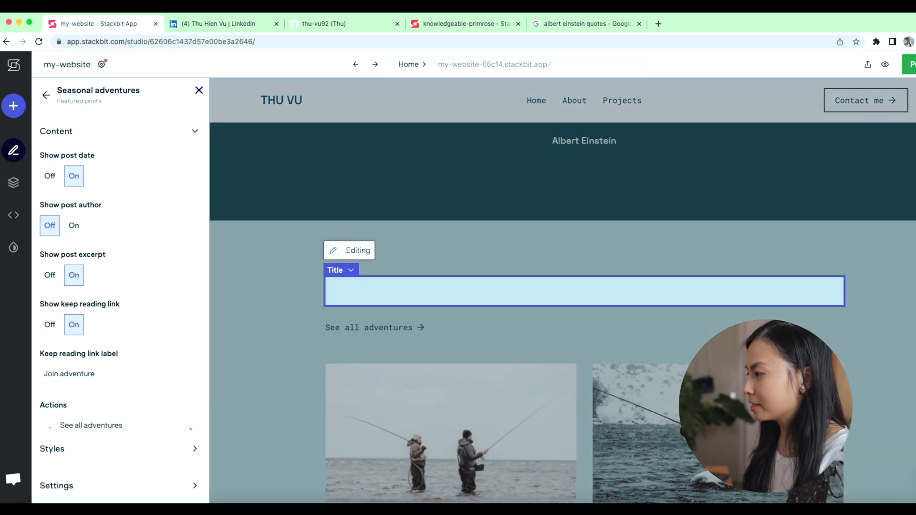
text(Recent projects)
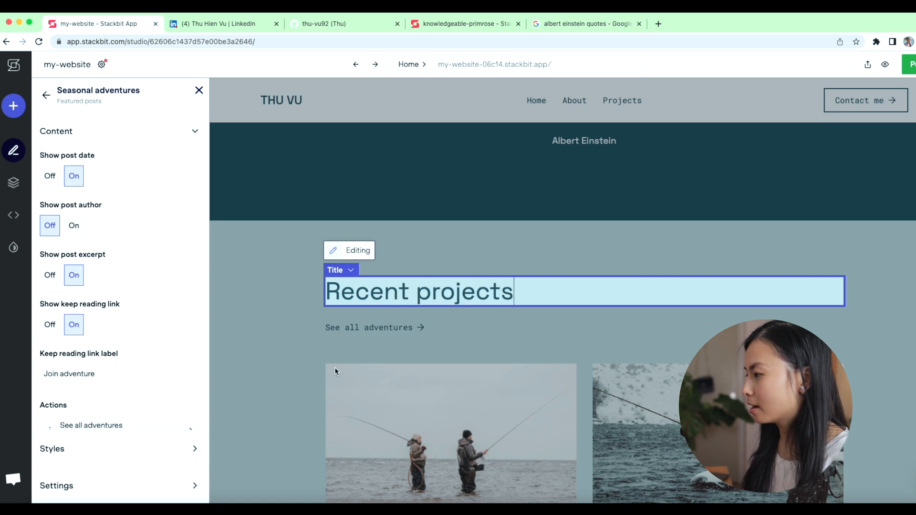
click(369, 327)
text(See all projects)
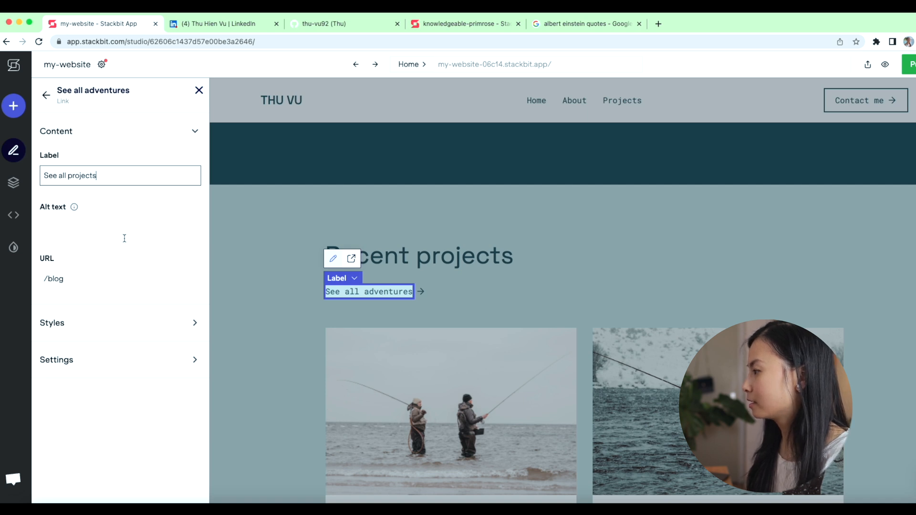
click(494, 64)
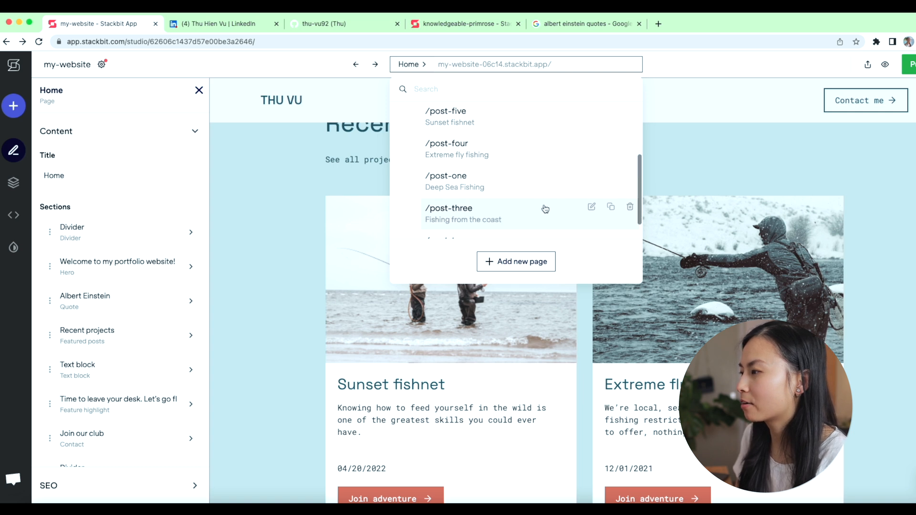
Duplicate an existing blog post page as python-dashboard and create it.
scroll(down, 3)
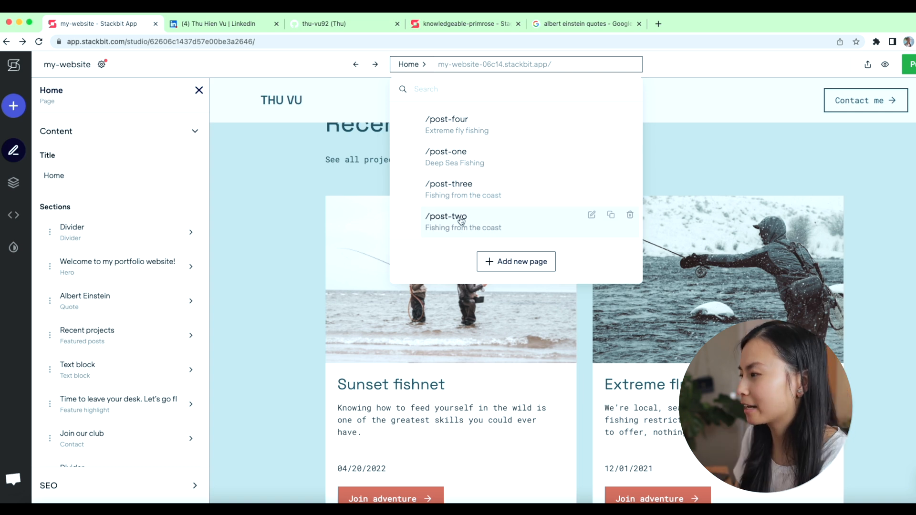
mouse_move(605, 222)
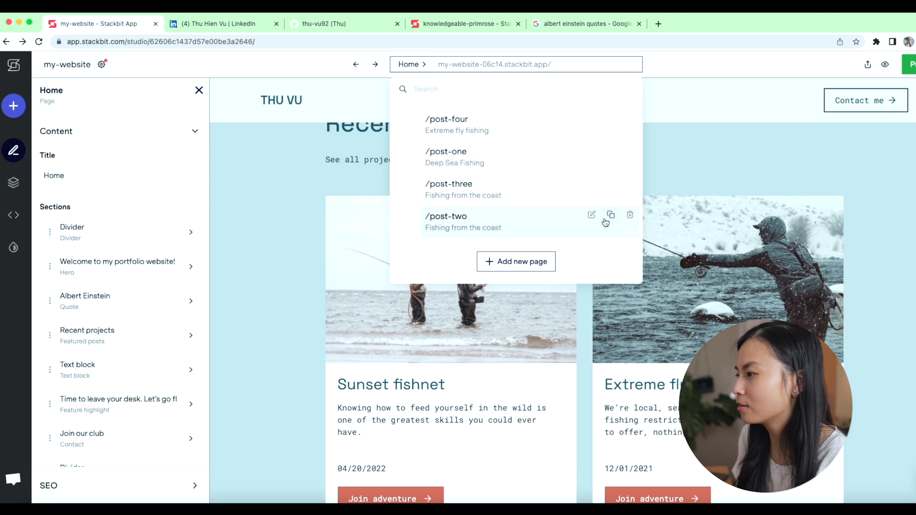
click(611, 215)
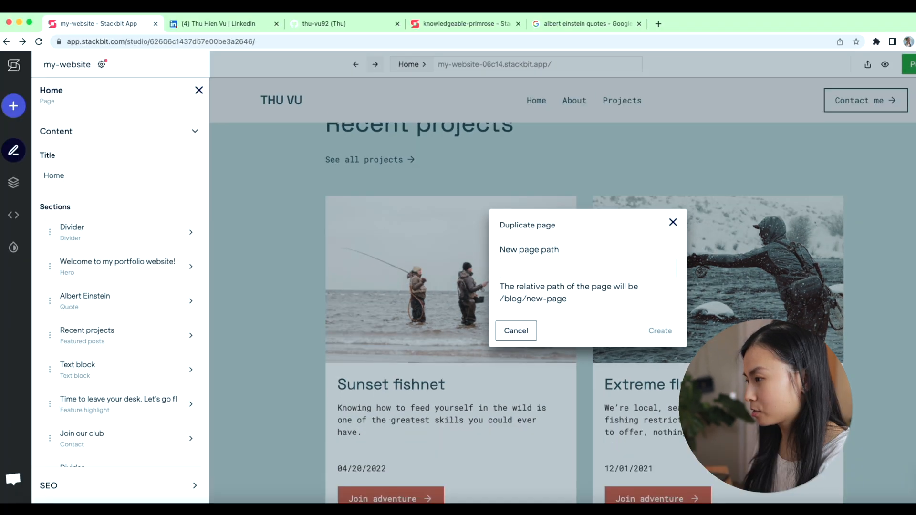
text(python-)
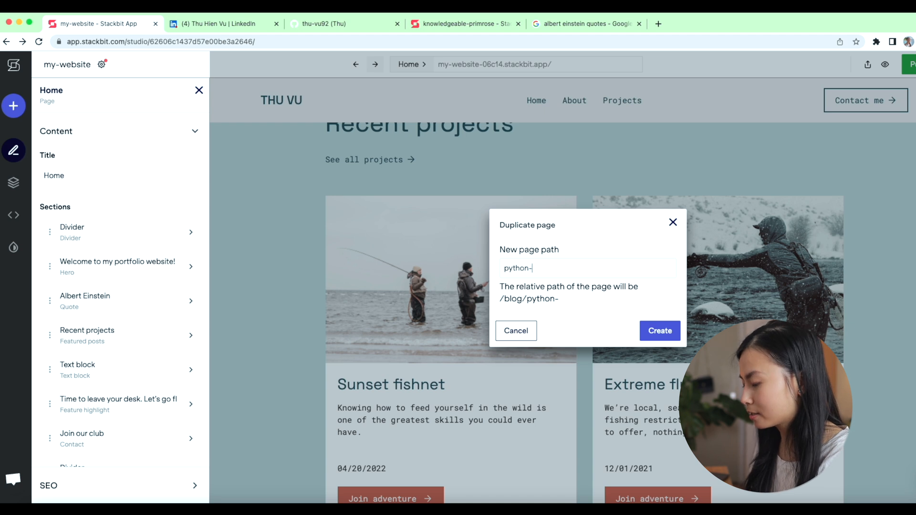
click(659, 331)
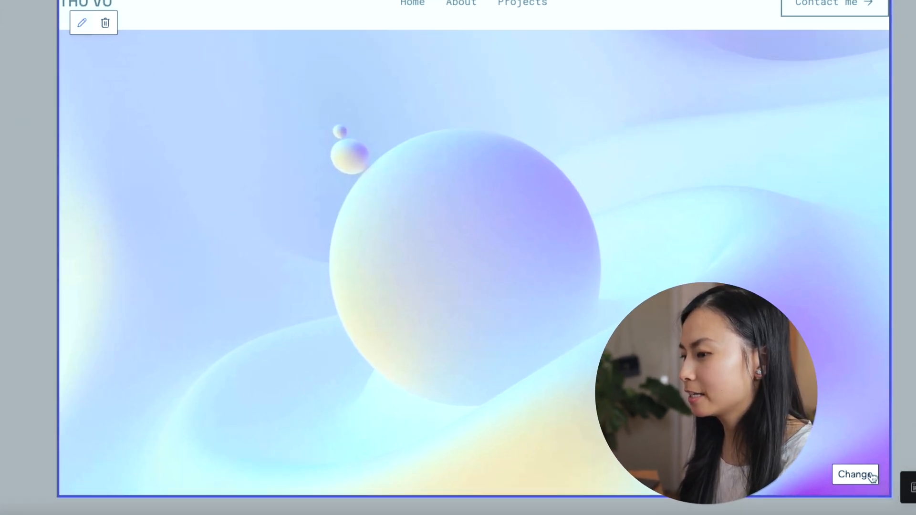
Swap the post's image and title it Interactive dashboard in Python of CO2 emissions using Panel/ hvplot.
click(854, 474)
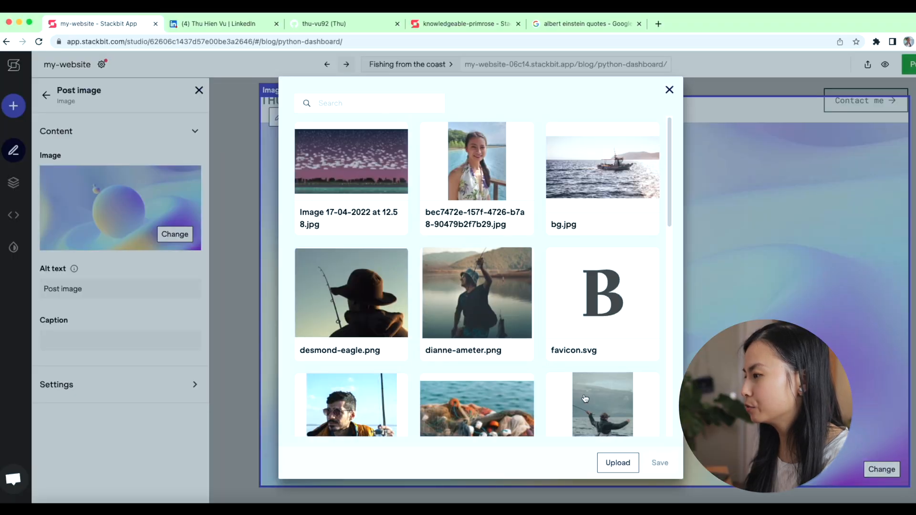
click(602, 405)
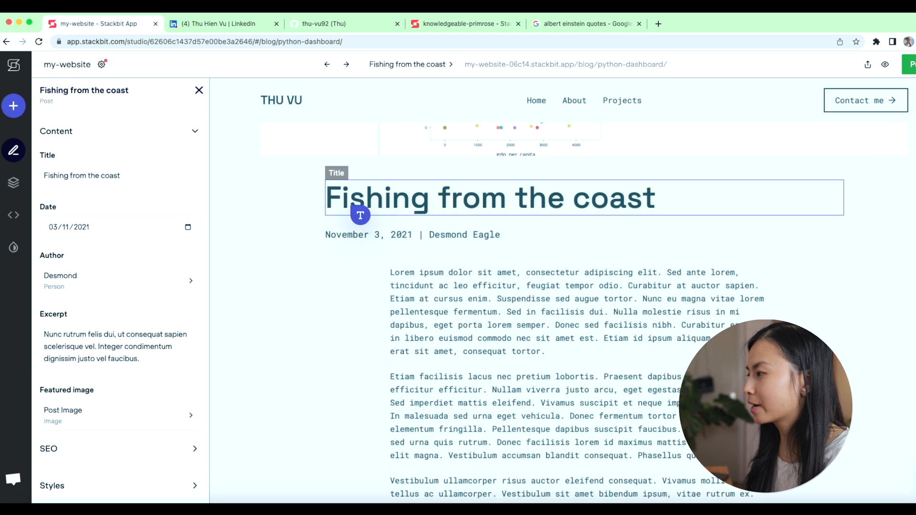
text(Interactive dashboard in Python of)
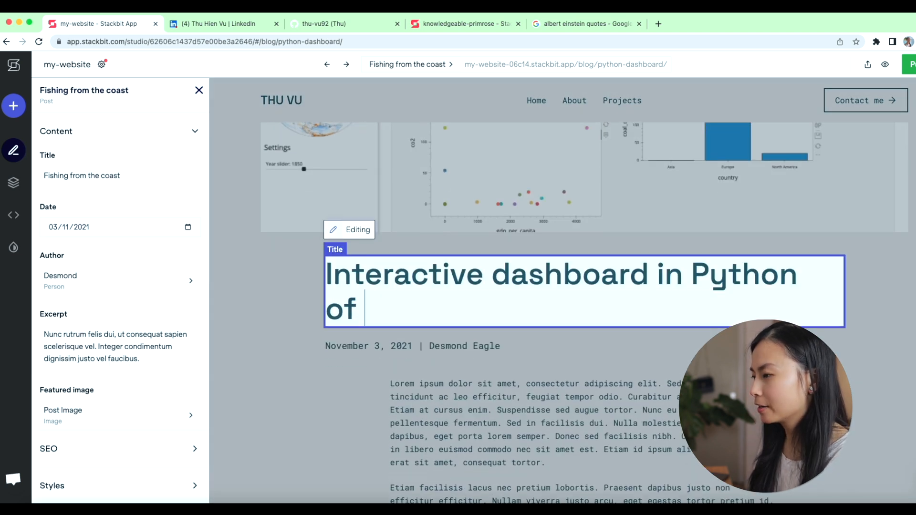
text(CO2 emissions using Pan)
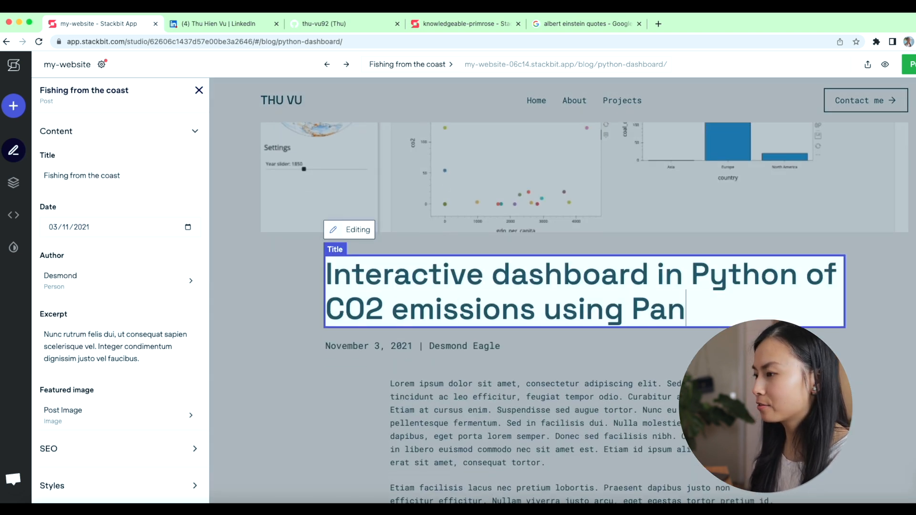
click(188, 240)
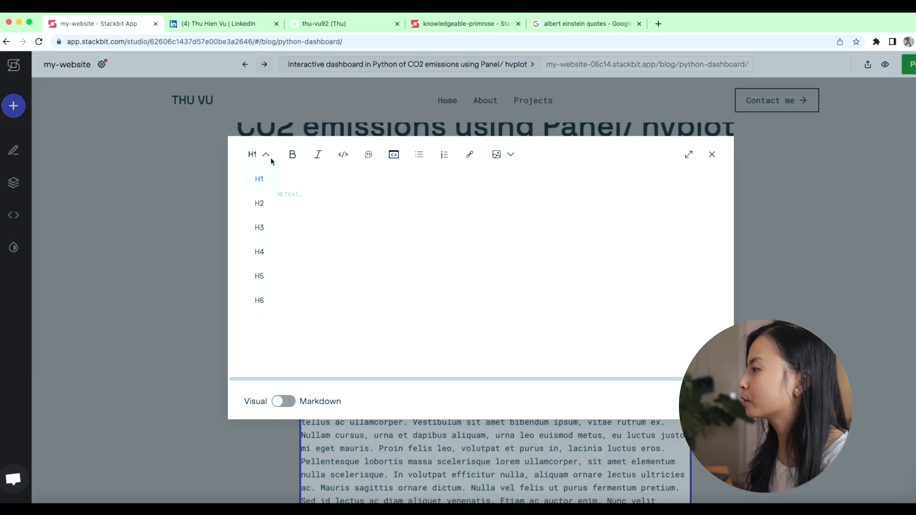
Write a Motivation H2 heading and intro paragraph with the dashboard screenshot, then view it as Markdown.
click(259, 203)
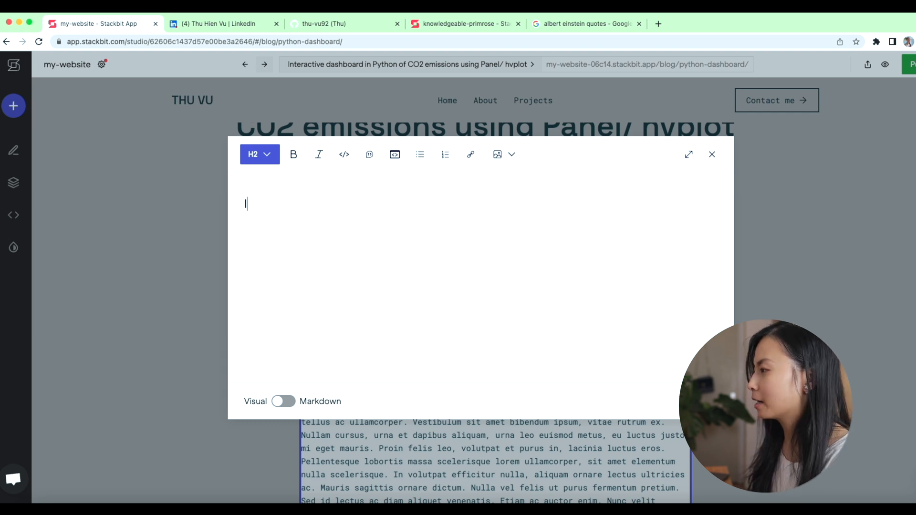
click(497, 155)
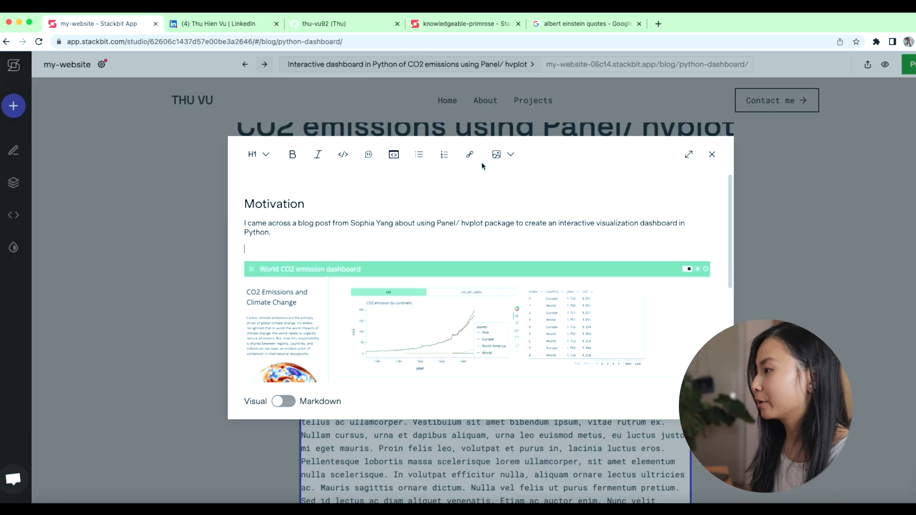
text(I love das)
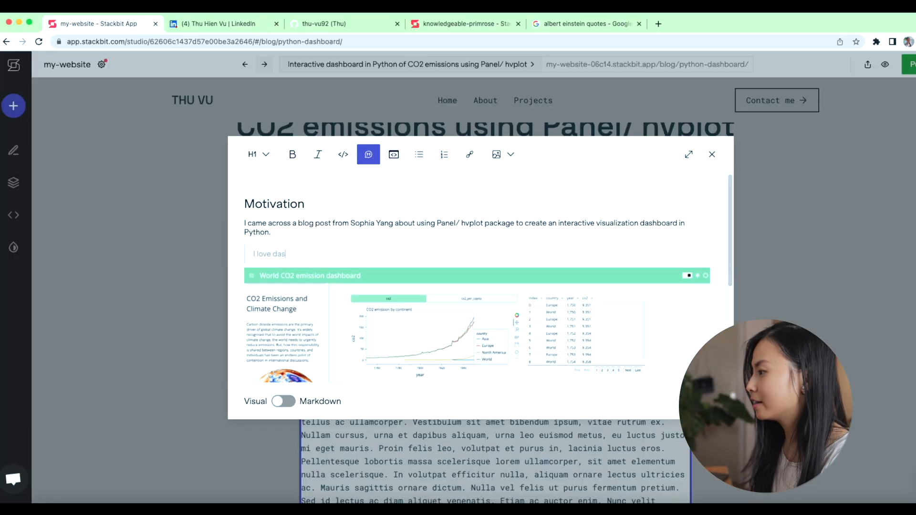
scroll(down, 3)
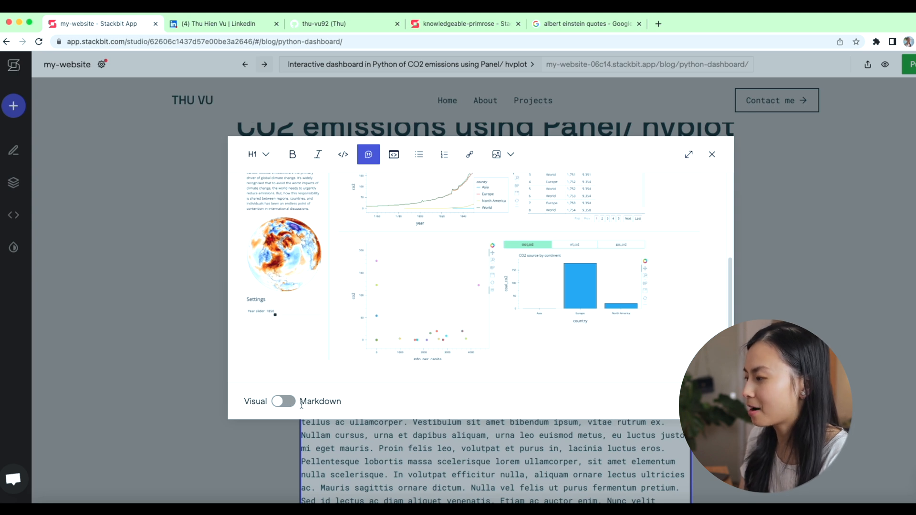
click(284, 402)
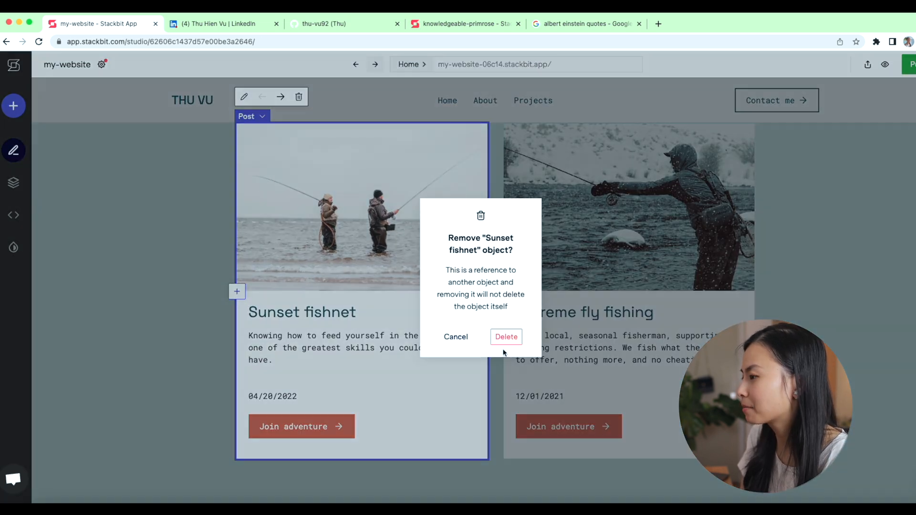
Remove the Sunset fishnet card and feature the existing Python dashboard post in Recent projects.
click(506, 337)
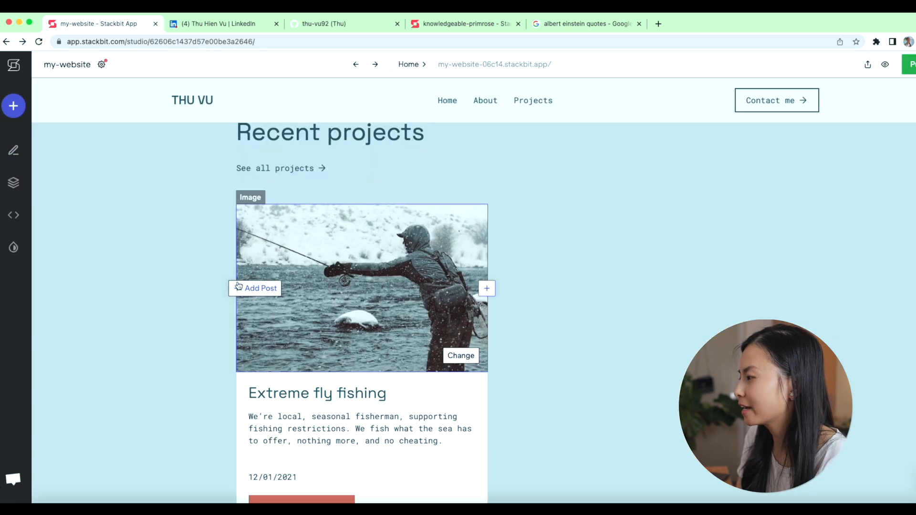
click(260, 288)
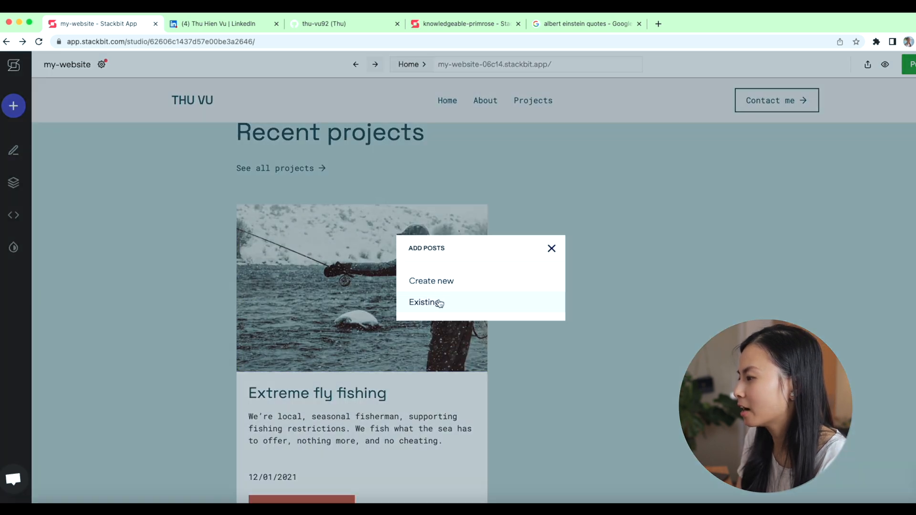
click(422, 302)
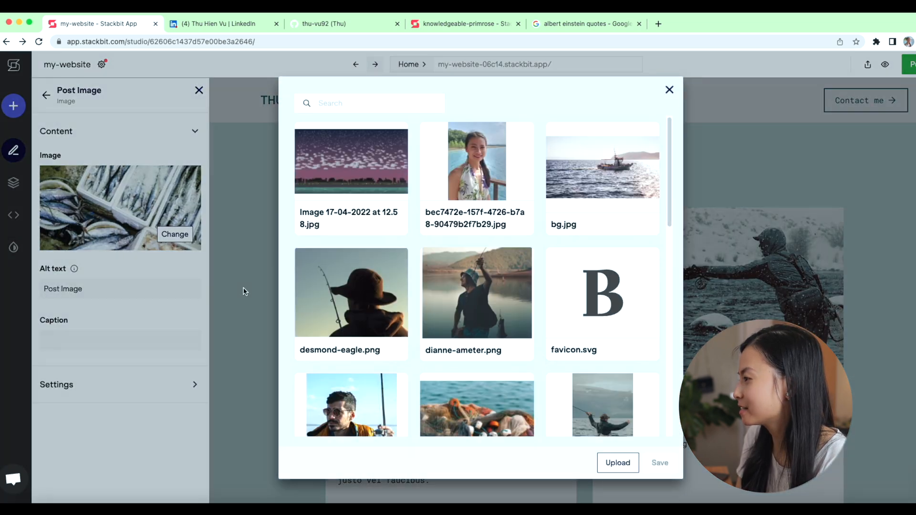
scroll(down, 3)
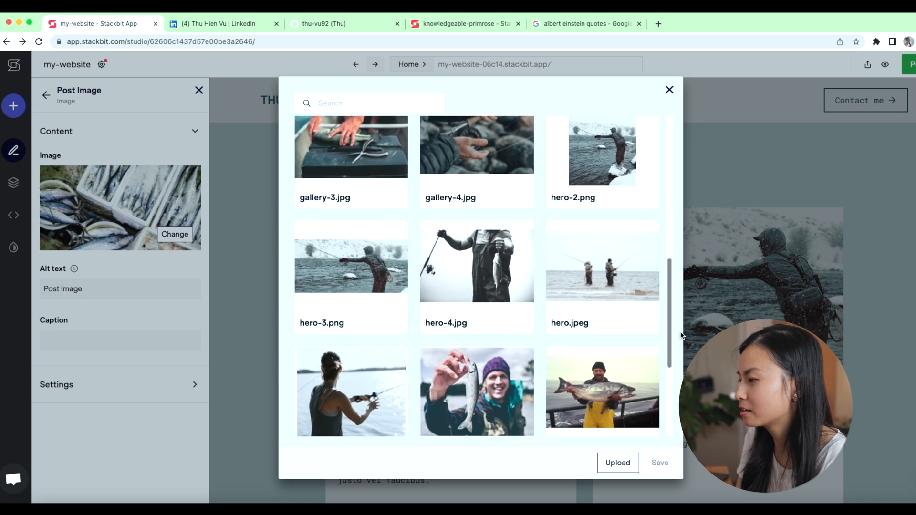
Upload the dashboard screenshot from the computer as the featured post's image.
click(617, 462)
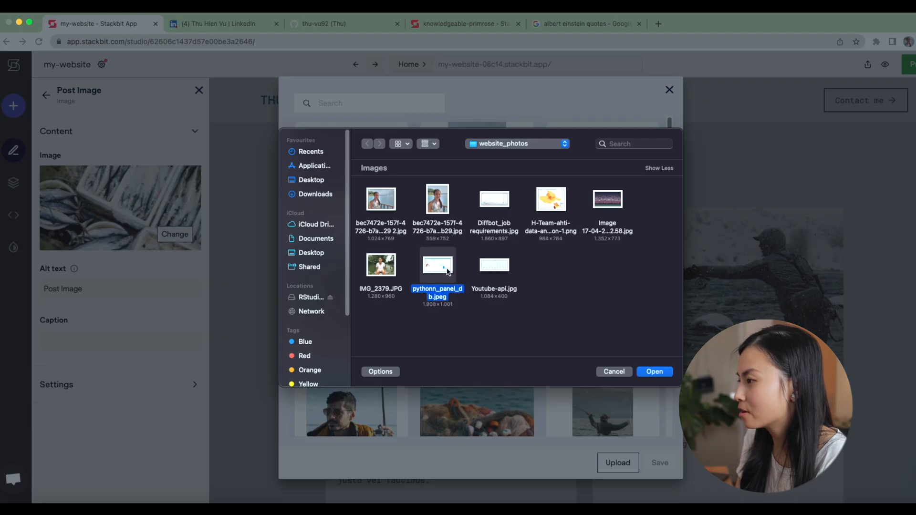
click(654, 372)
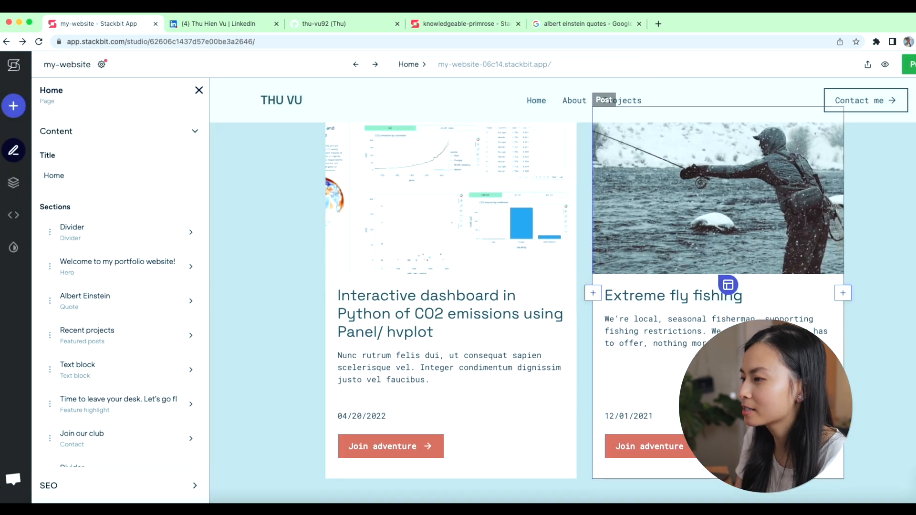
click(565, 122)
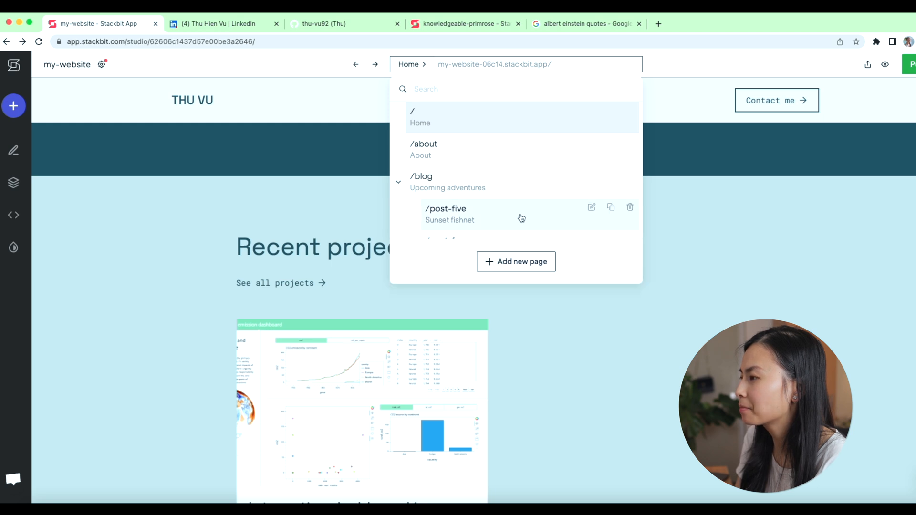
Duplicate a post as suicidal-landscape with a night cityscape banner and the suicidal-cases title.
click(610, 207)
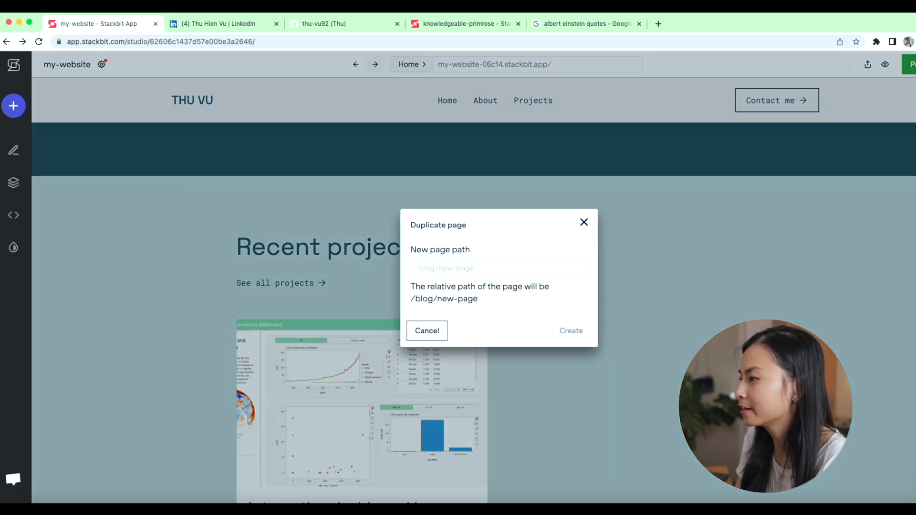
text(suicidal-landscap)
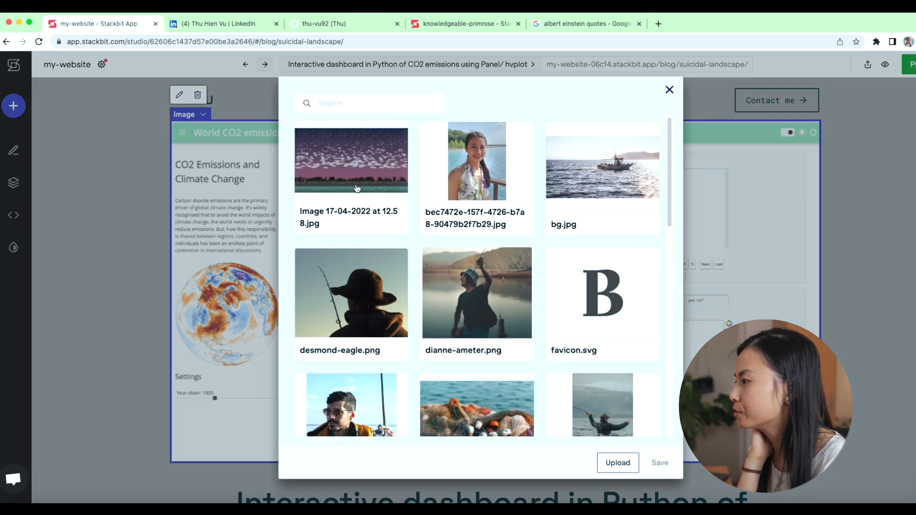
click(669, 90)
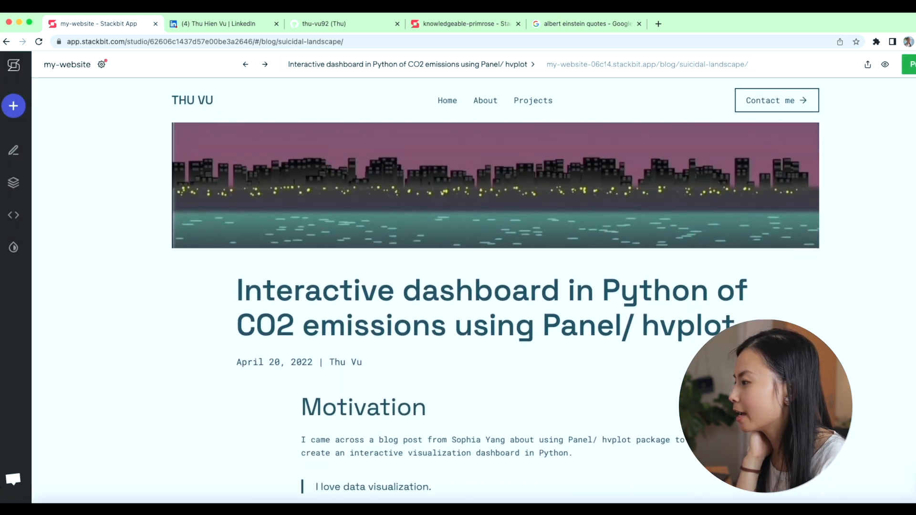
click(491, 290)
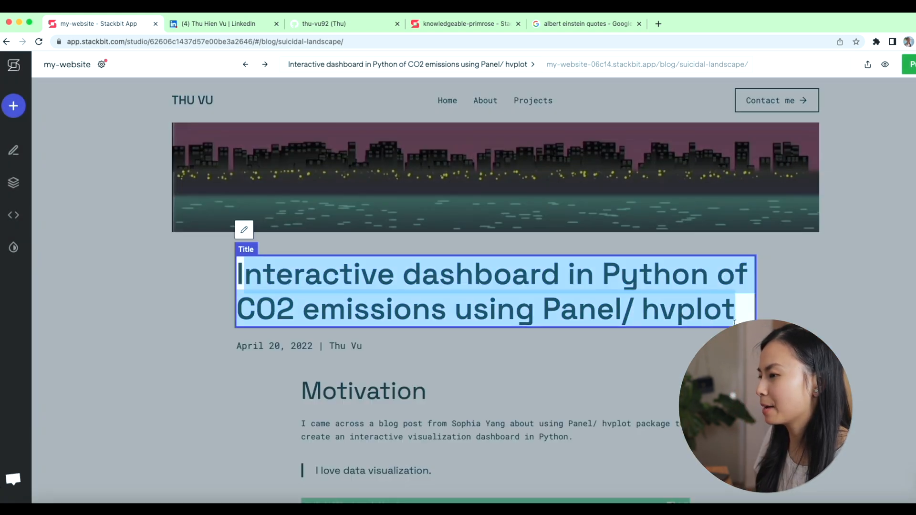
text(Visualizi)
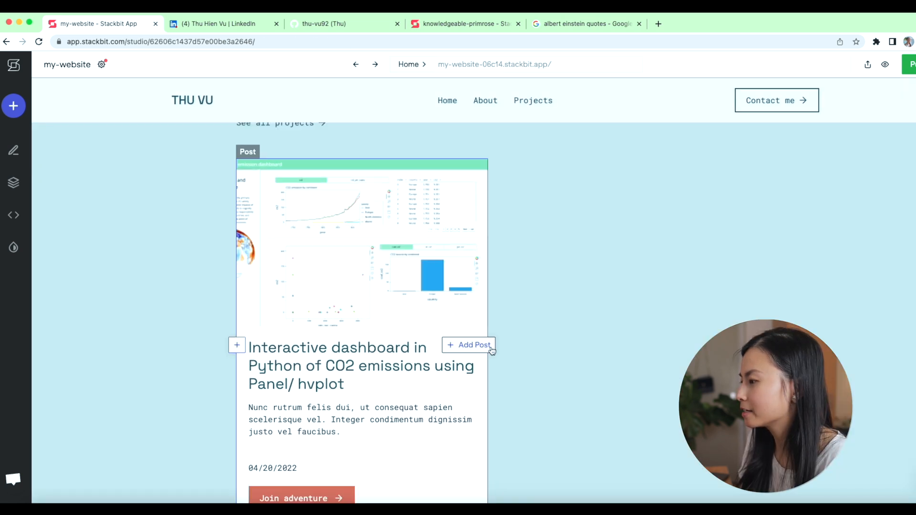
Feature the Visualizing suicidal-cases post under Recent projects beside the dashboard post.
click(469, 345)
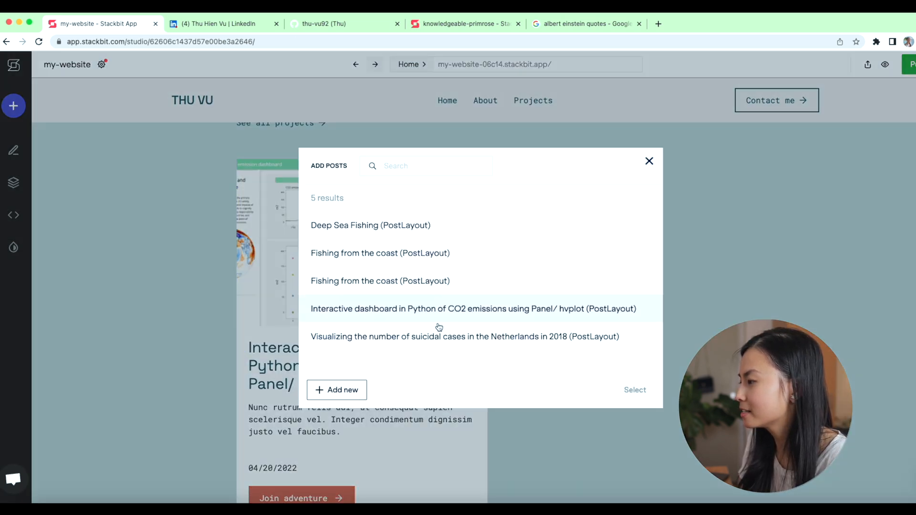
click(464, 337)
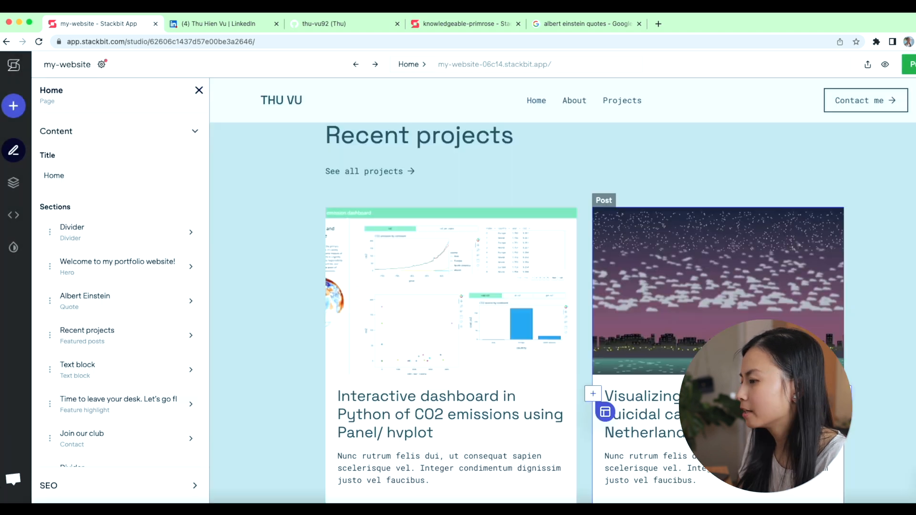
click(87, 335)
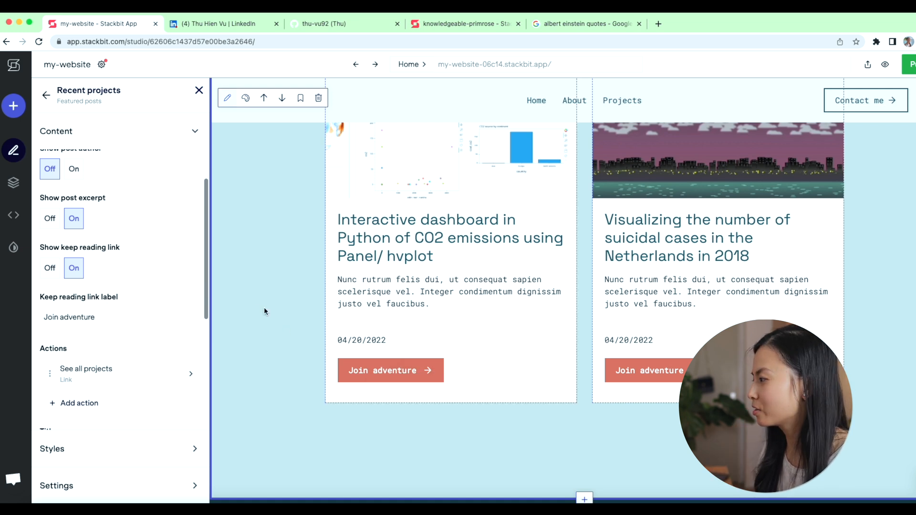
Label the cards' links Read more and arrange Recent projects as a two-column grid.
text(Read)
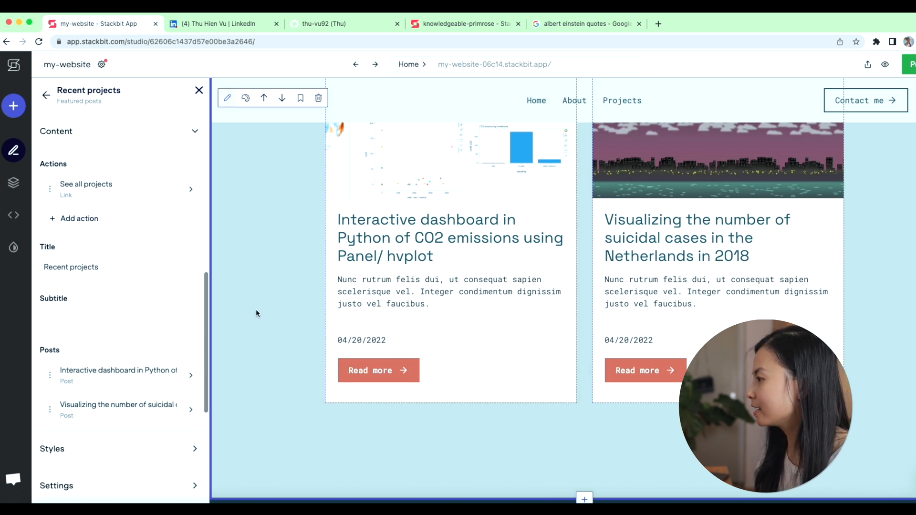
click(52, 448)
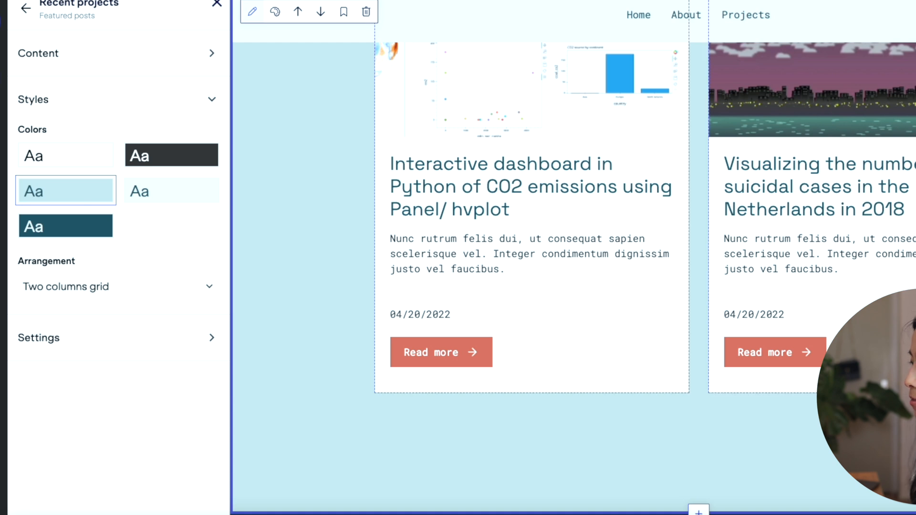
click(113, 286)
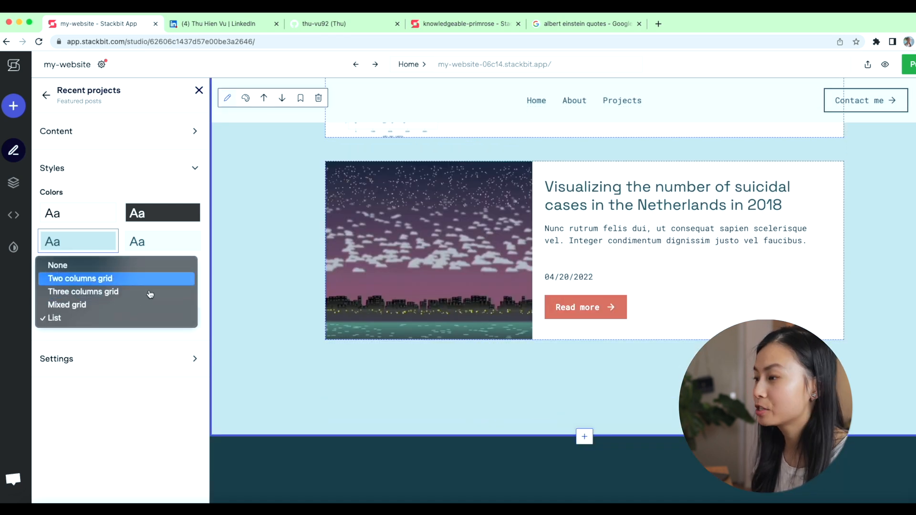
click(79, 277)
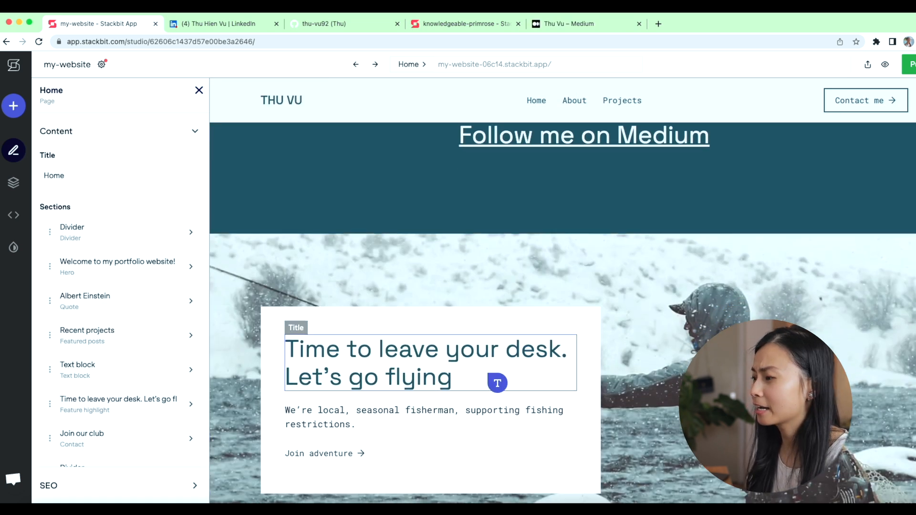
Rewrite the feature section heading to say I also make videos on Youtube.
click(425, 362)
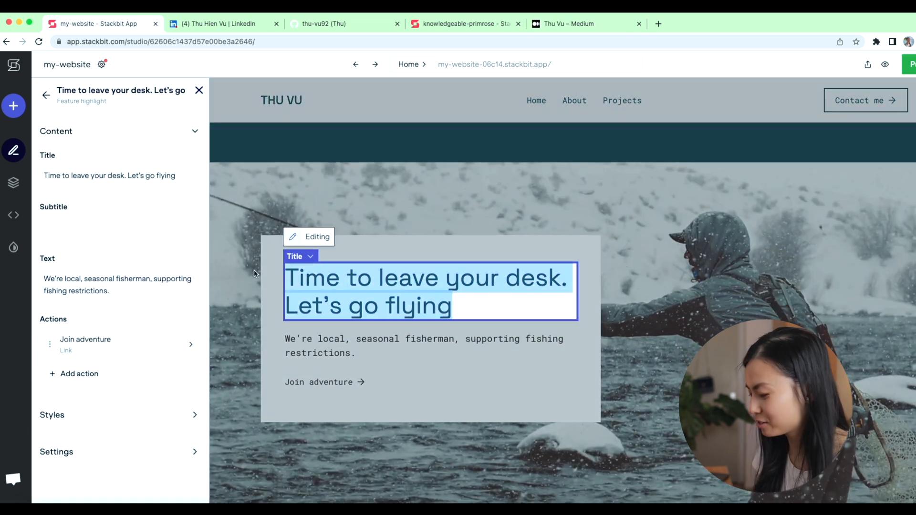
text(I also make vis)
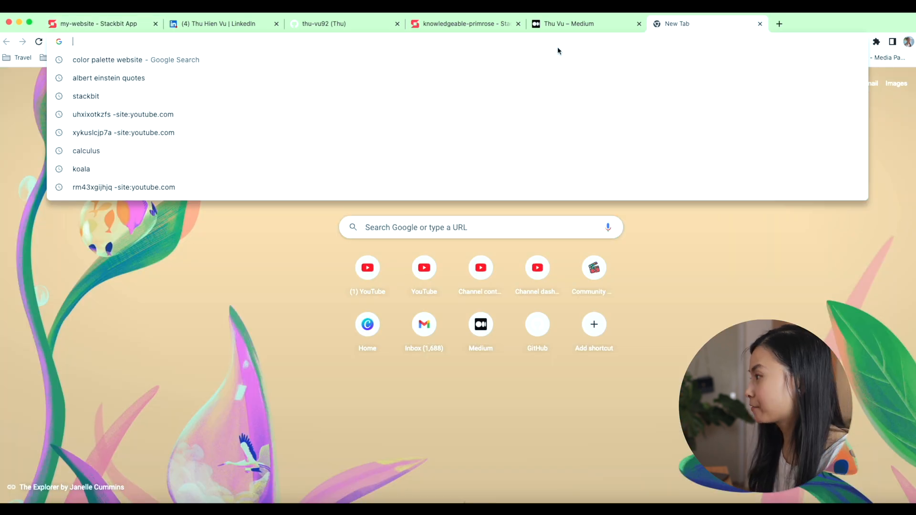
Find and download a microphone photo from an Unsplash search.
text(un)
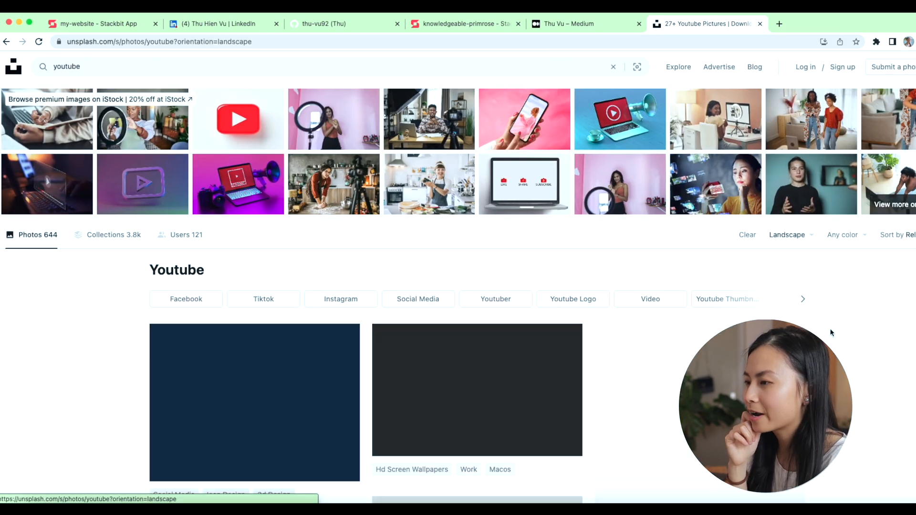
scroll(down, 3)
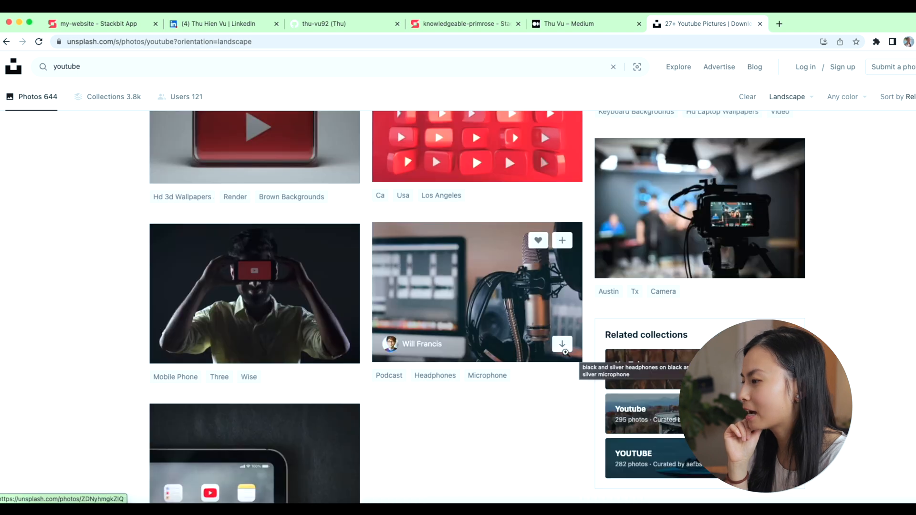
click(97, 24)
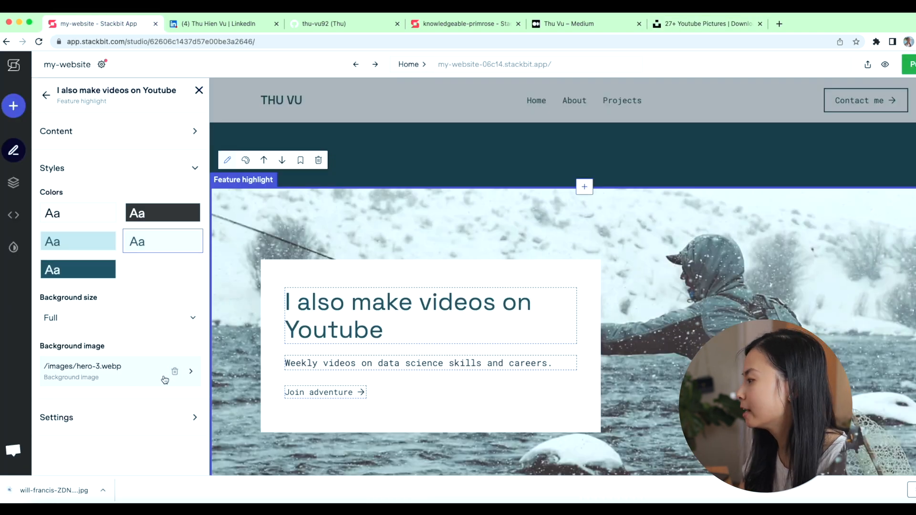
Remove the feature section's fishing background image and start adding a new one.
click(175, 371)
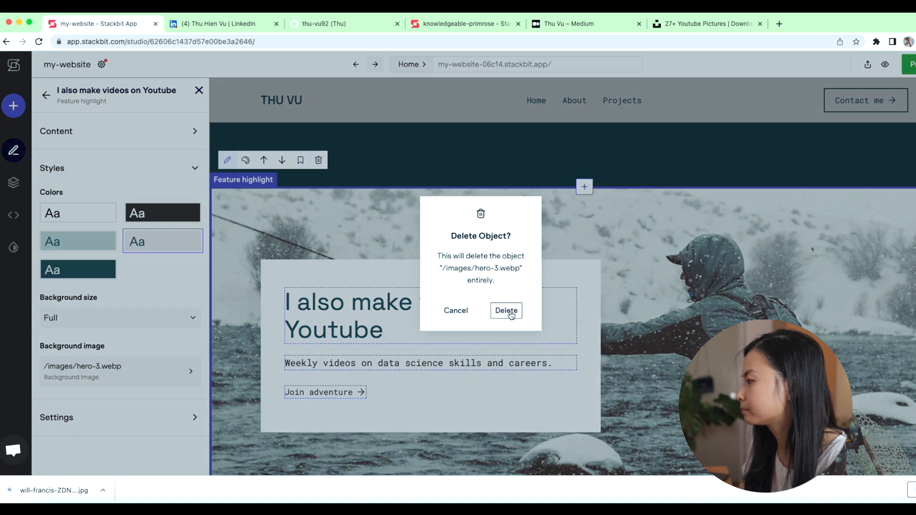
click(506, 311)
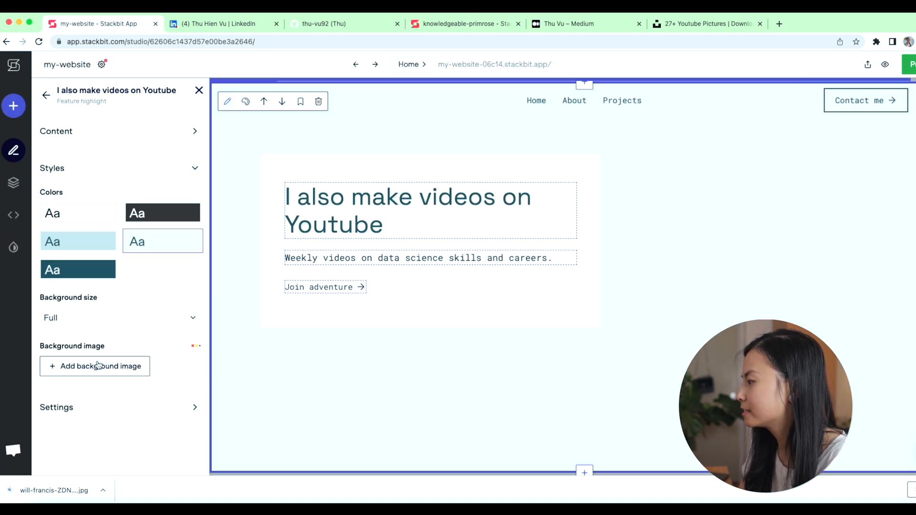
click(94, 367)
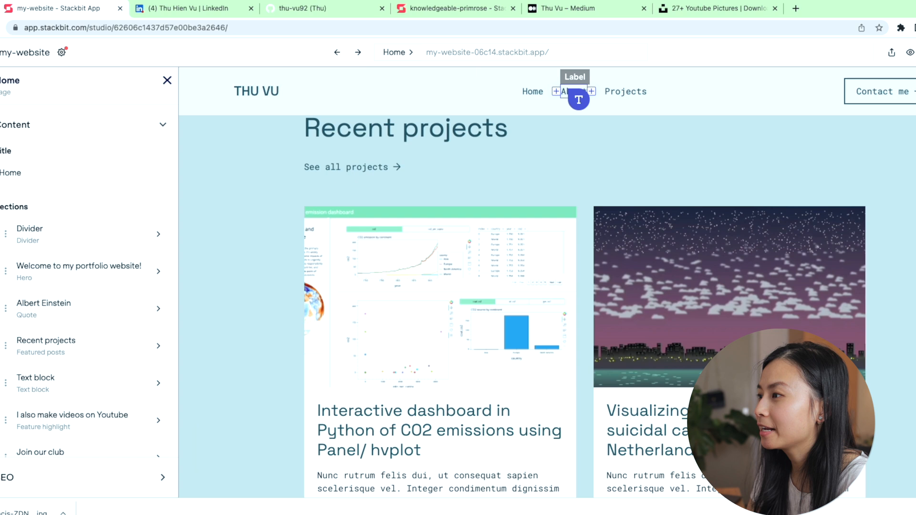
Insert an existing image into the About page text.
click(567, 91)
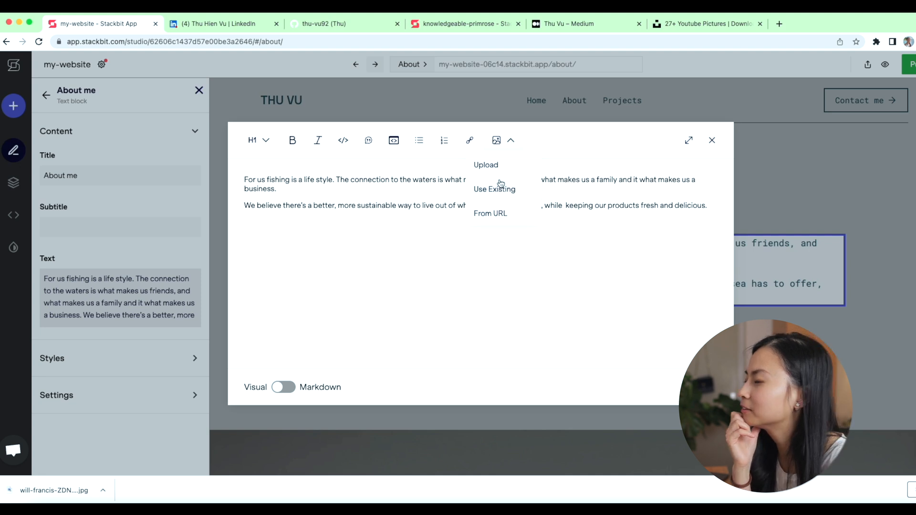
click(494, 189)
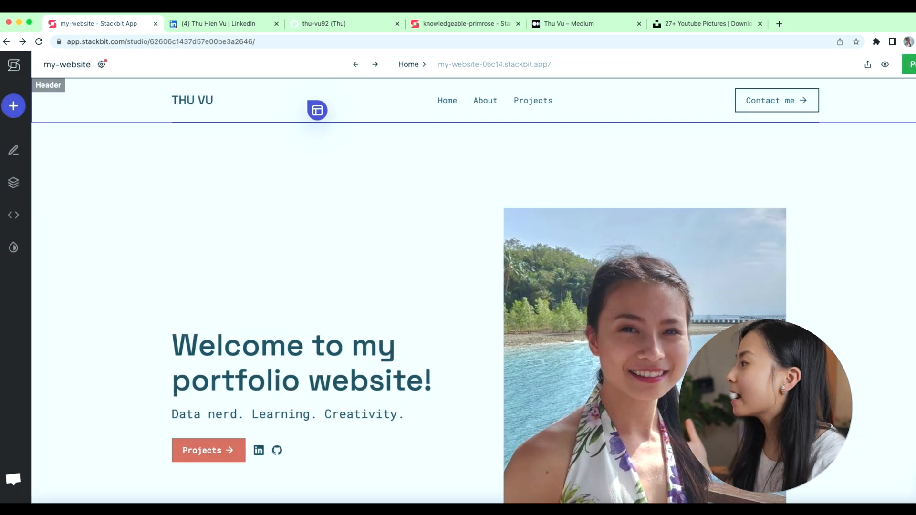
Create a new empty page with the slug Gallery at /gallery/.
click(14, 106)
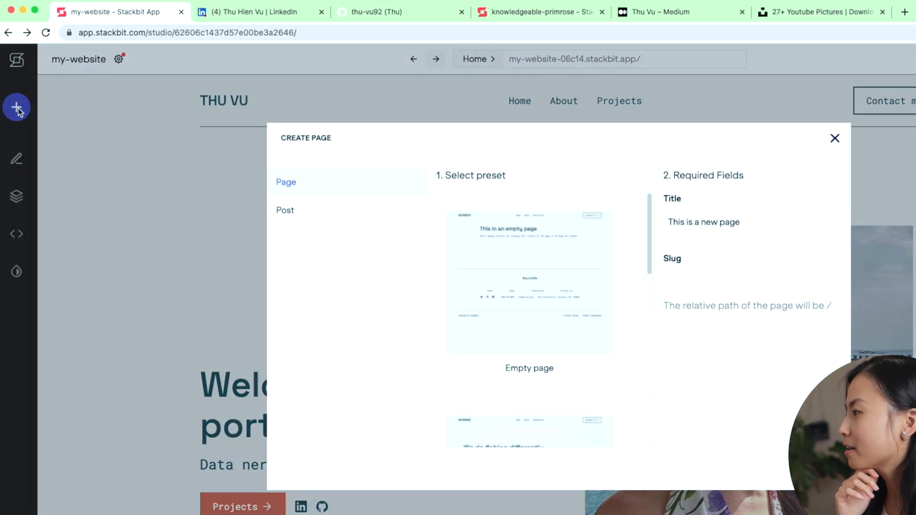
click(529, 345)
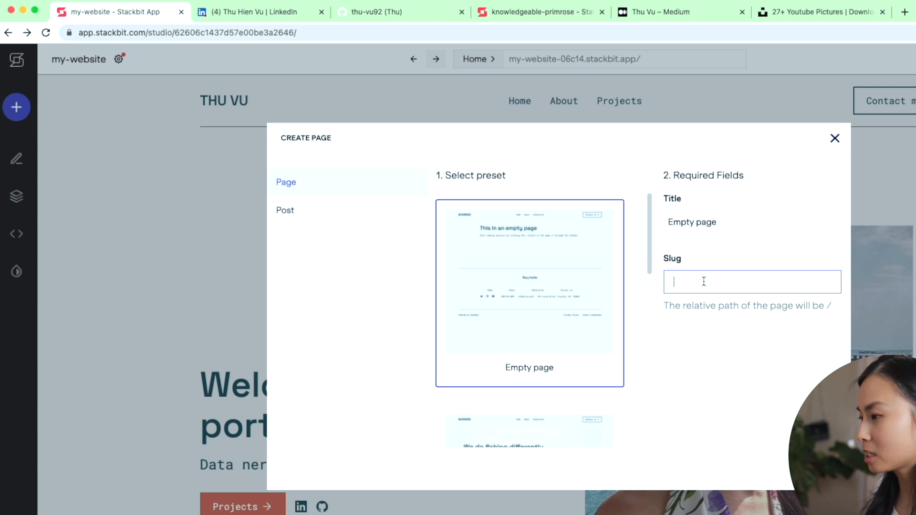
text(Gallery)
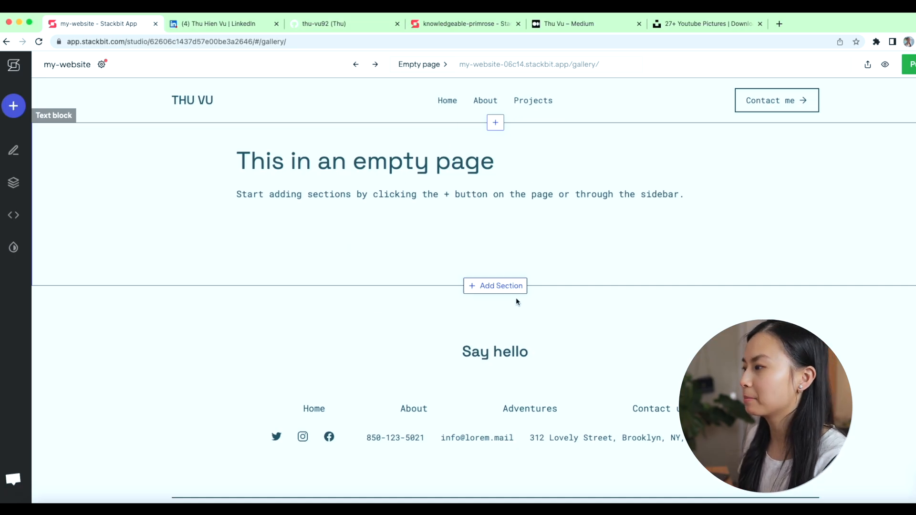
Add a Media gallery section to the new gallery page.
click(495, 286)
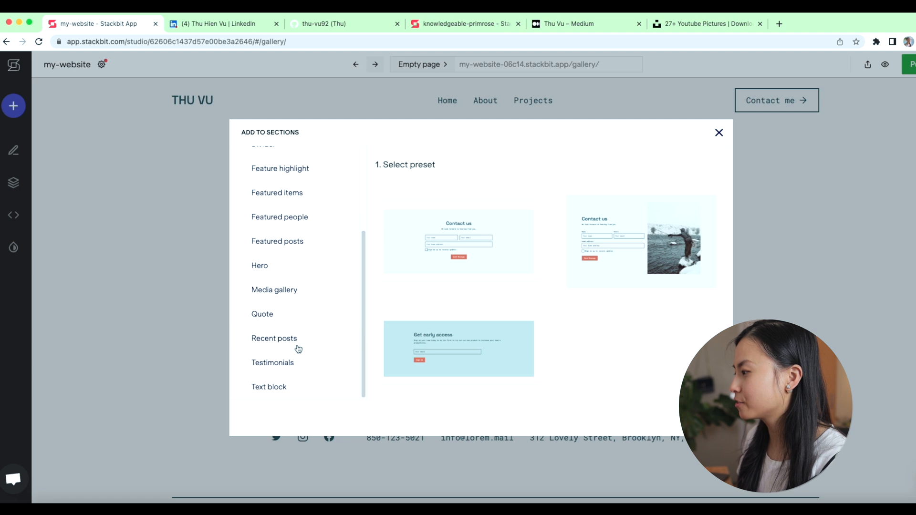
click(274, 290)
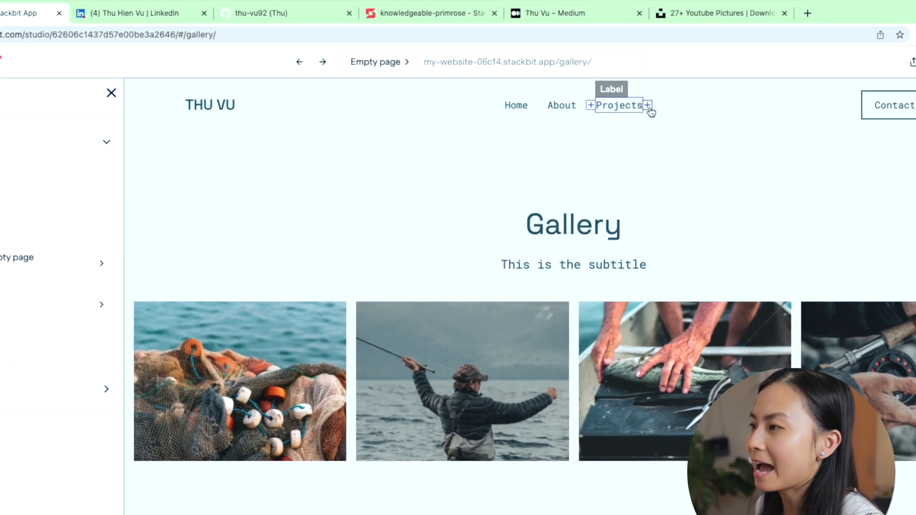
Add a fourth navigation link labelled Gallery pointing to the gallery page.
click(648, 105)
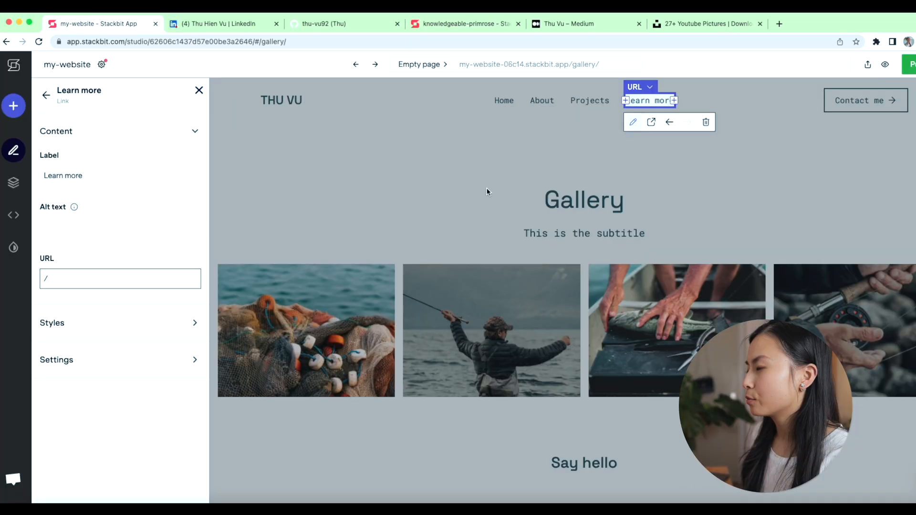
click(120, 278)
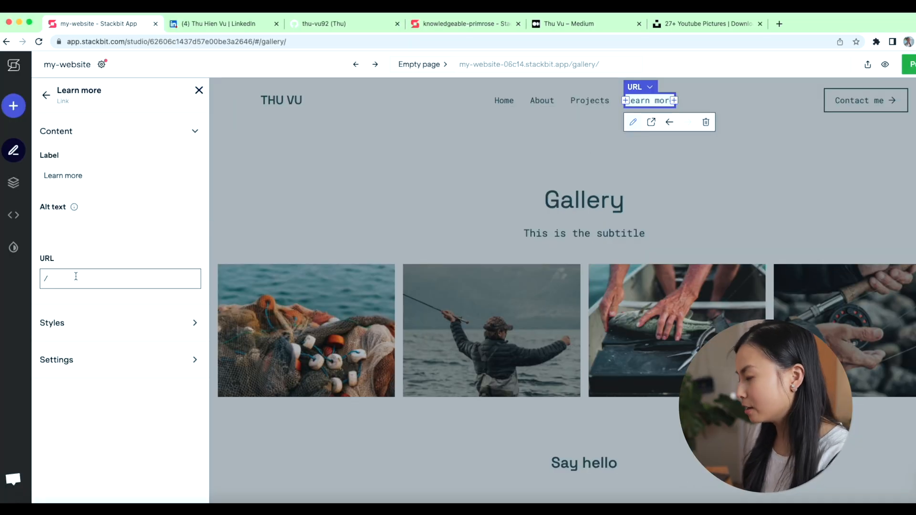
text(ge)
click(120, 175)
text(G)
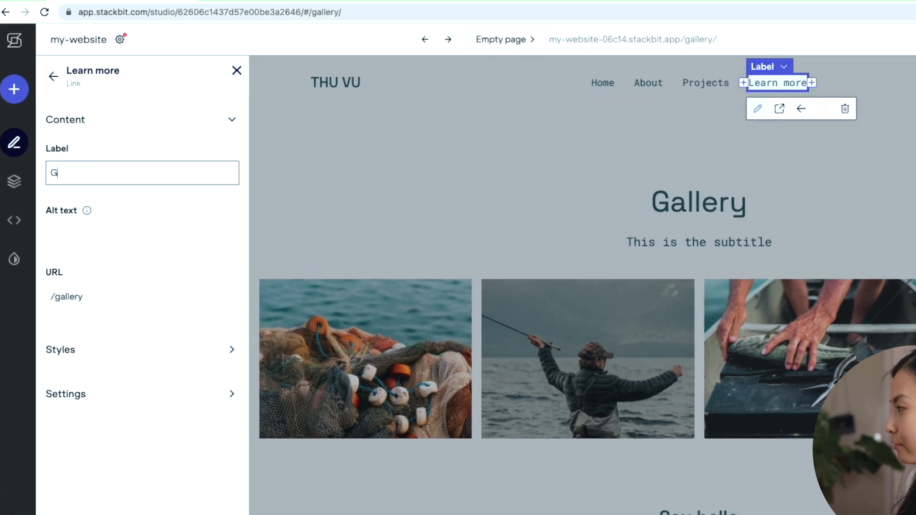
text(al)
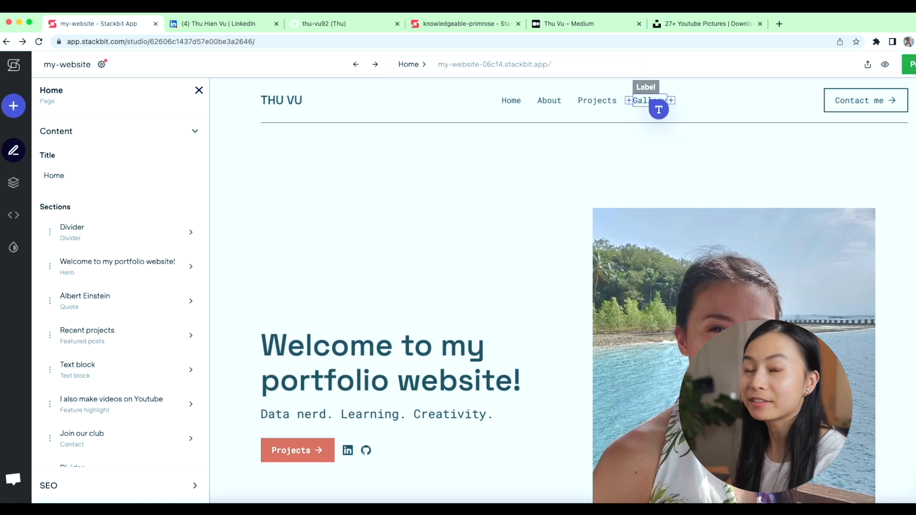
click(649, 100)
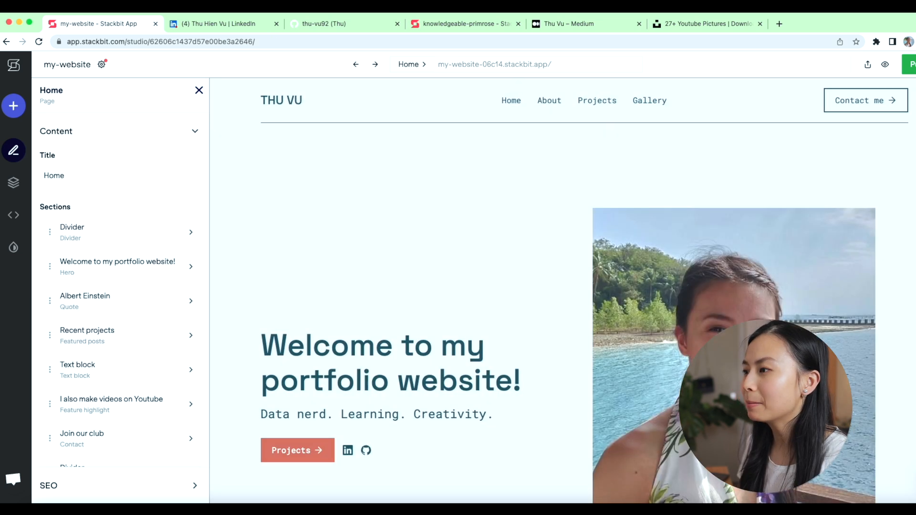
Review the 19 pending changes and publish them to the live site.
click(907, 64)
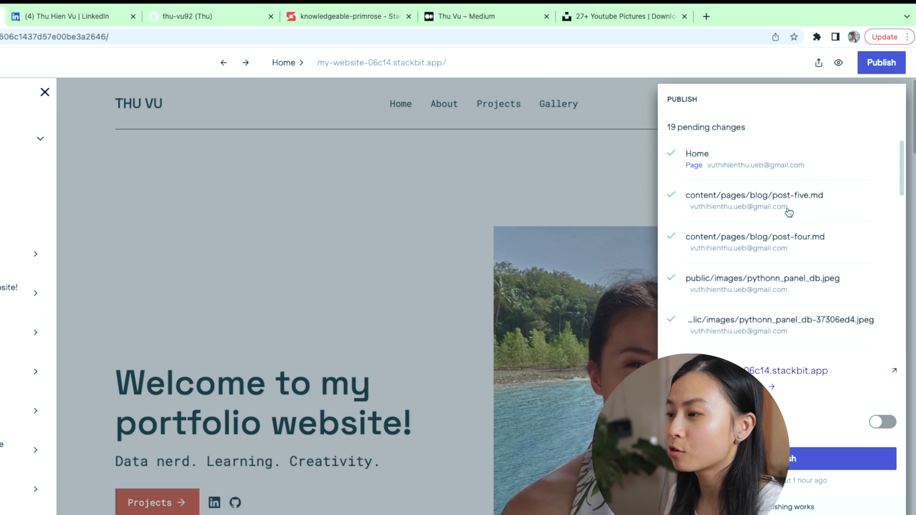
scroll(down, 3)
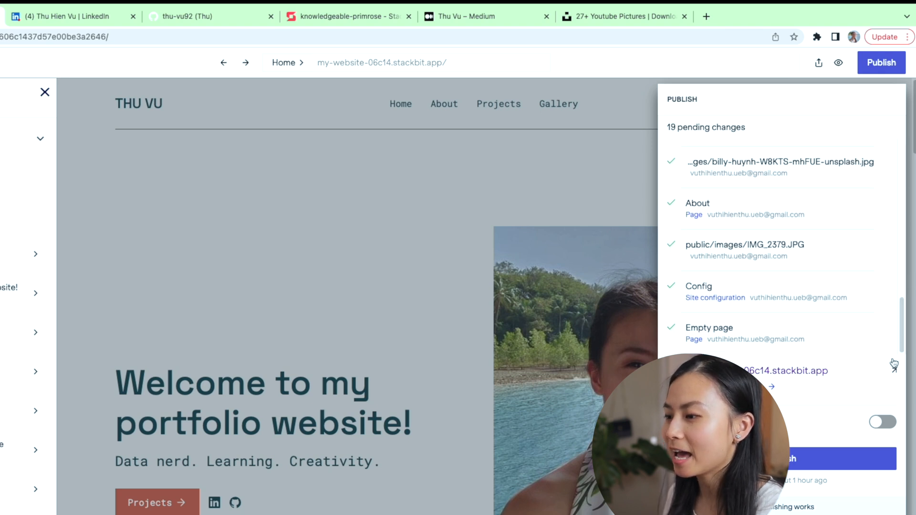
click(881, 63)
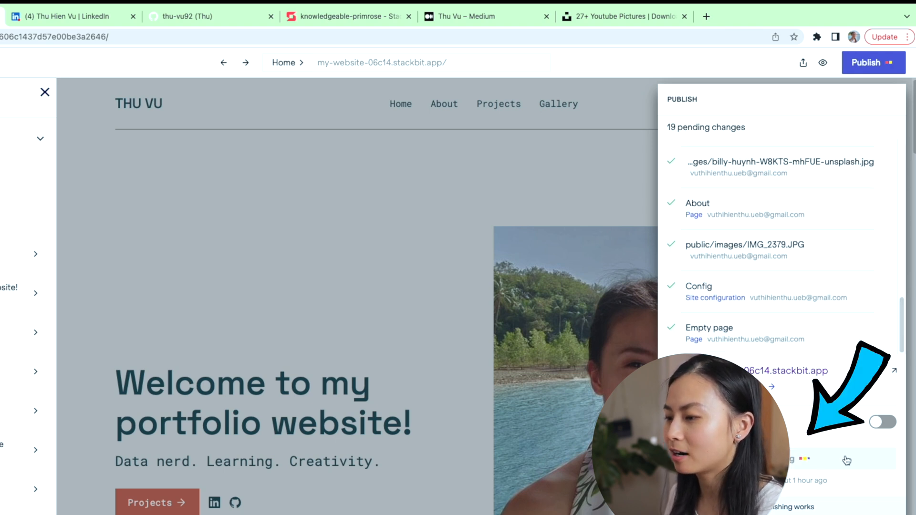
click(867, 63)
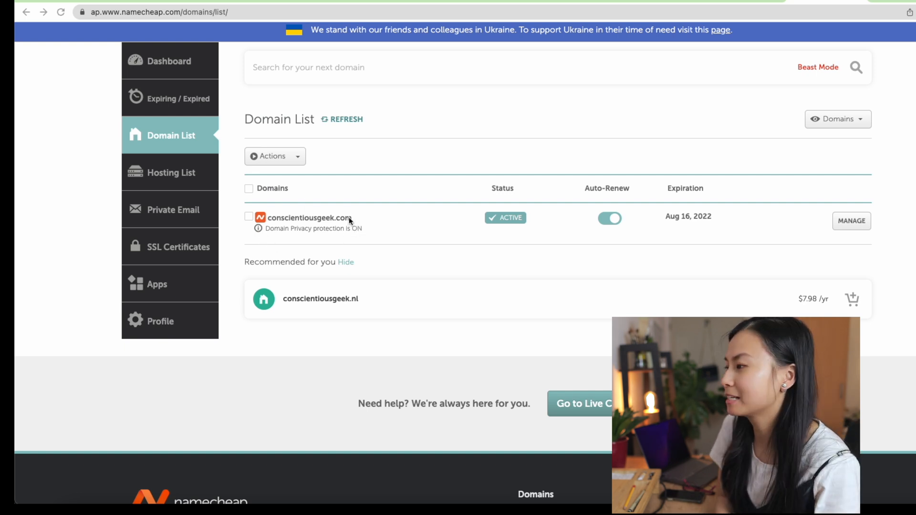
mouse_move(334, 244)
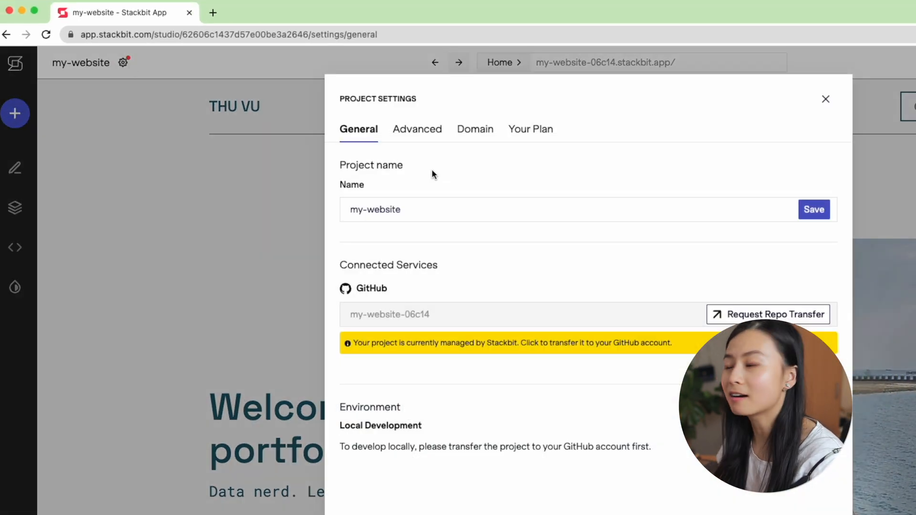
Read the custom-domain guide down to the CNAME and A record DNS settings.
click(475, 129)
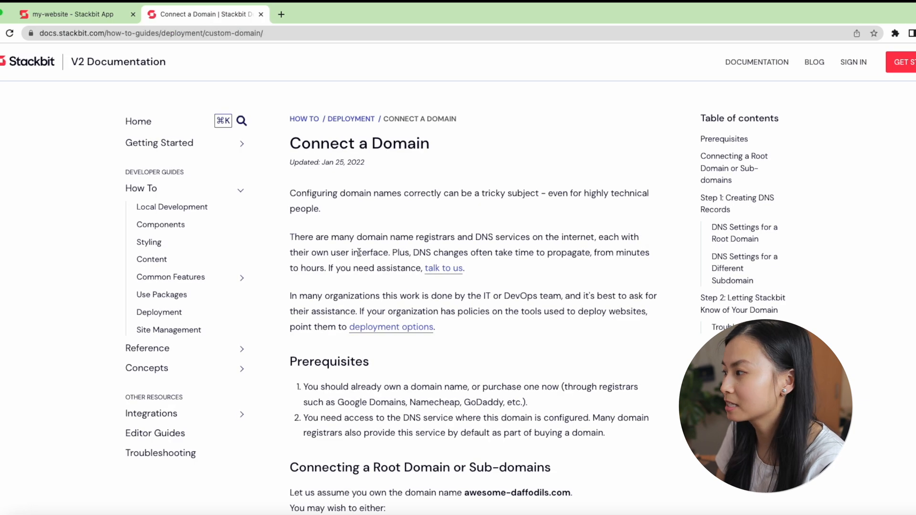
scroll(down, 3)
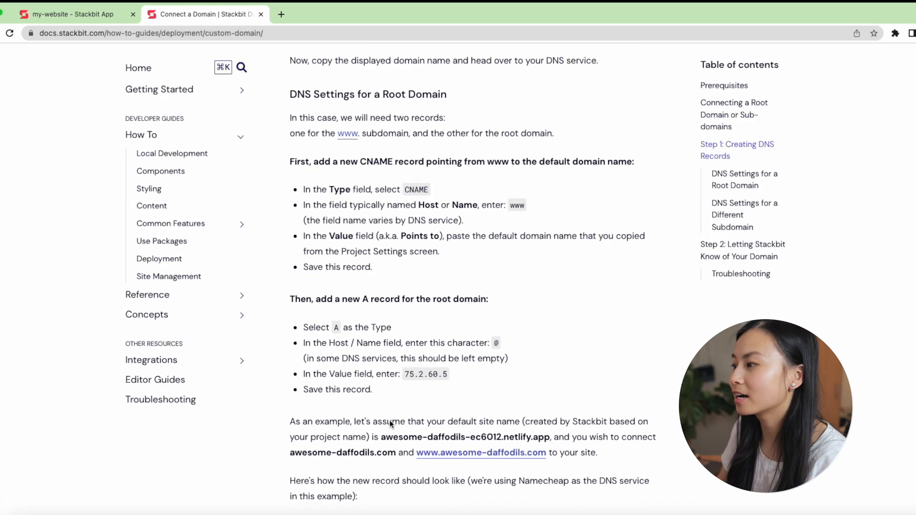
scroll(down, 3)
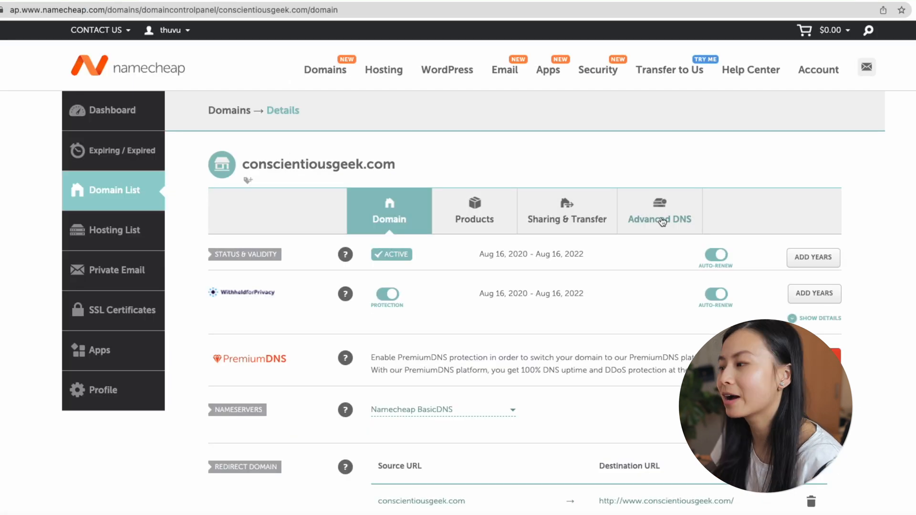
Open the domain's Advanced DNS settings in Namecheap for adding records.
click(659, 210)
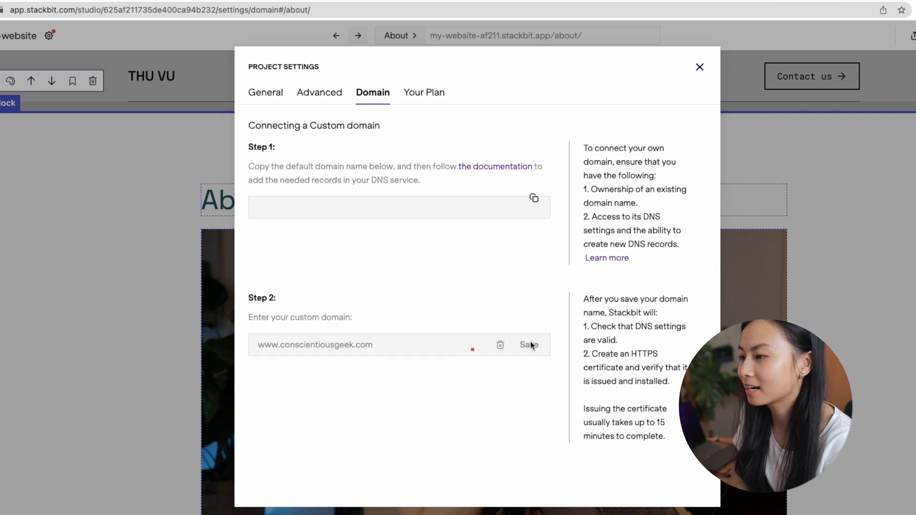
Save the www custom domain for the site and await the certificate status.
click(528, 345)
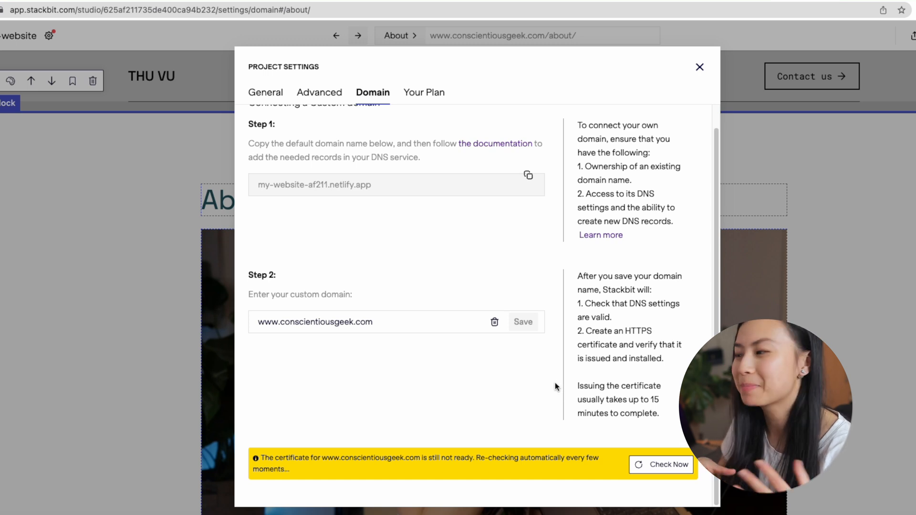
mouse_move(867, 360)
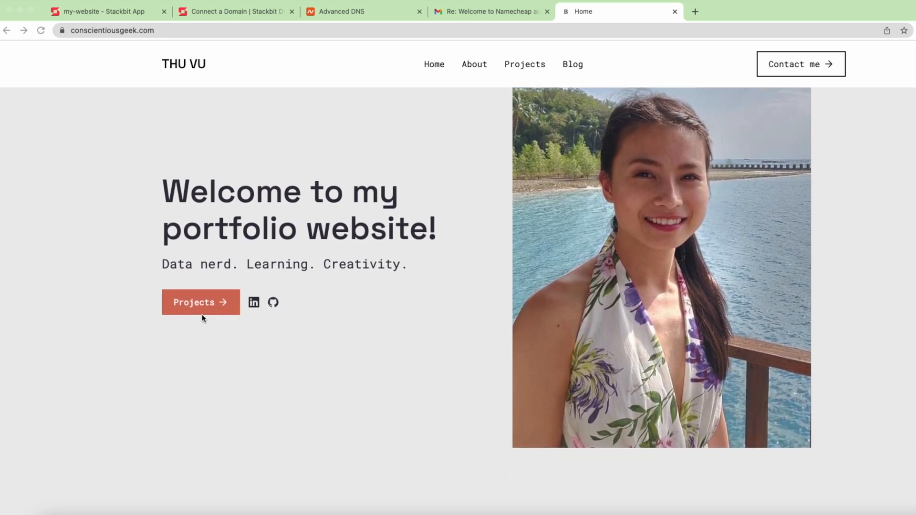
View the live site's Projects page listing the two project posts.
click(201, 303)
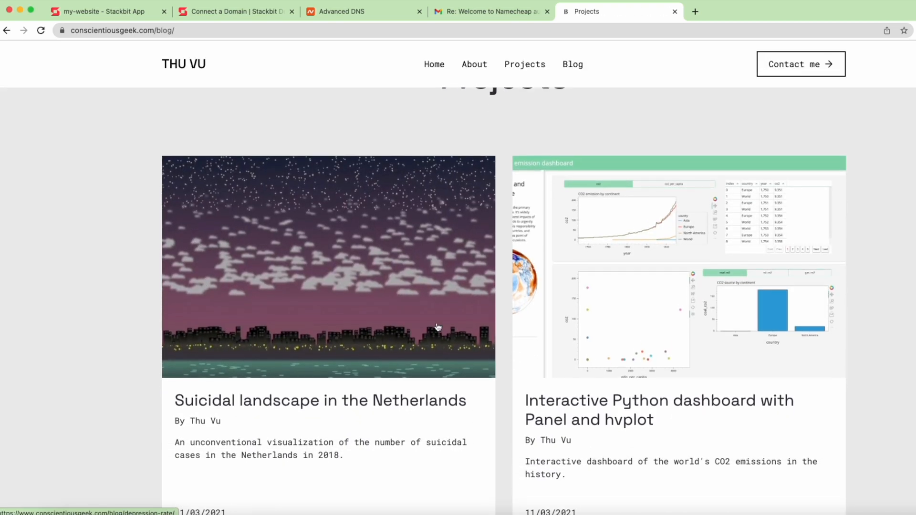
scroll(down, 3)
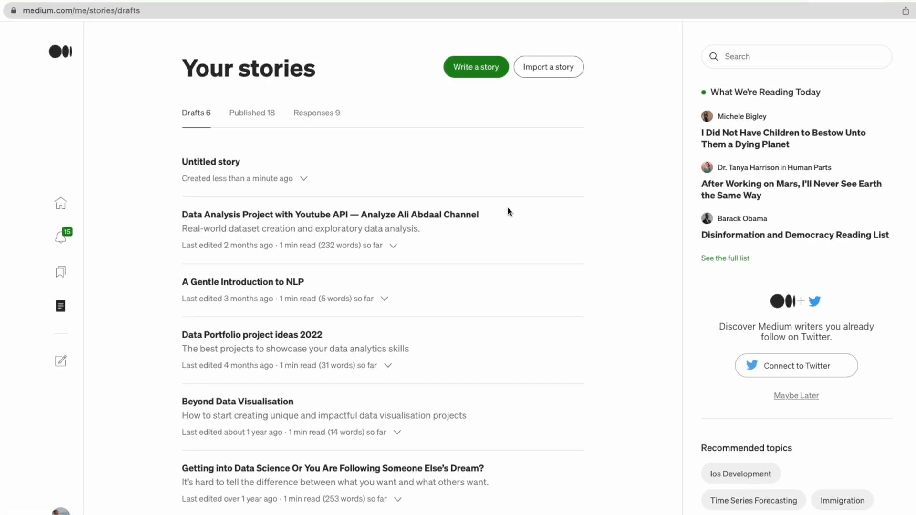
Import the depression-rate blog post URL into Medium as a draft story.
click(548, 67)
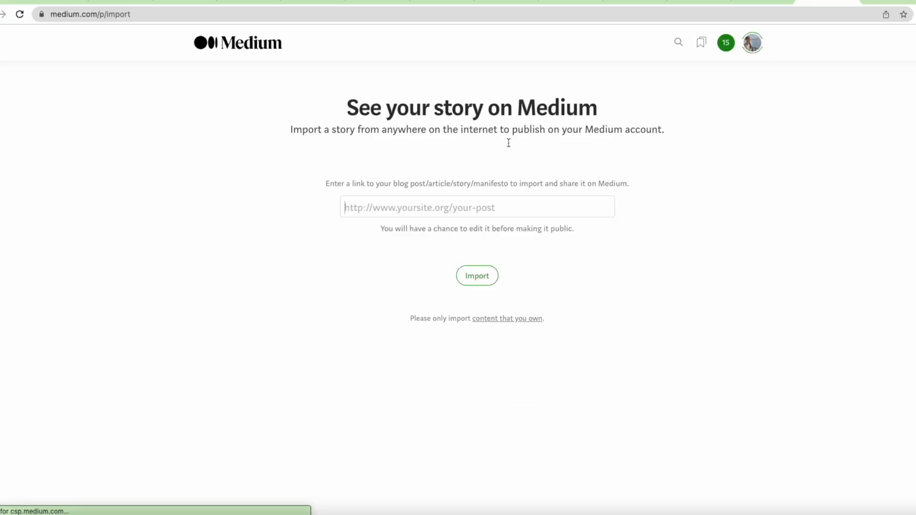
text(https://www.conscientiousgeek.com/blog/depression-rate/)
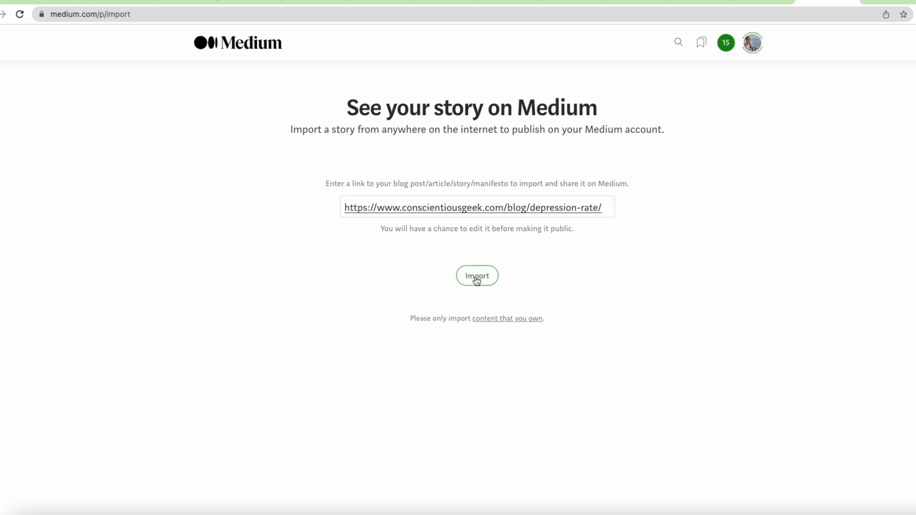
click(477, 274)
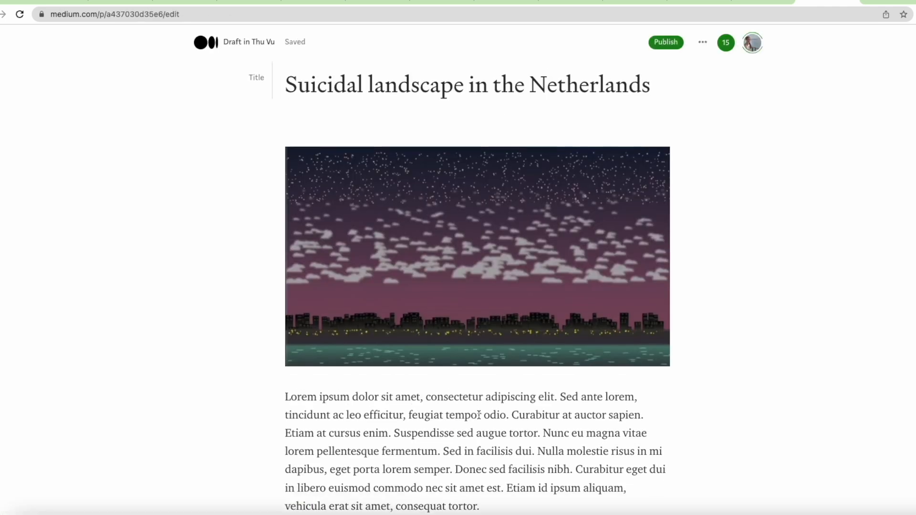
scroll(down, 3)
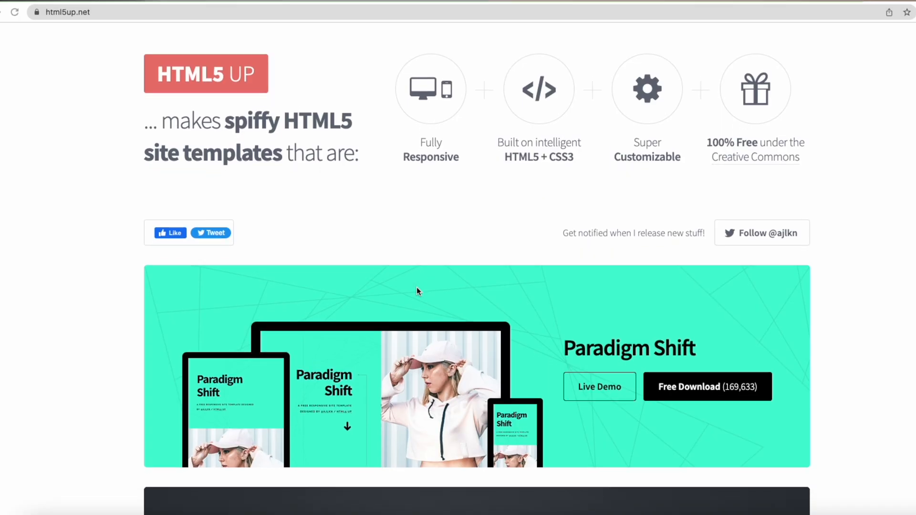
Browse down the HTML5 UP free template gallery past Paradigm Shift and Massively.
scroll(down, 3)
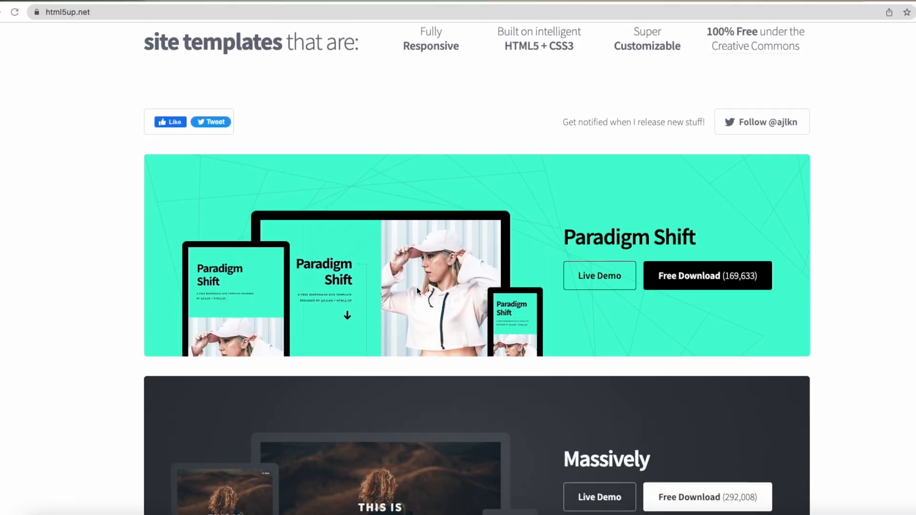
scroll(down, 3)
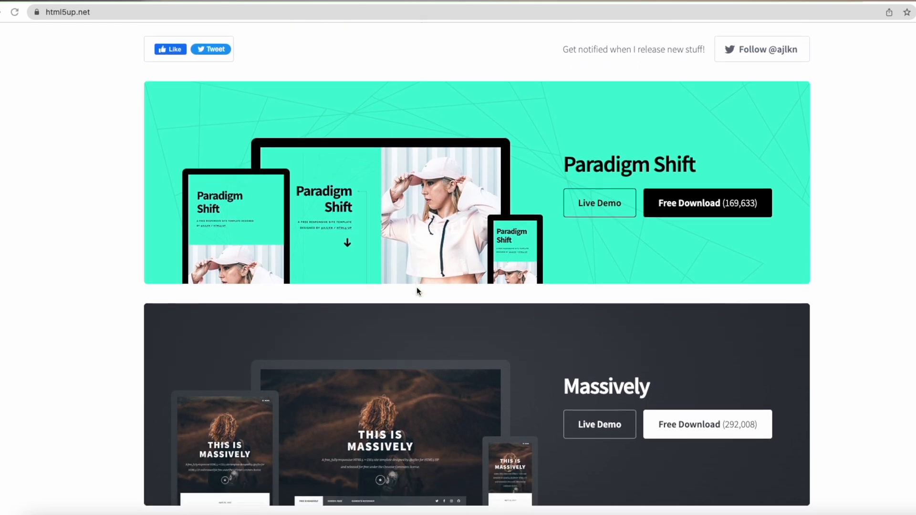
scroll(down, 3)
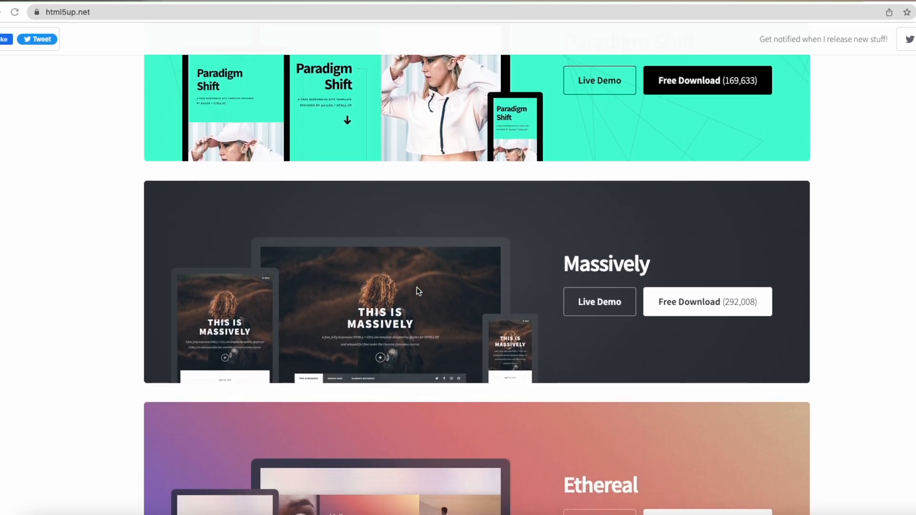
scroll(down, 3)
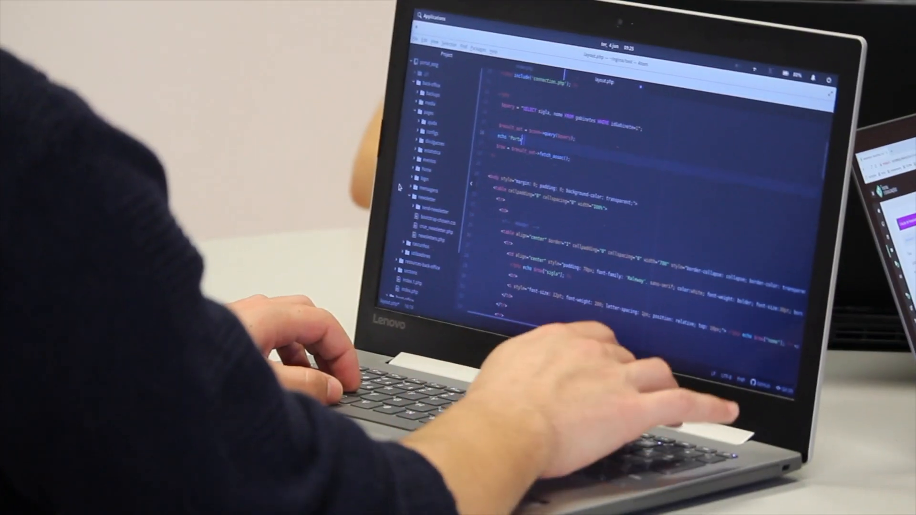
text(Por)
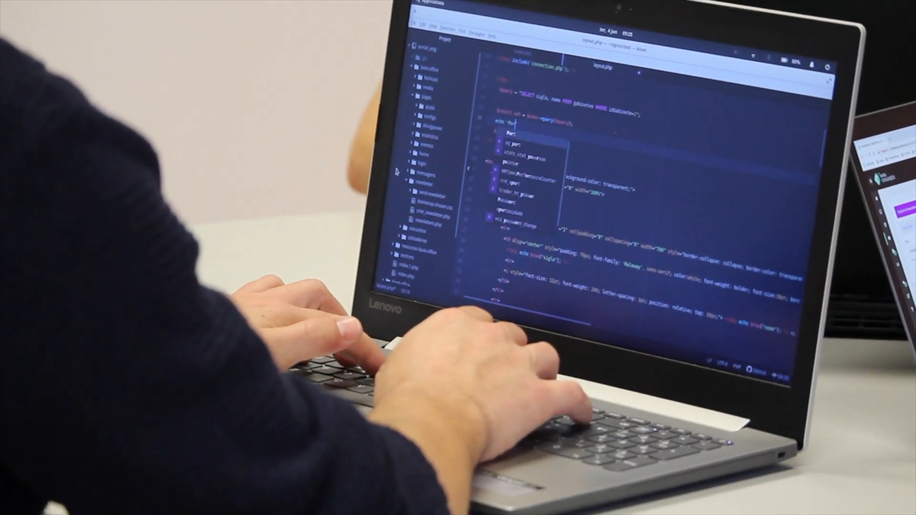